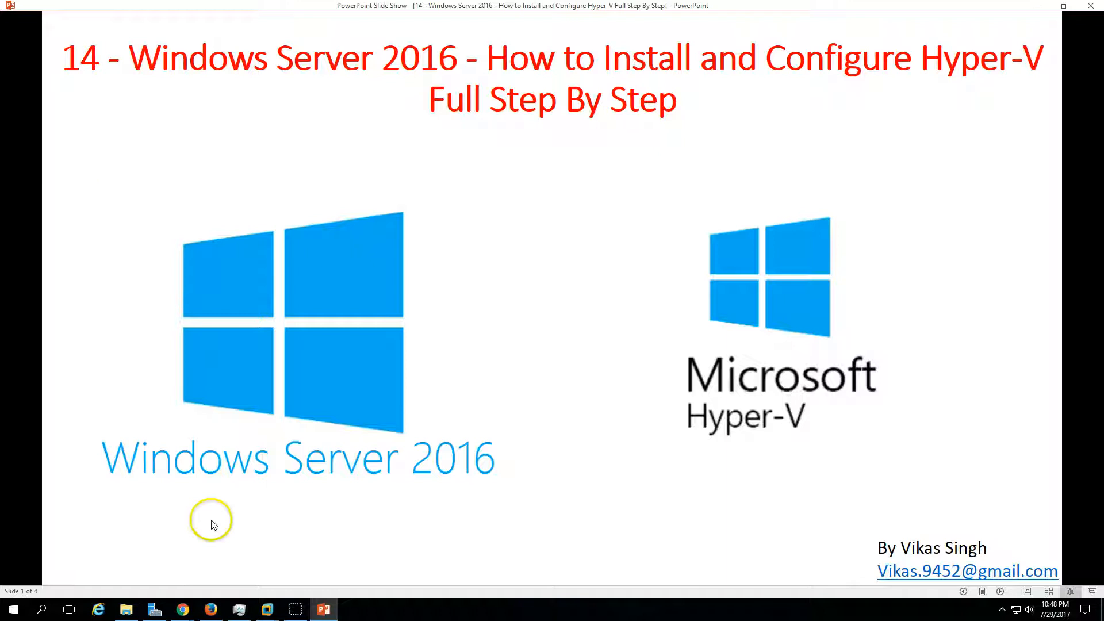
Step: Advance the slideshow from the title slide to the demo environment slide
key("Right")
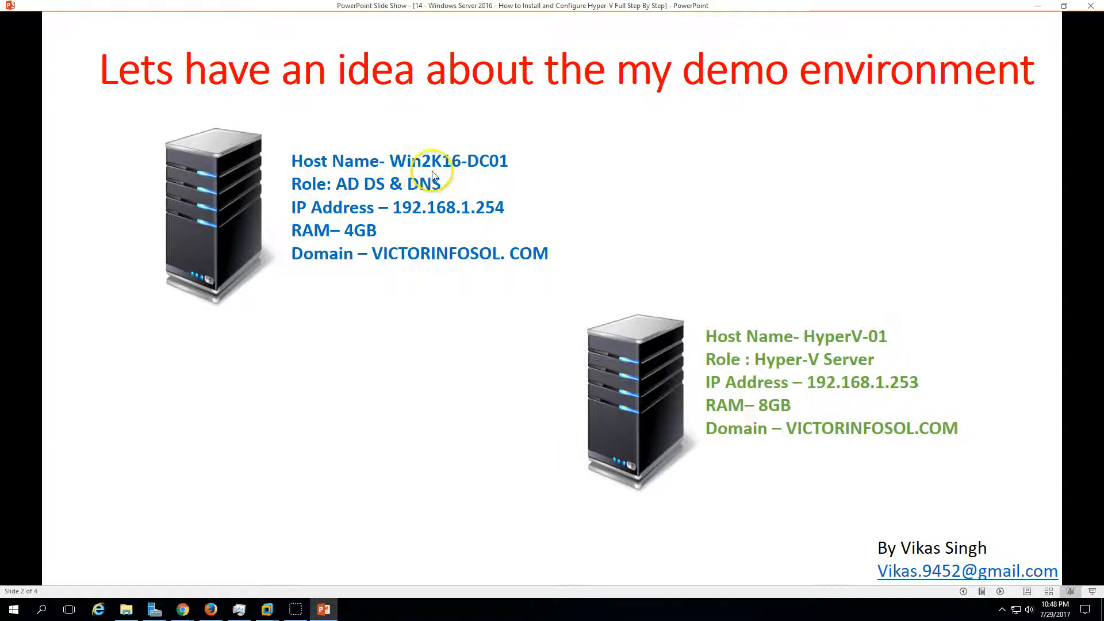
mouse_move(355, 200)
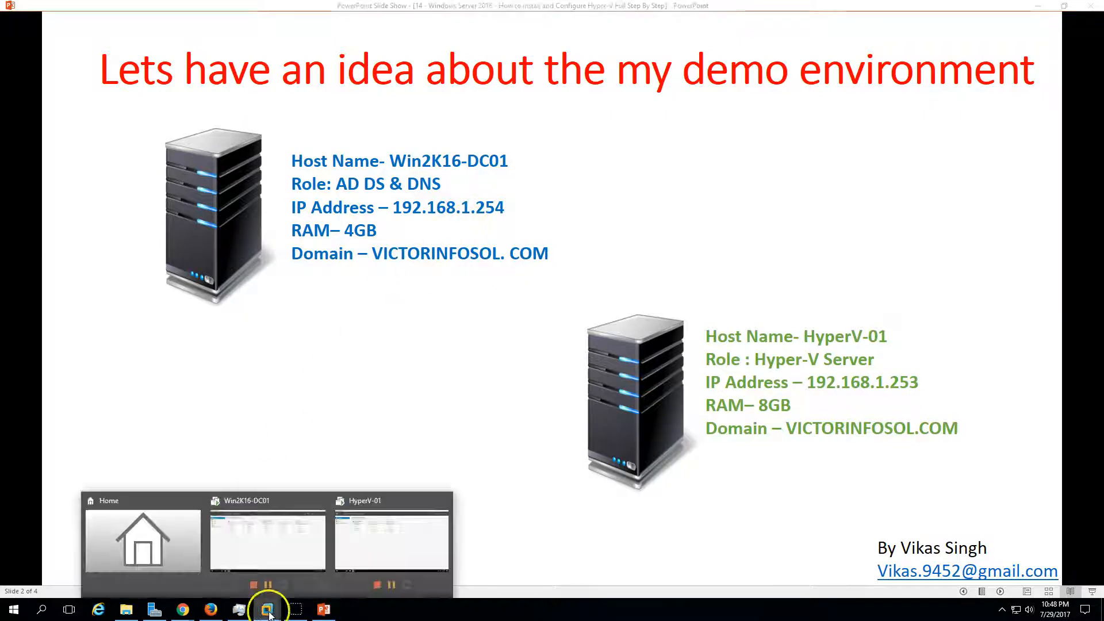
Step: Switch to the Win2K16-DC01 VM and review its Local Server properties and Server Manager dashboard
left_click(266, 610)
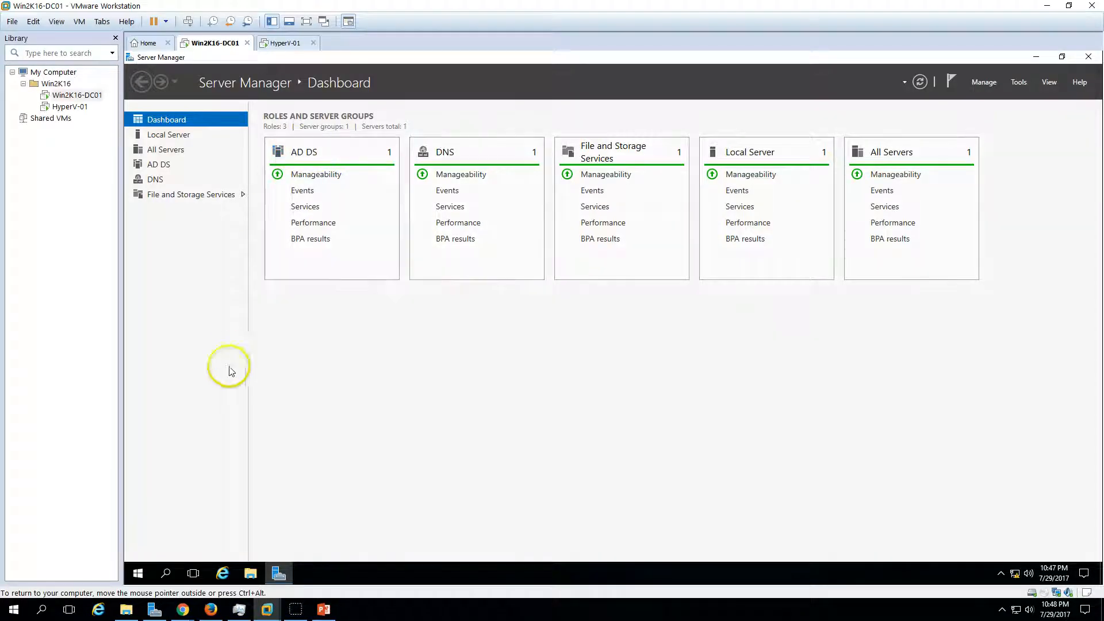
left_click(168, 134)
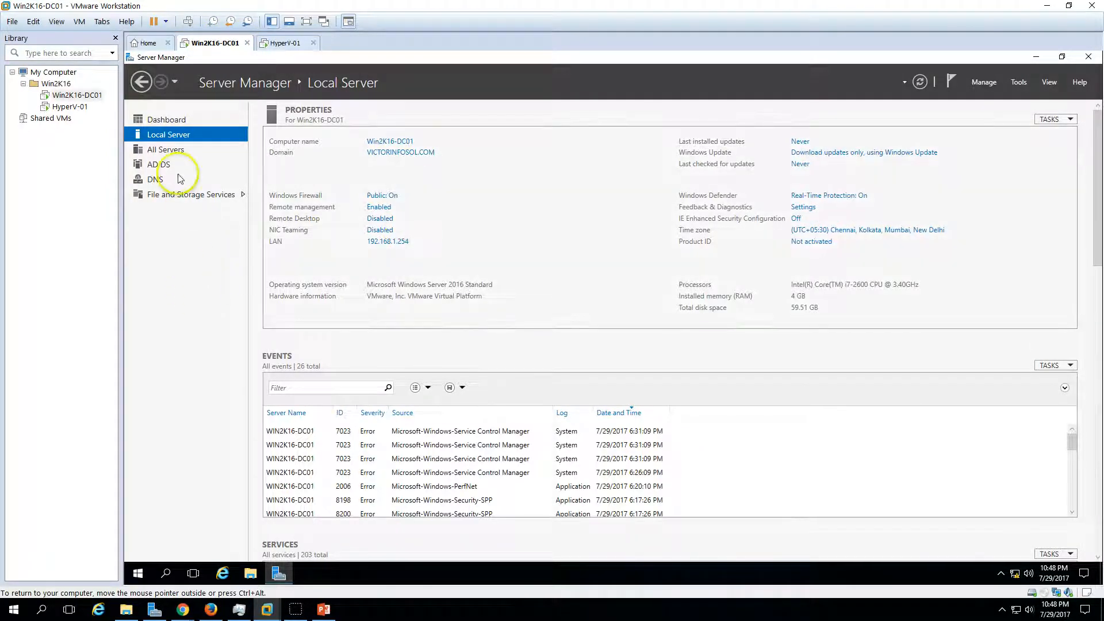
left_click(166, 119)
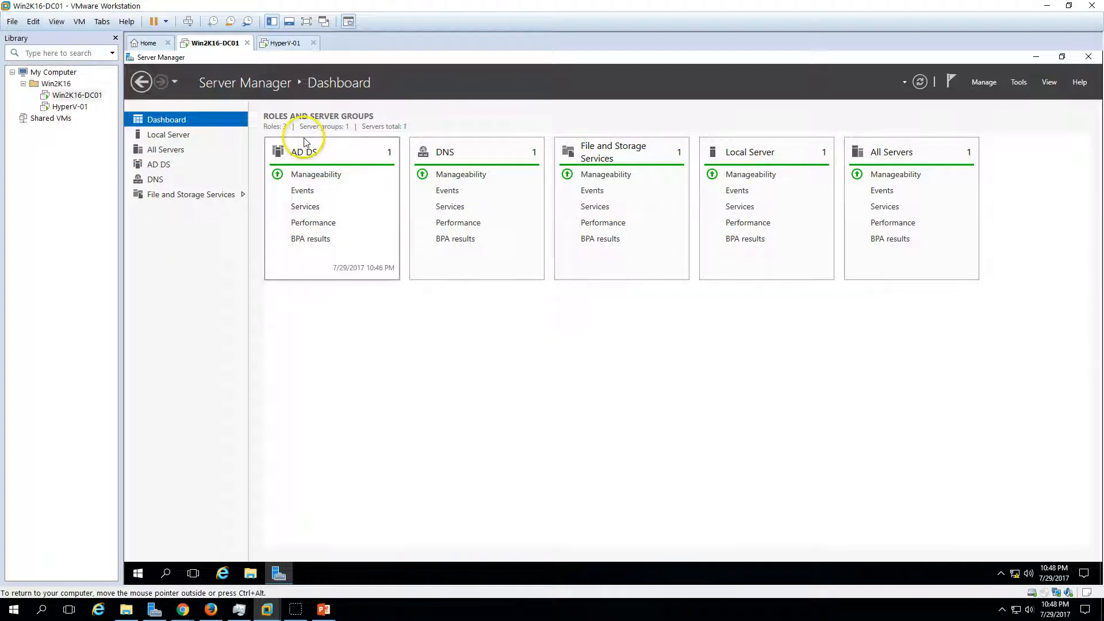
mouse_move(447, 458)
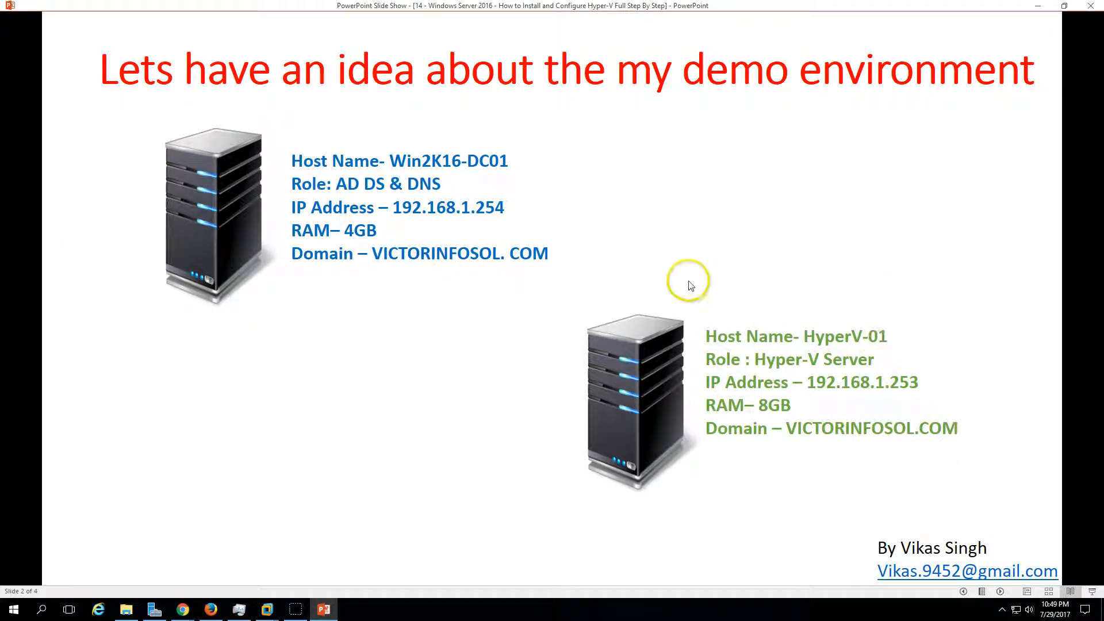
mouse_move(988, 359)
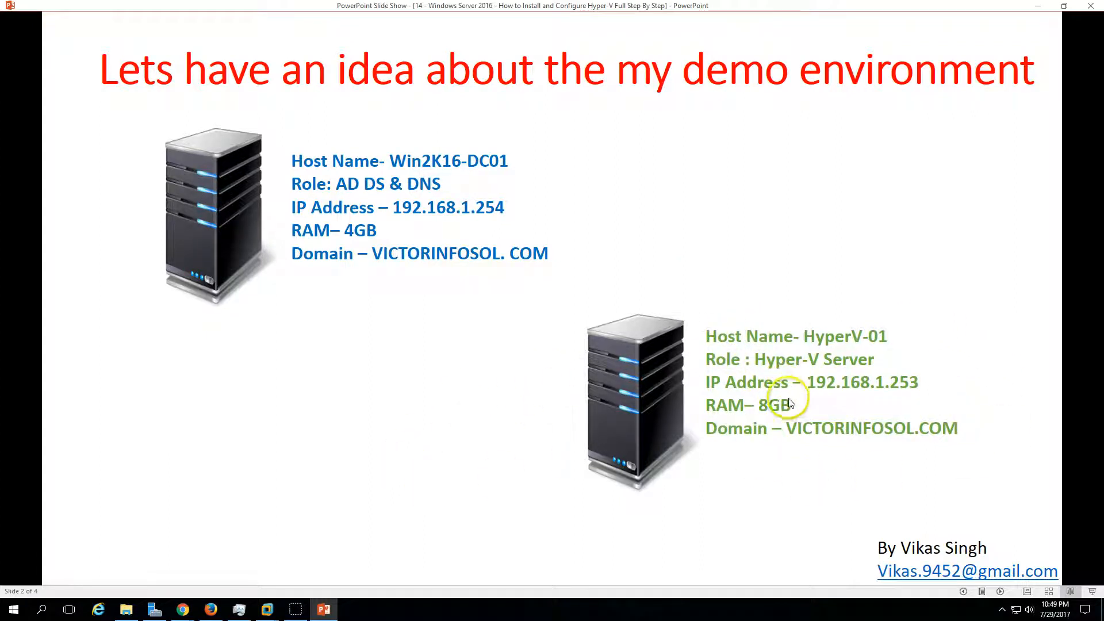
mouse_move(810, 437)
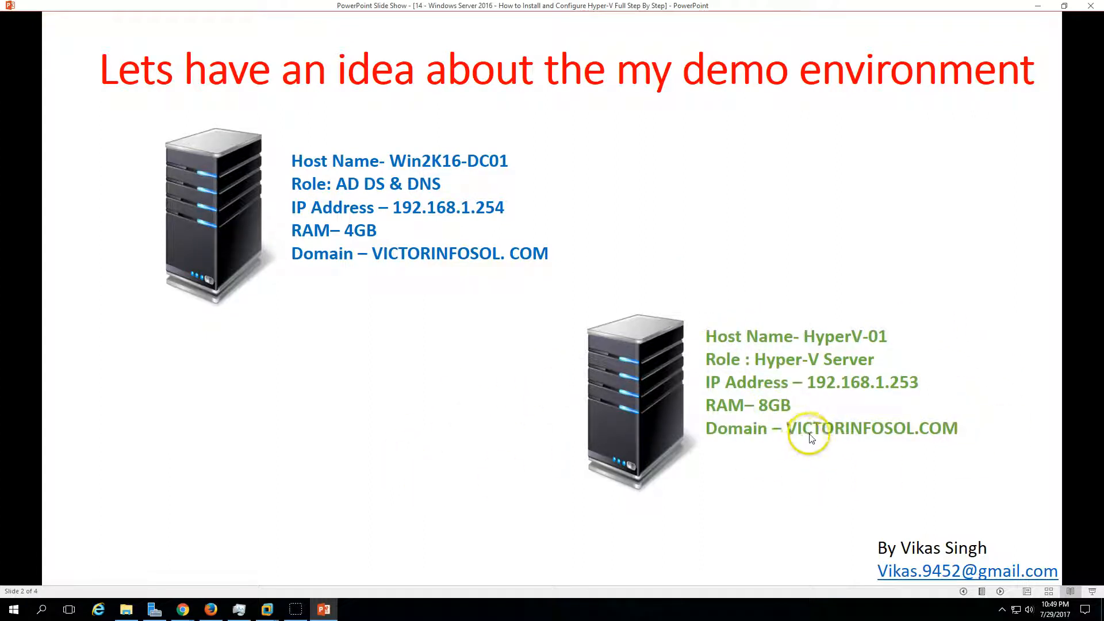
mouse_move(322, 609)
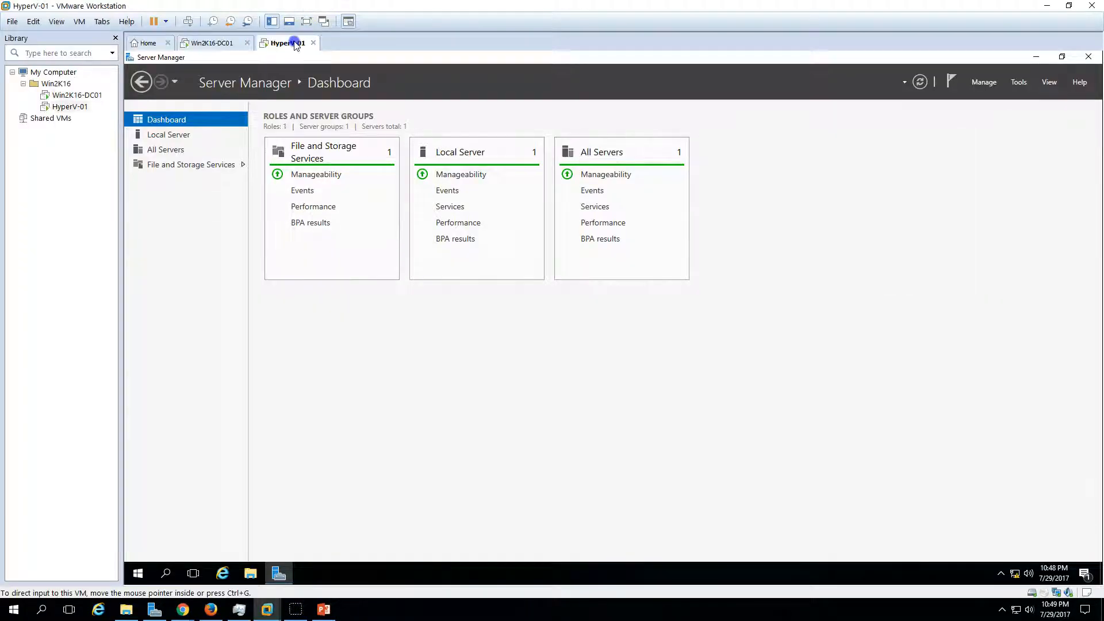
Step: Show HyperV-01's Local Server properties with its domain, IP address and 8 GB memory
left_click(168, 135)
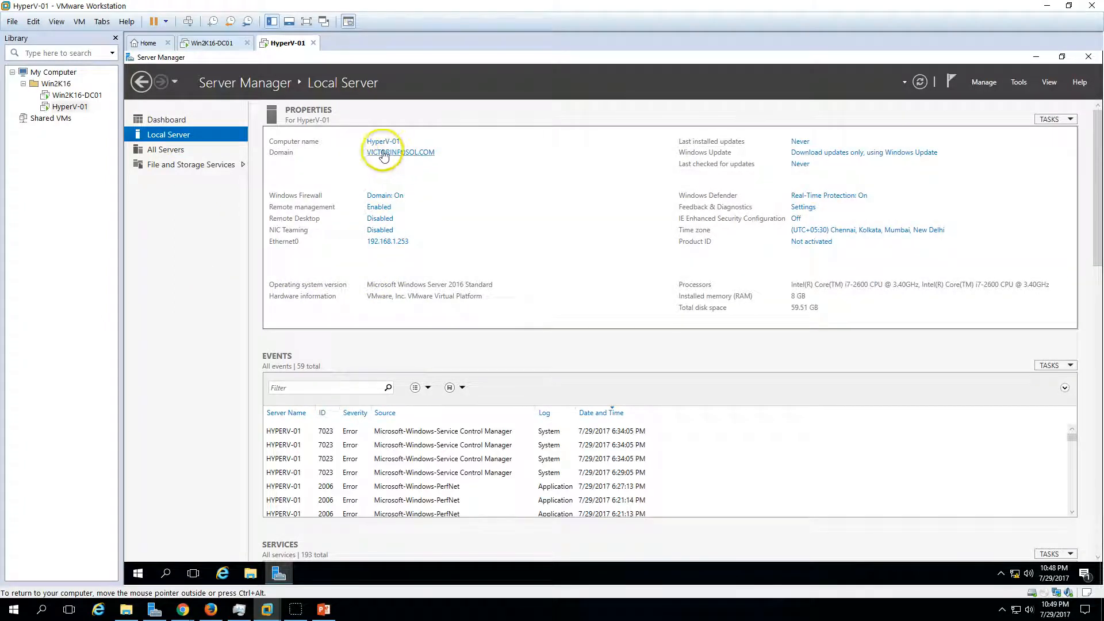
mouse_move(887, 265)
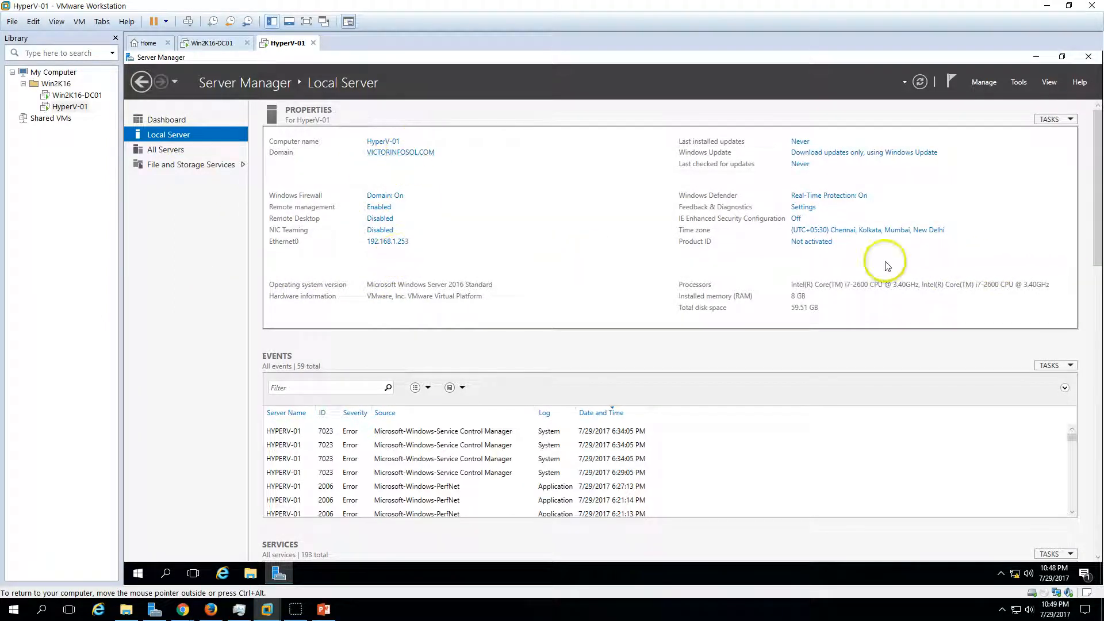
mouse_move(319, 326)
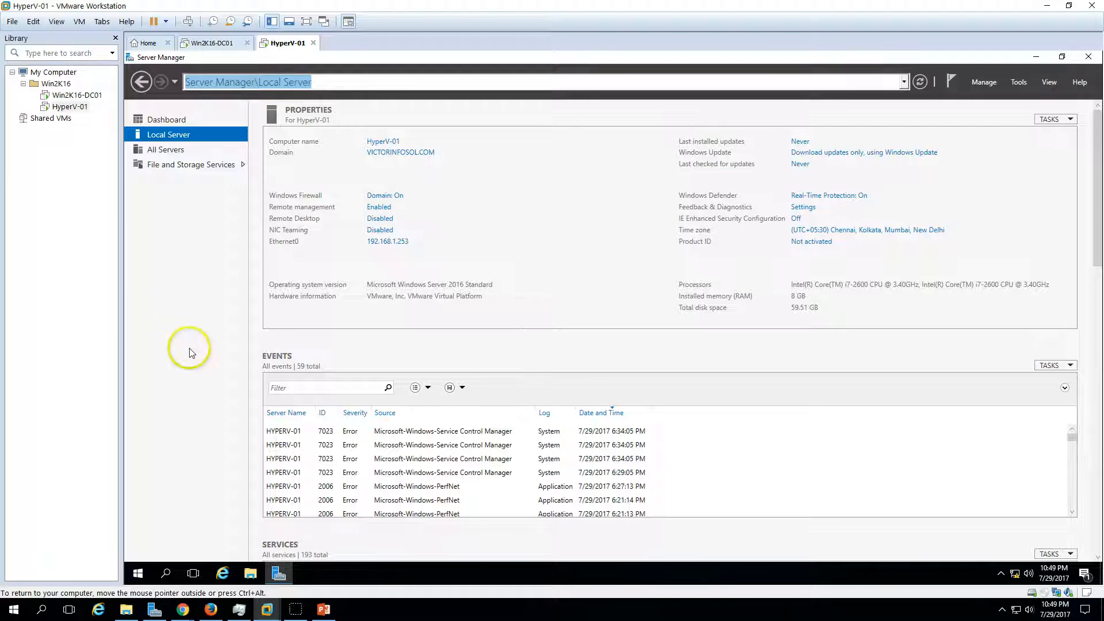
Step: Return to the slideshow and advance to the Hyper-V Installation Prerequisites slide
left_click(323, 608)
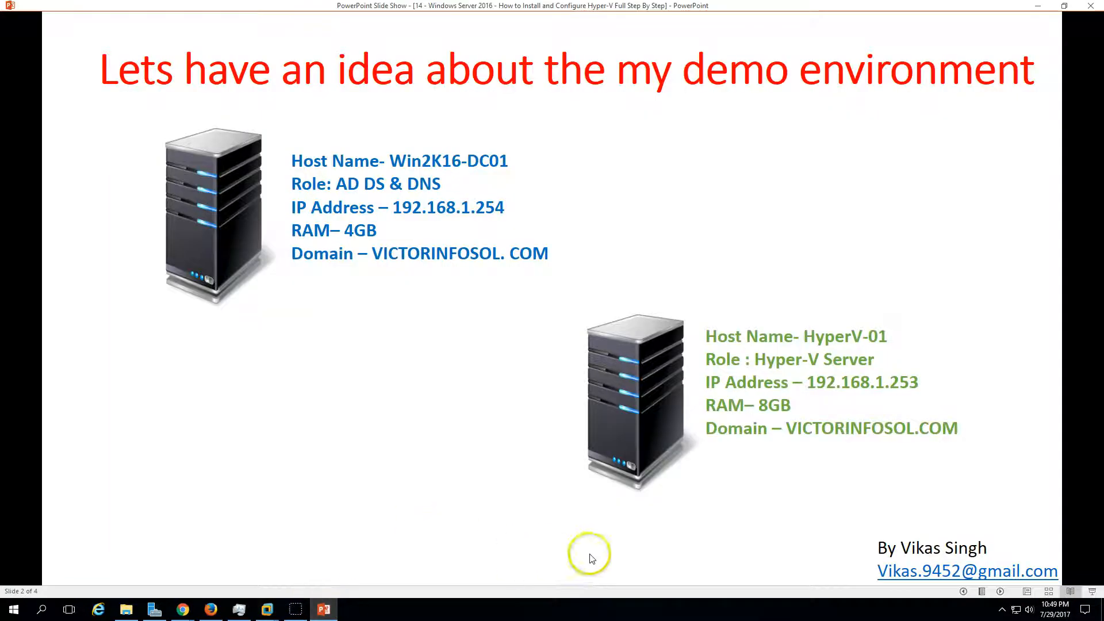
left_click(591, 557)
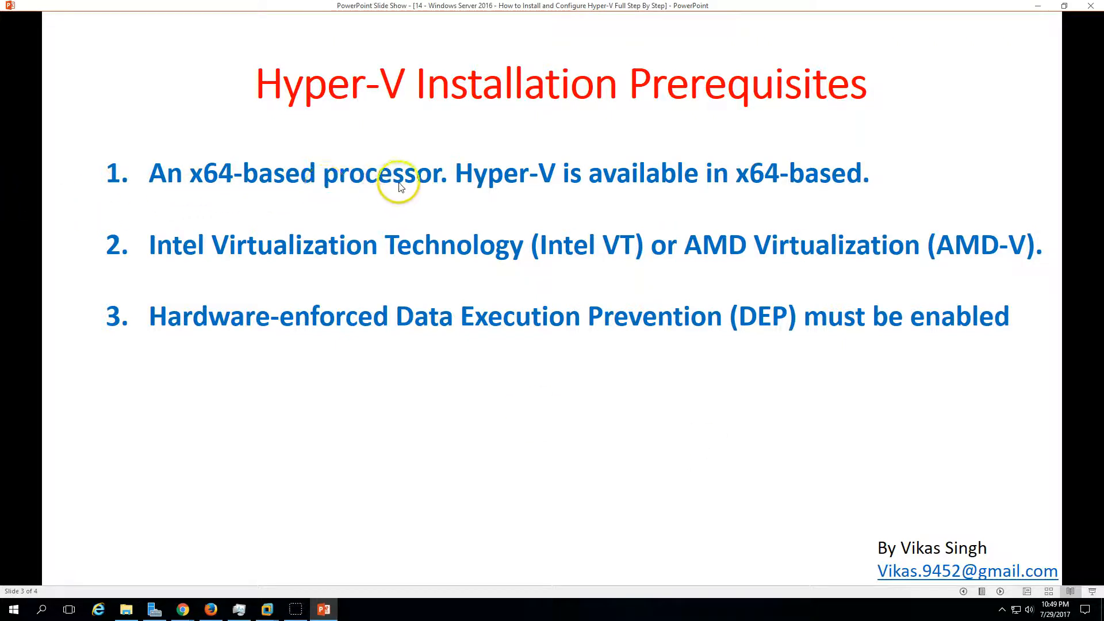
mouse_move(643, 191)
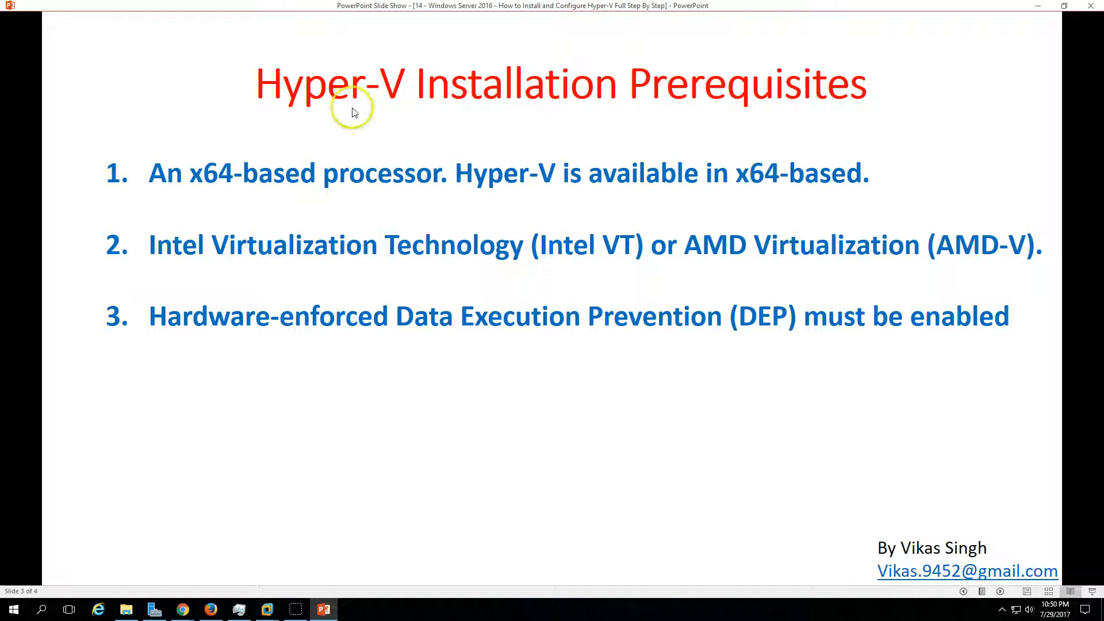
mouse_move(390, 199)
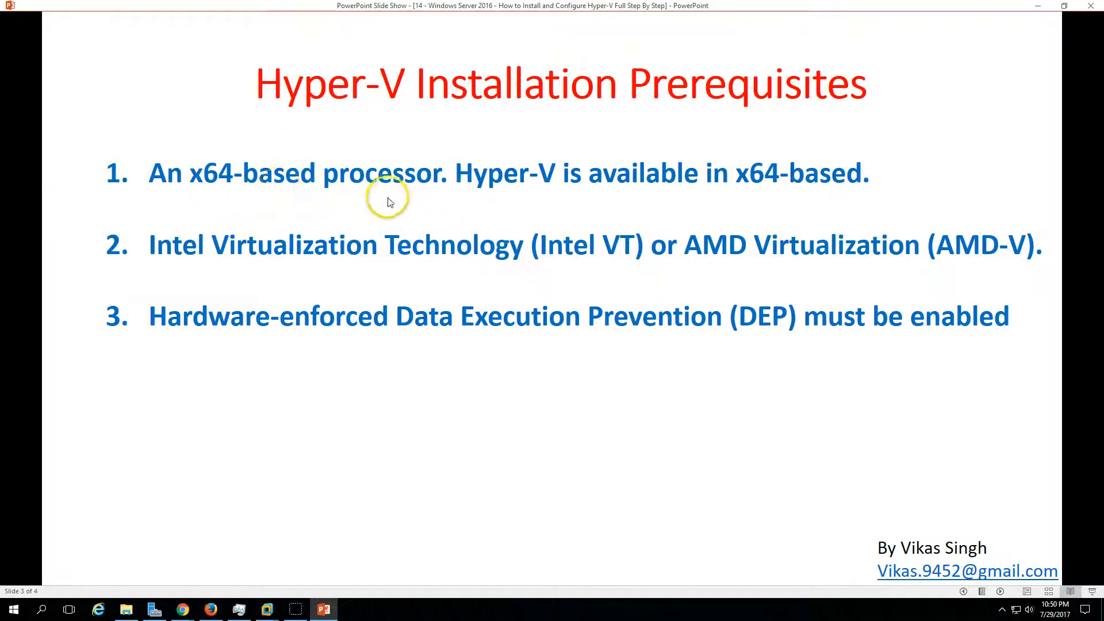
mouse_move(623, 263)
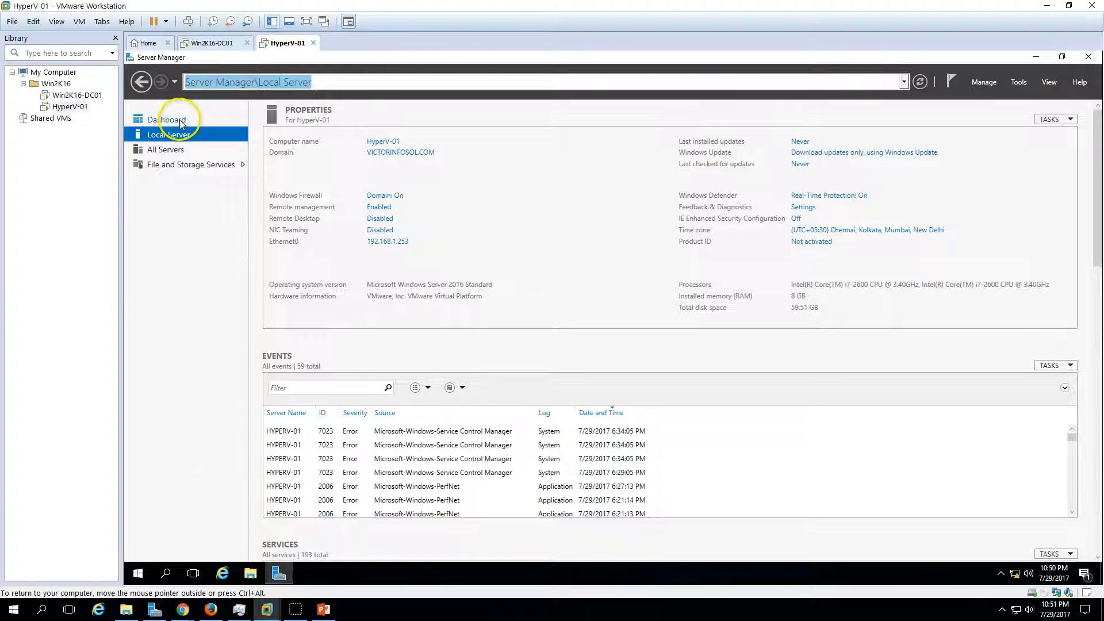
Step: Launch Add Roles and Features with role-based installation on HyperV-01, reaching Server Roles
left_click(168, 118)
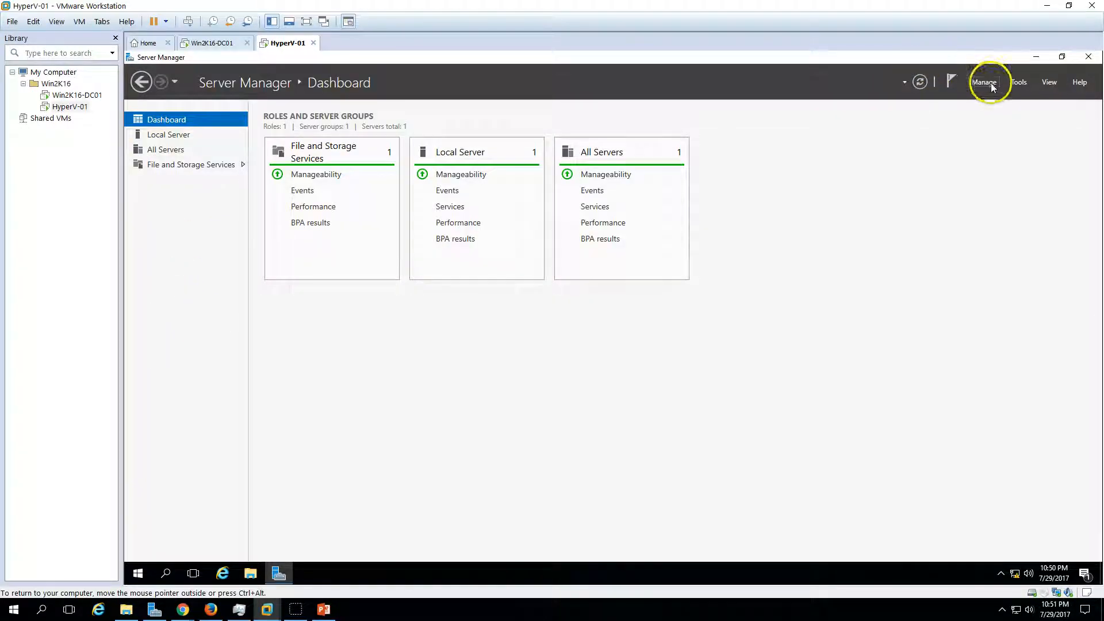
left_click(985, 82)
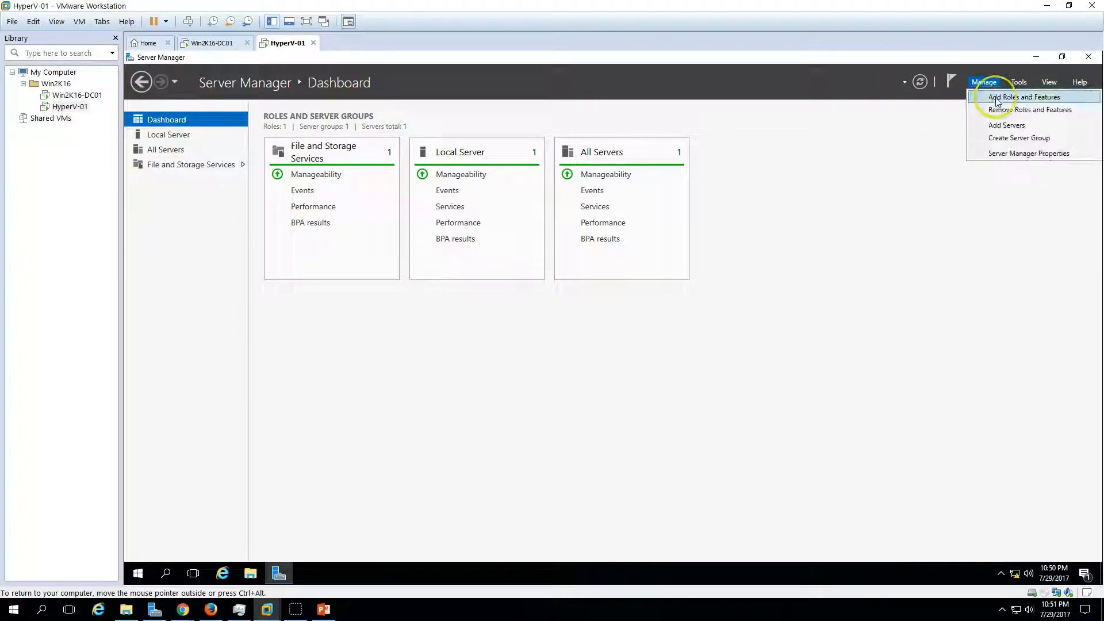
left_click(1025, 96)
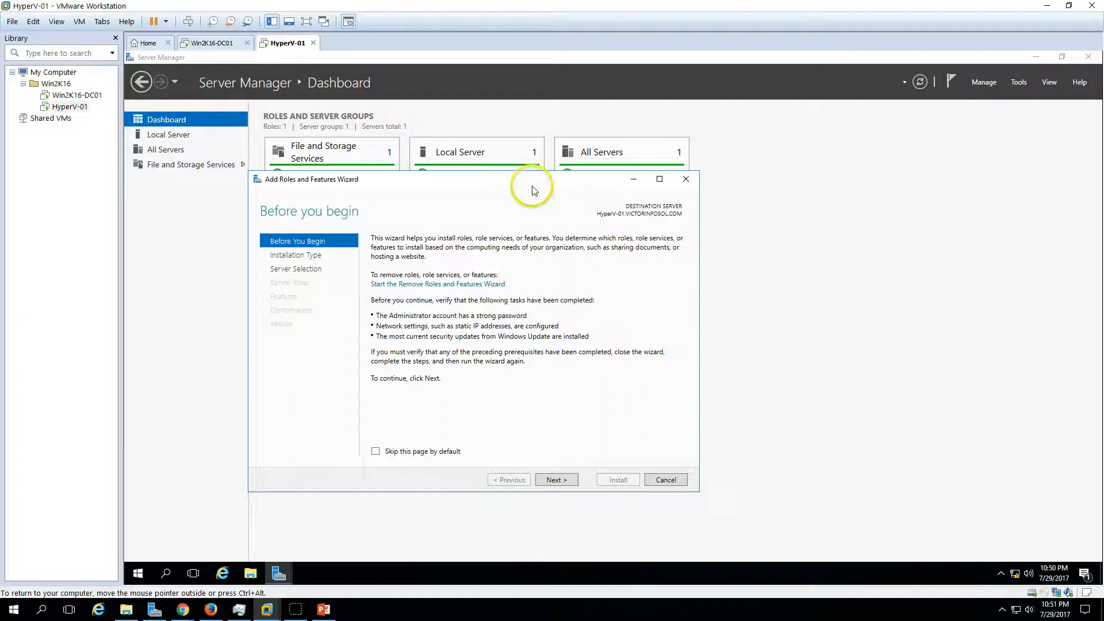
left_click(555, 479)
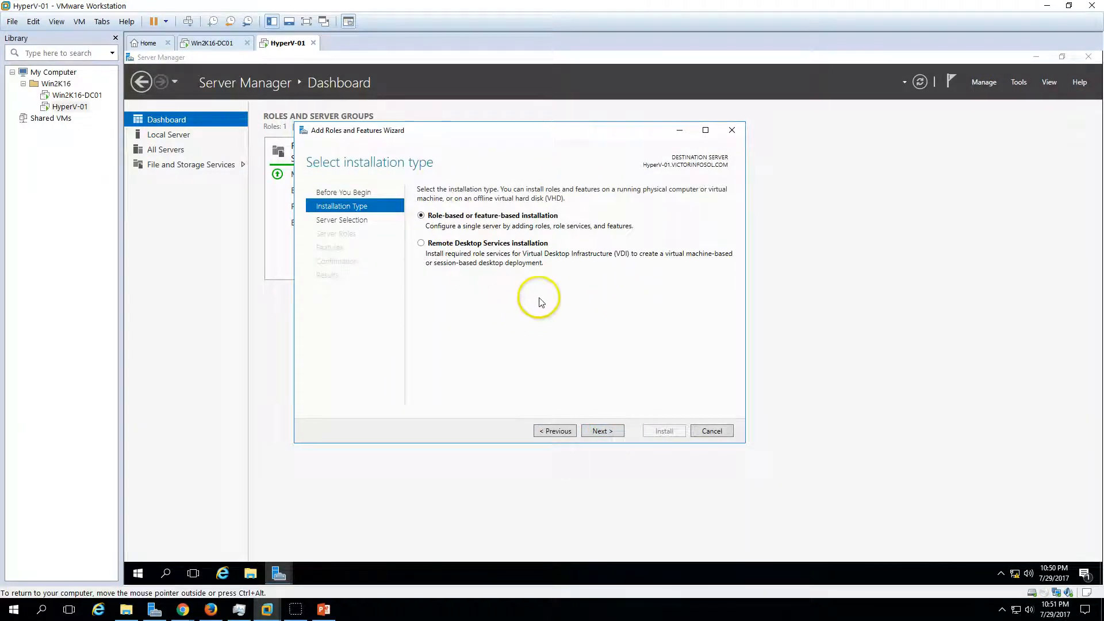
mouse_move(457, 227)
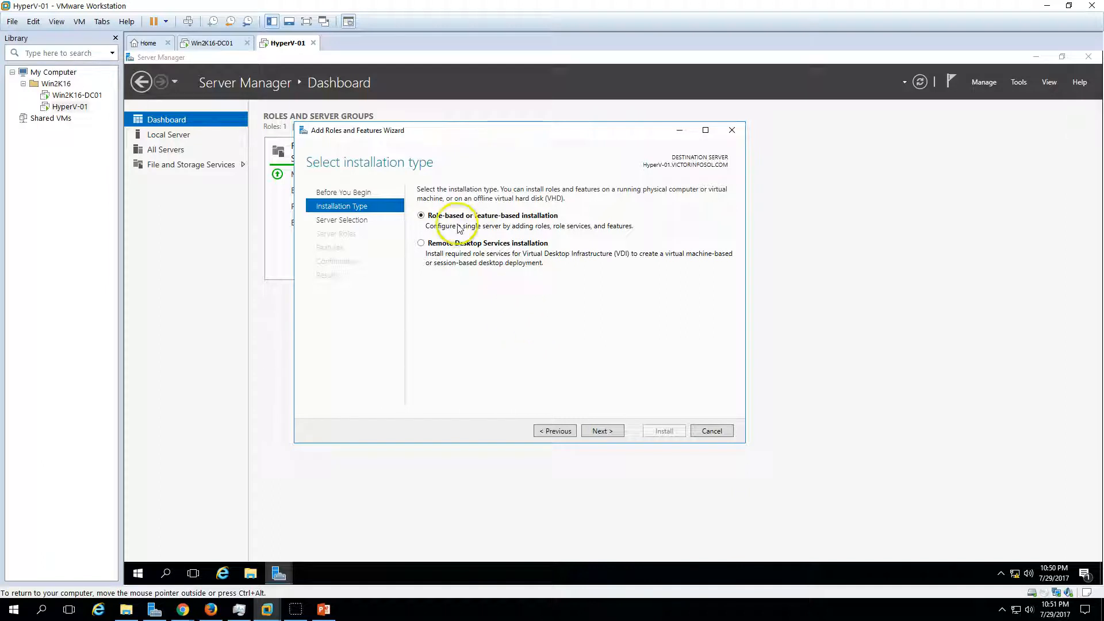
mouse_move(573, 416)
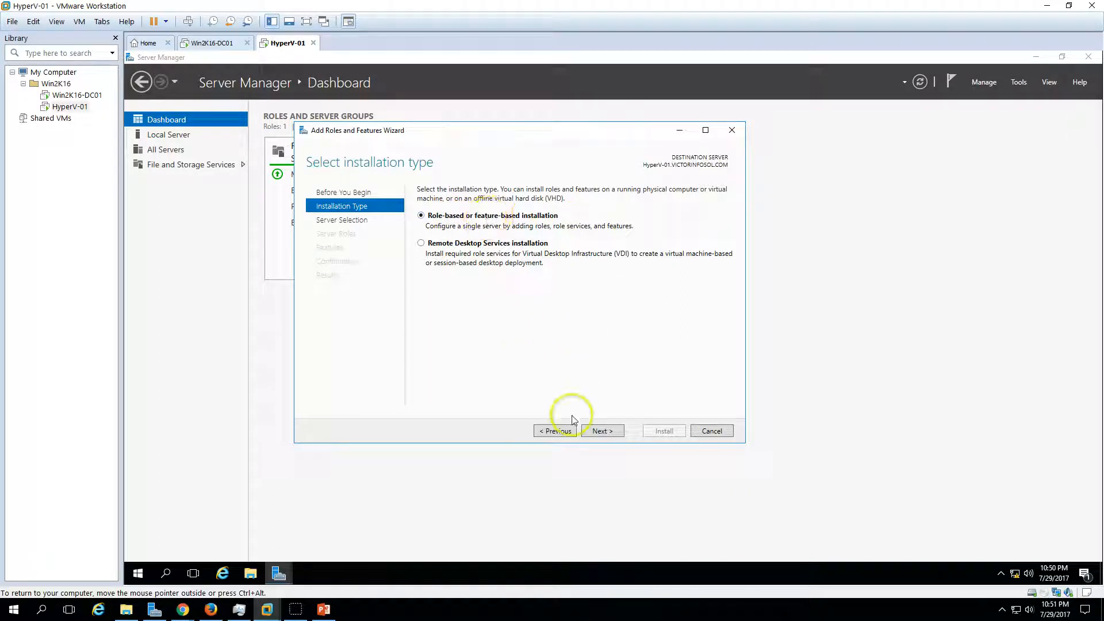
left_click(602, 431)
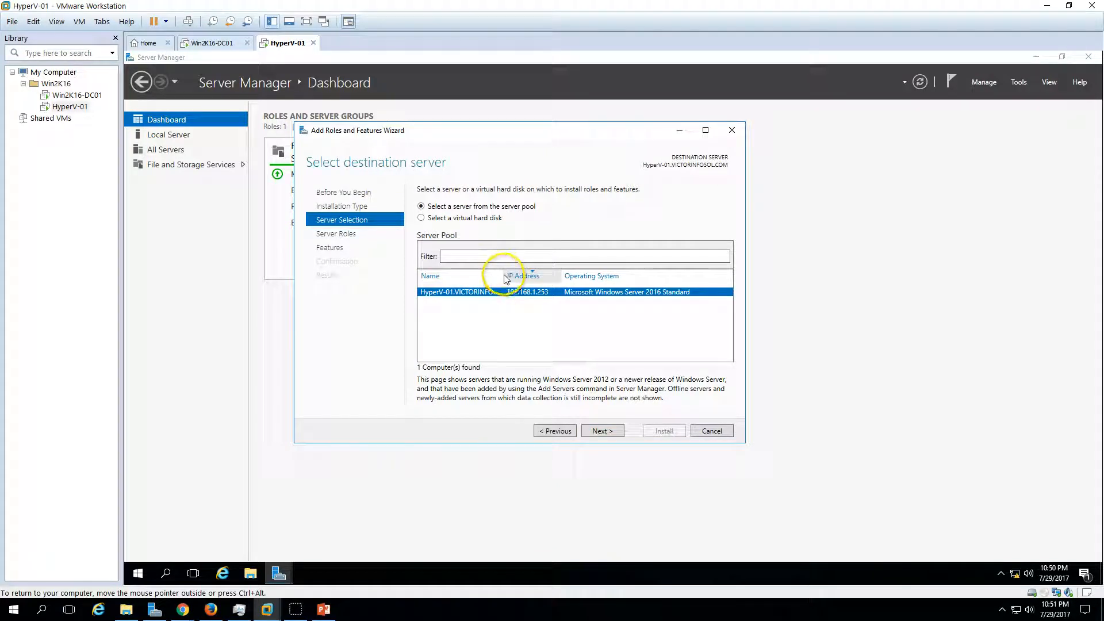
left_click(602, 430)
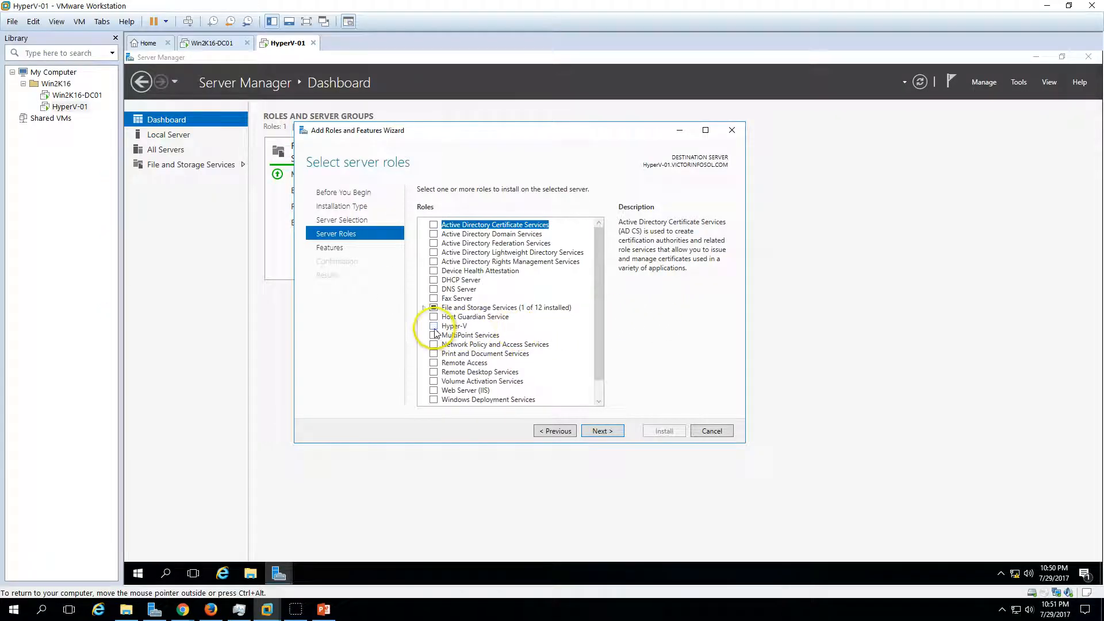
Step: Select the Hyper-V role with its management tools and continue to the Features page
left_click(433, 326)
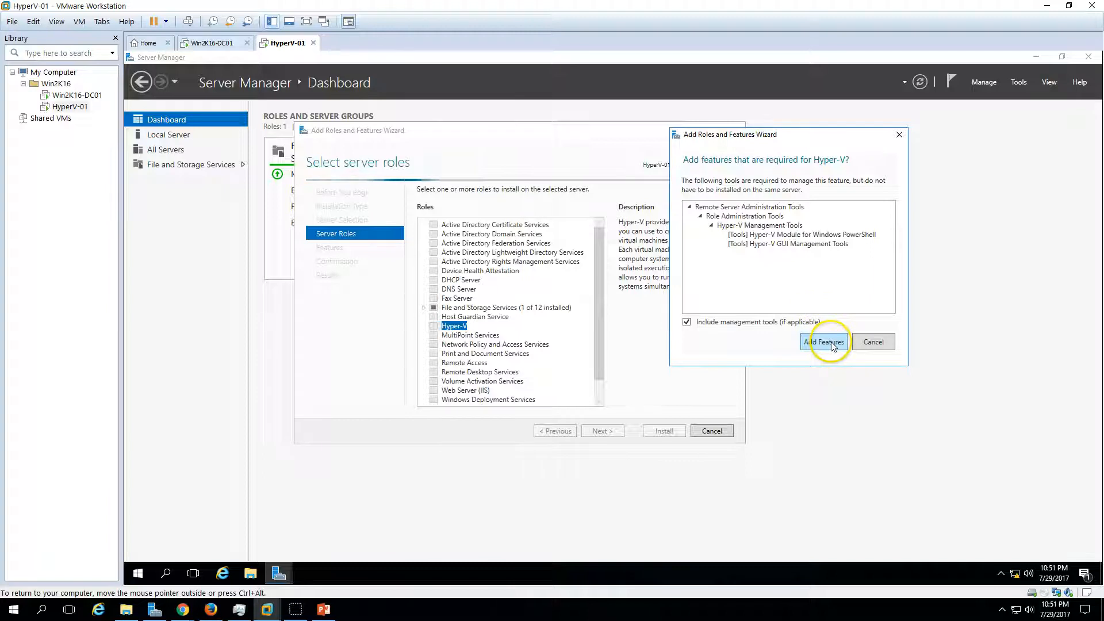
left_click(824, 341)
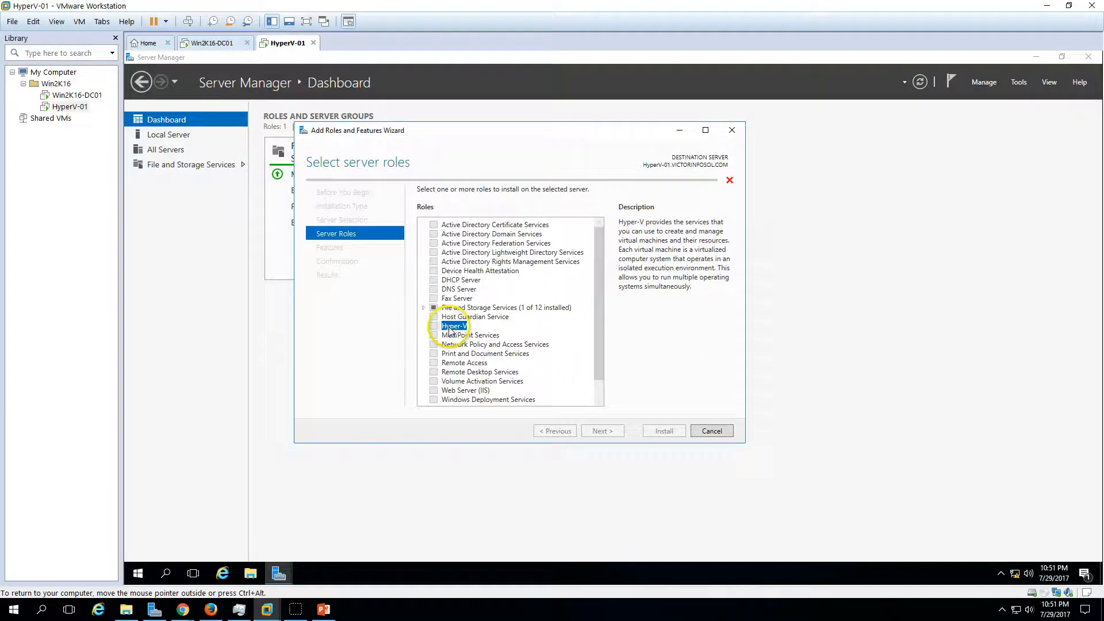
left_click(434, 325)
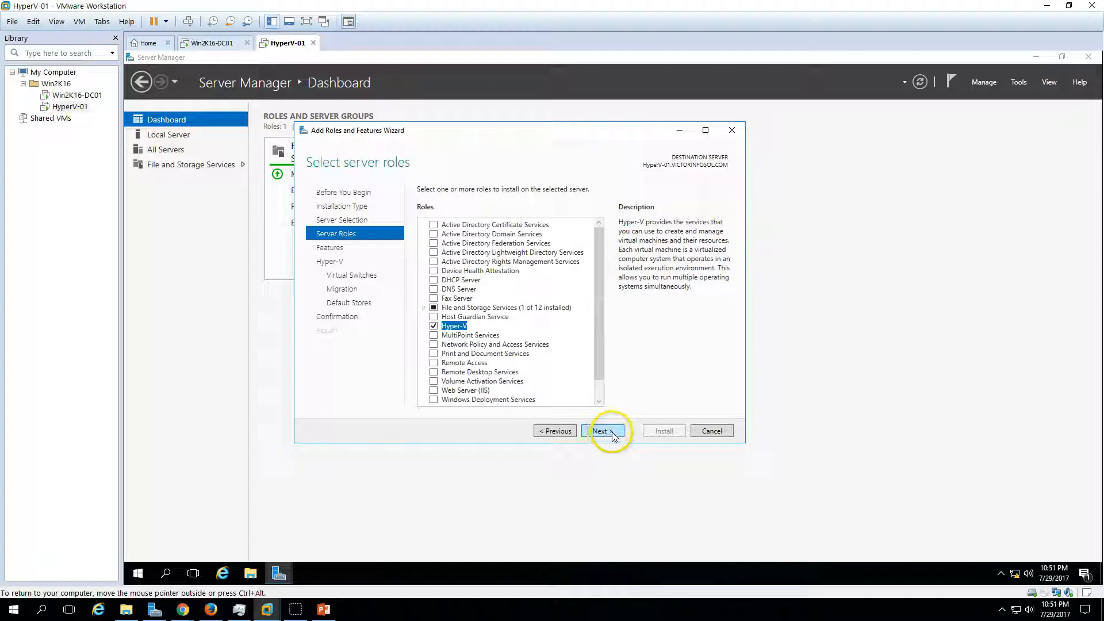
left_click(600, 431)
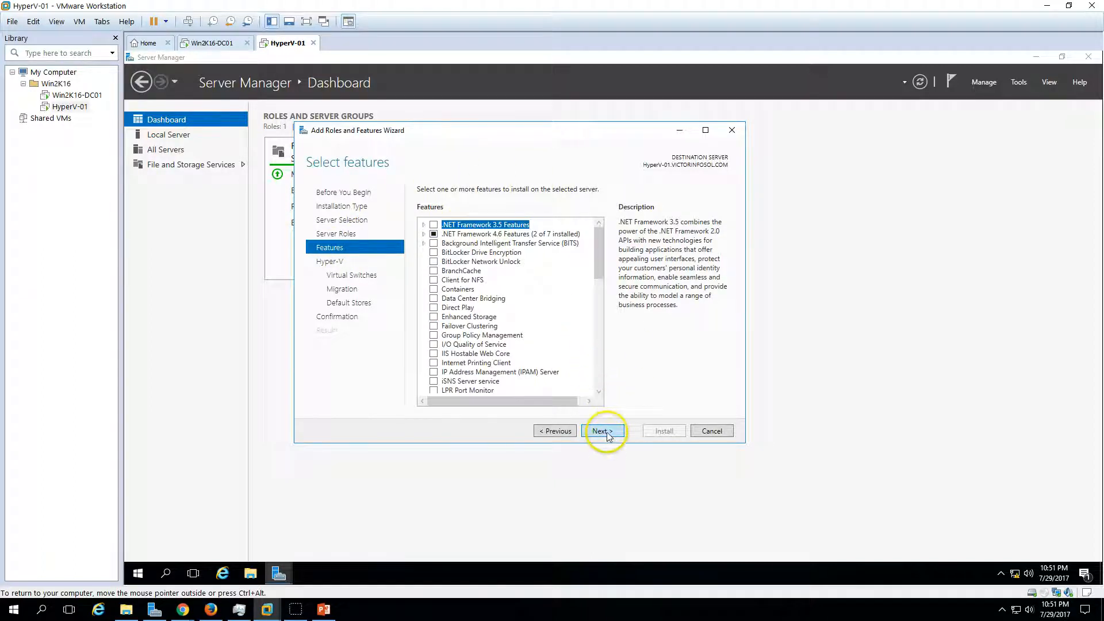
Step: Accept the default virtual switch, live migration and storage location settings for Hyper-V
left_click(602, 431)
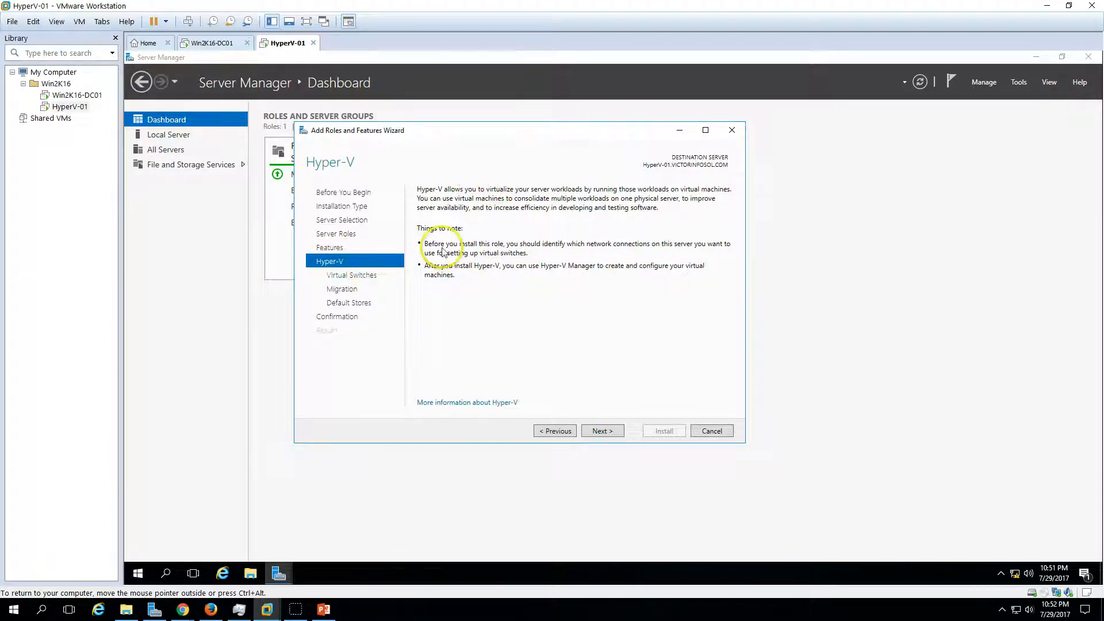
mouse_move(461, 196)
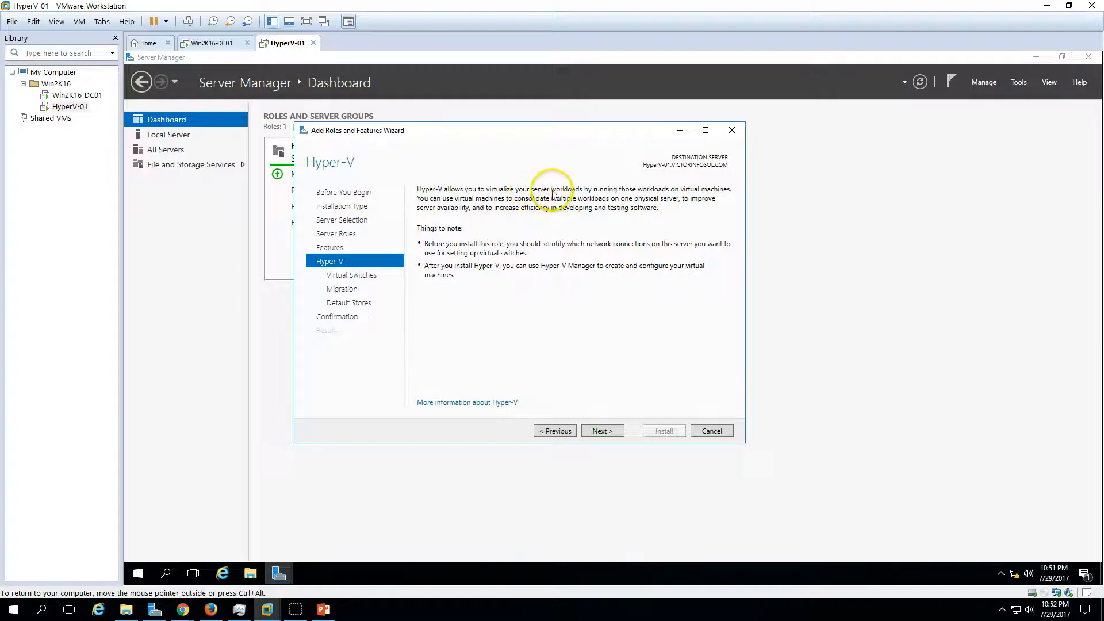
mouse_move(494, 294)
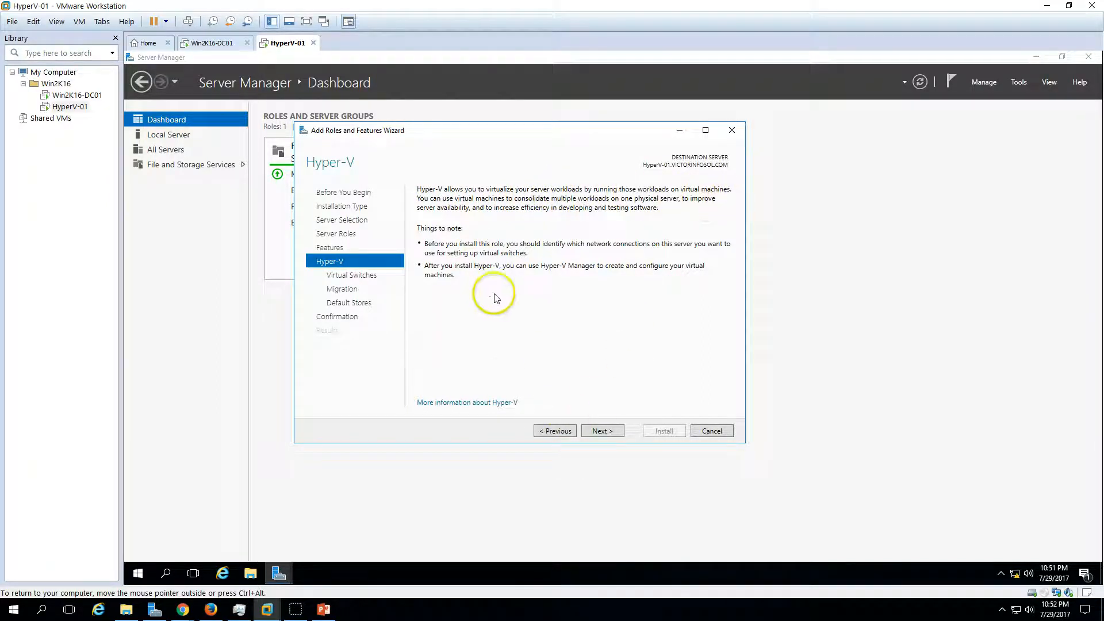
mouse_move(547, 291)
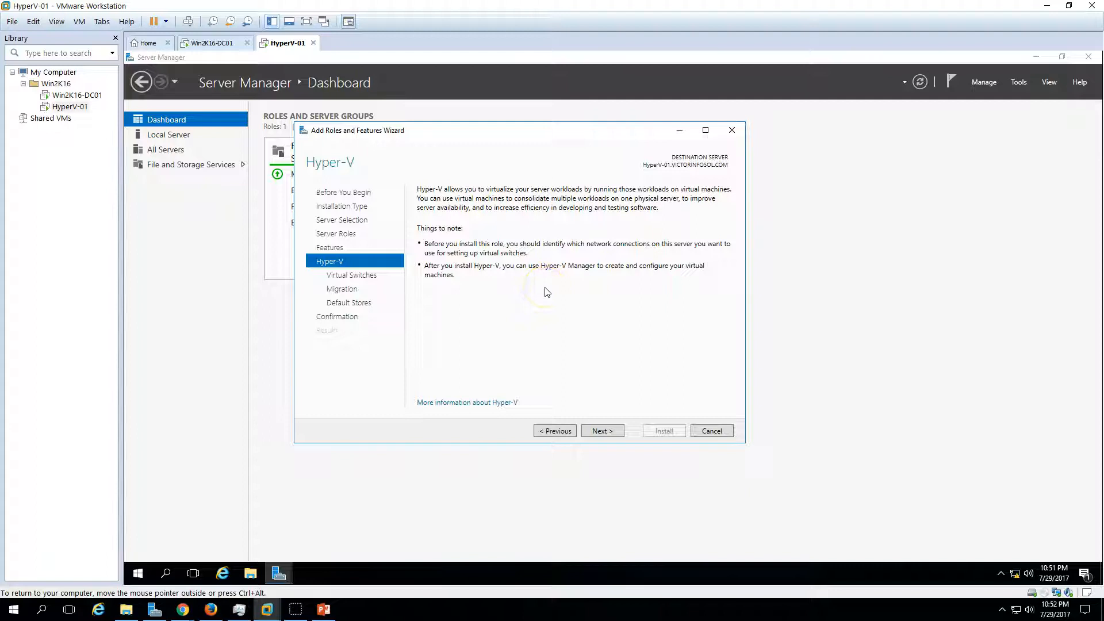
left_click(601, 431)
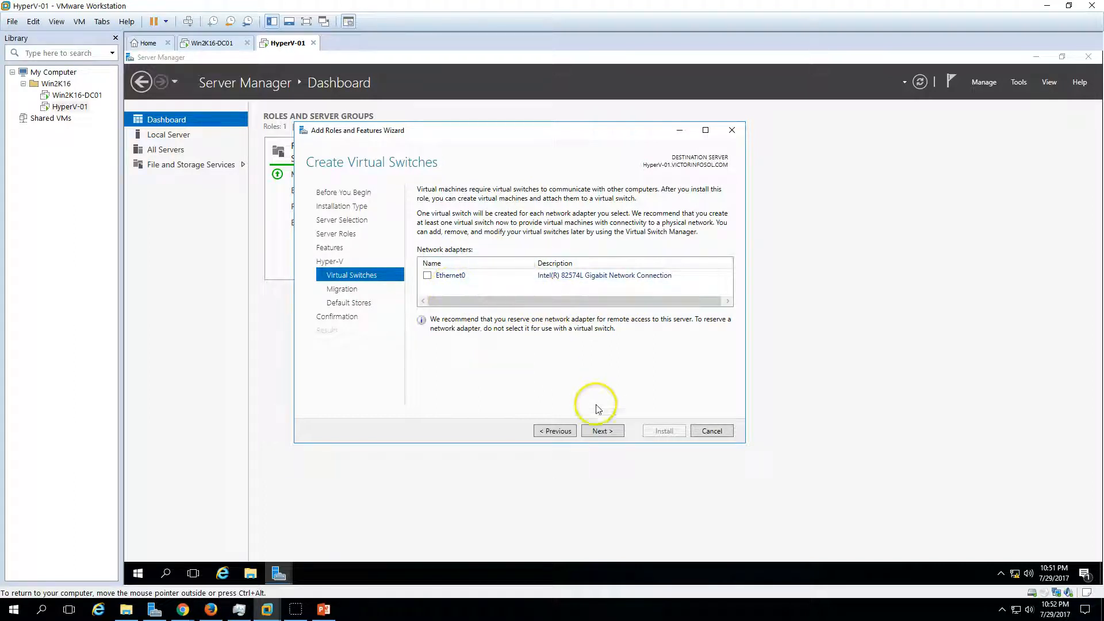
left_click(601, 431)
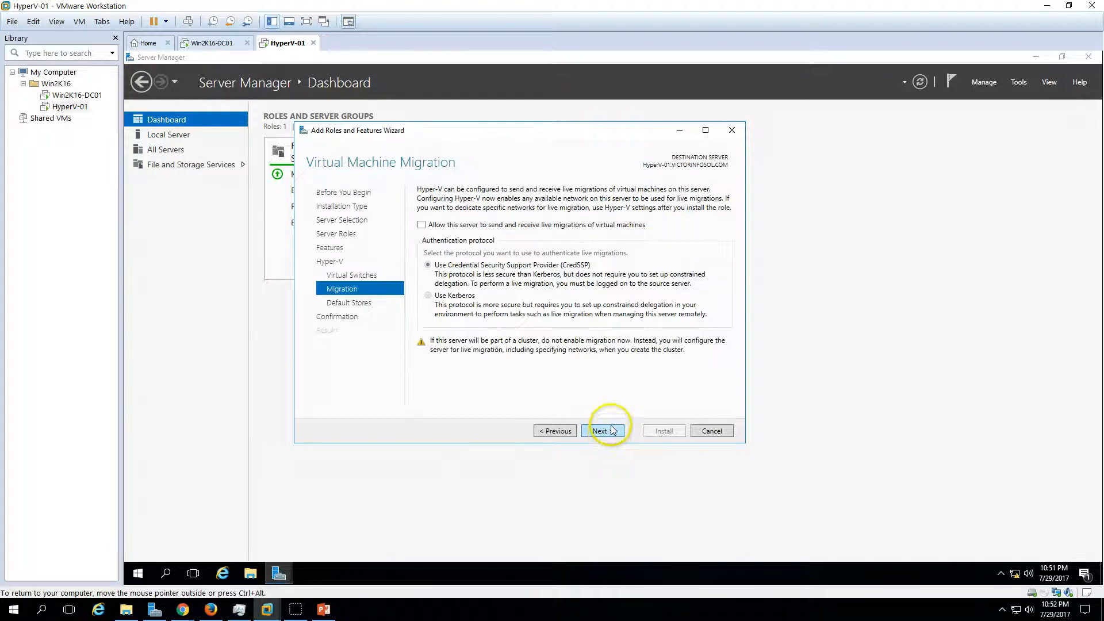
left_click(600, 430)
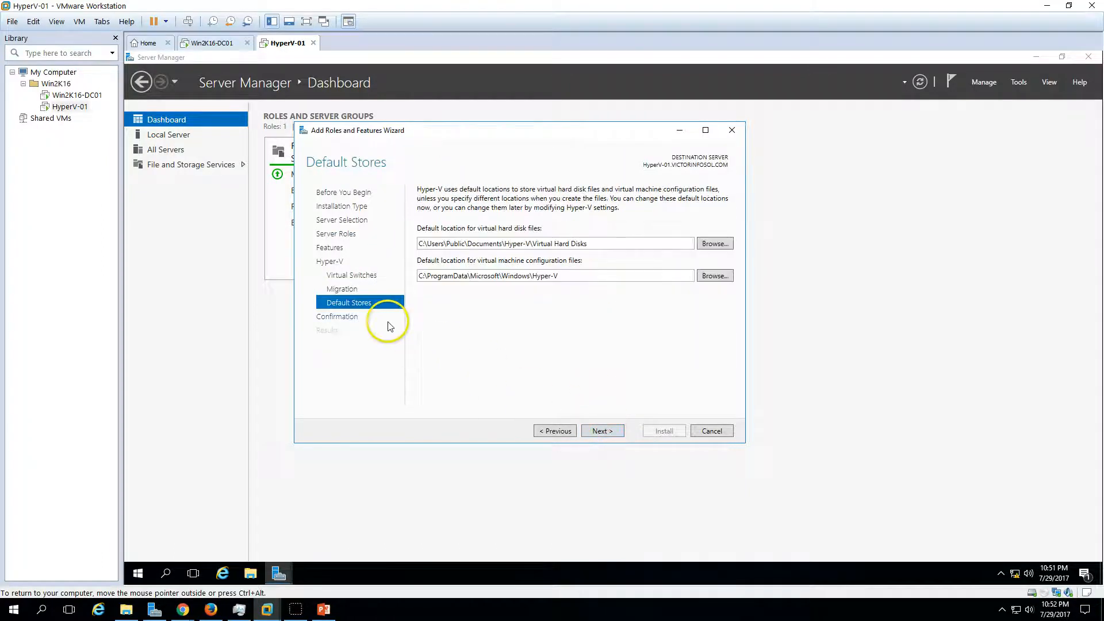
mouse_move(614, 255)
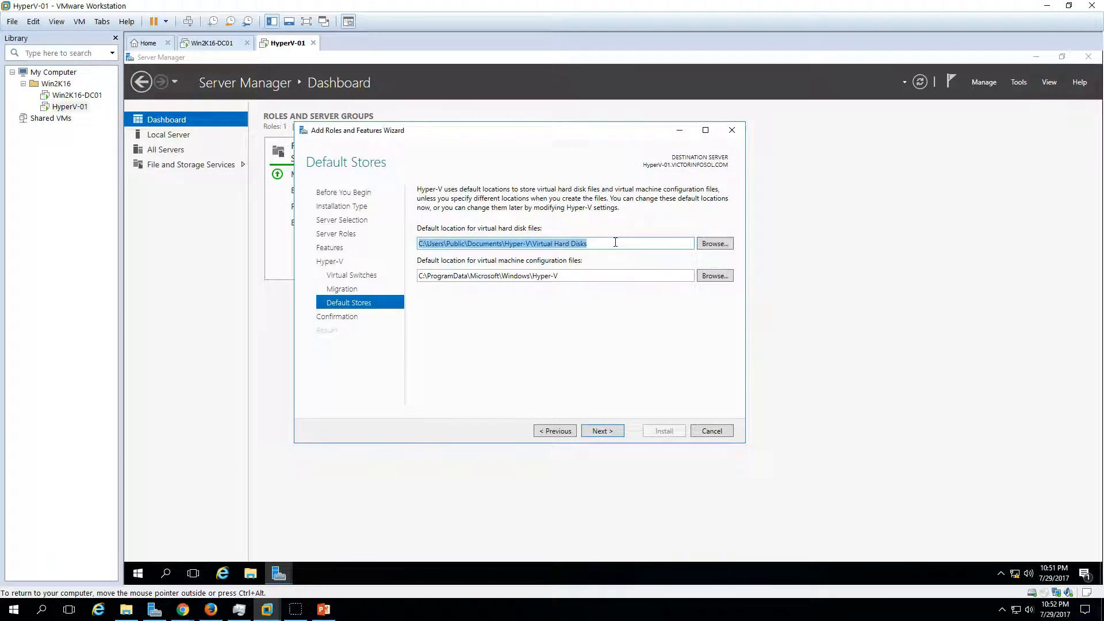
left_click(554, 275)
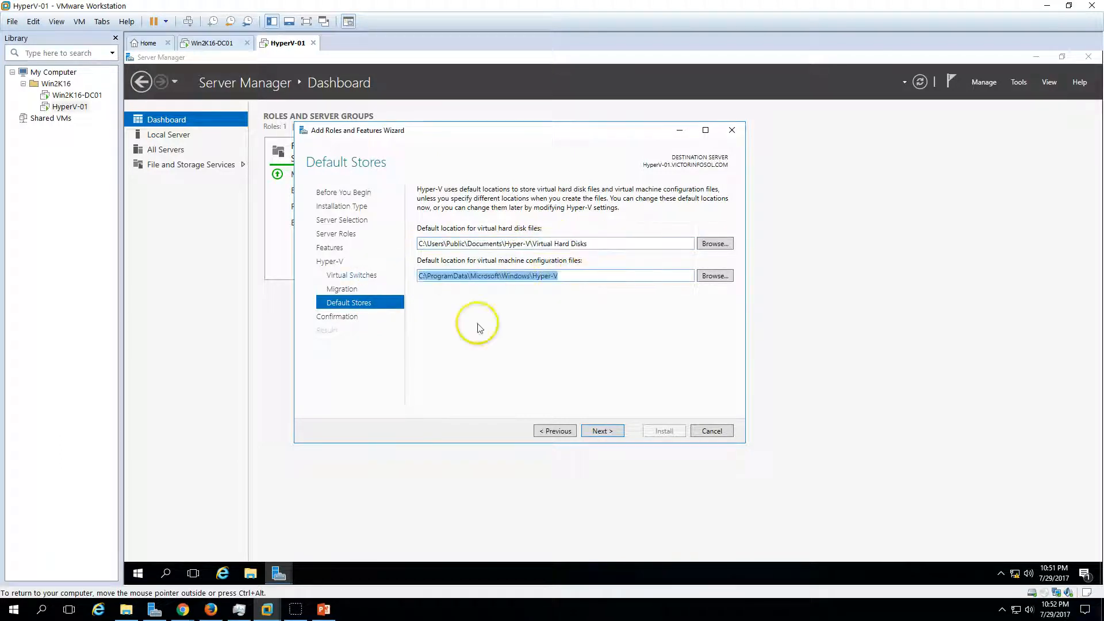
left_click(601, 430)
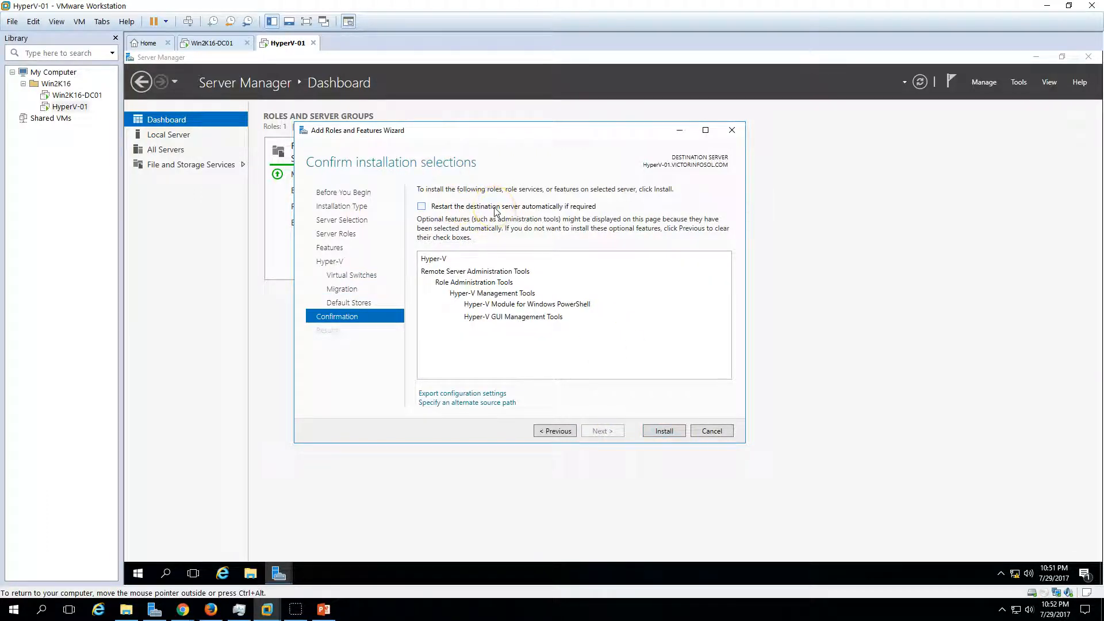
Step: Allow automatic restarts if required and start the Hyper-V role installation
left_click(421, 206)
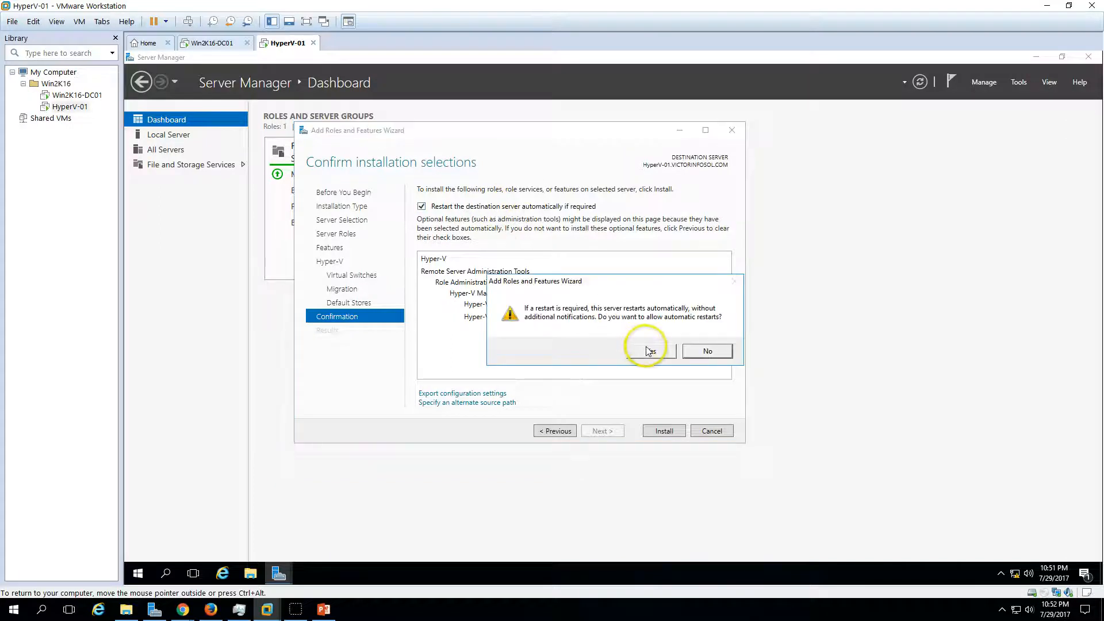
left_click(649, 350)
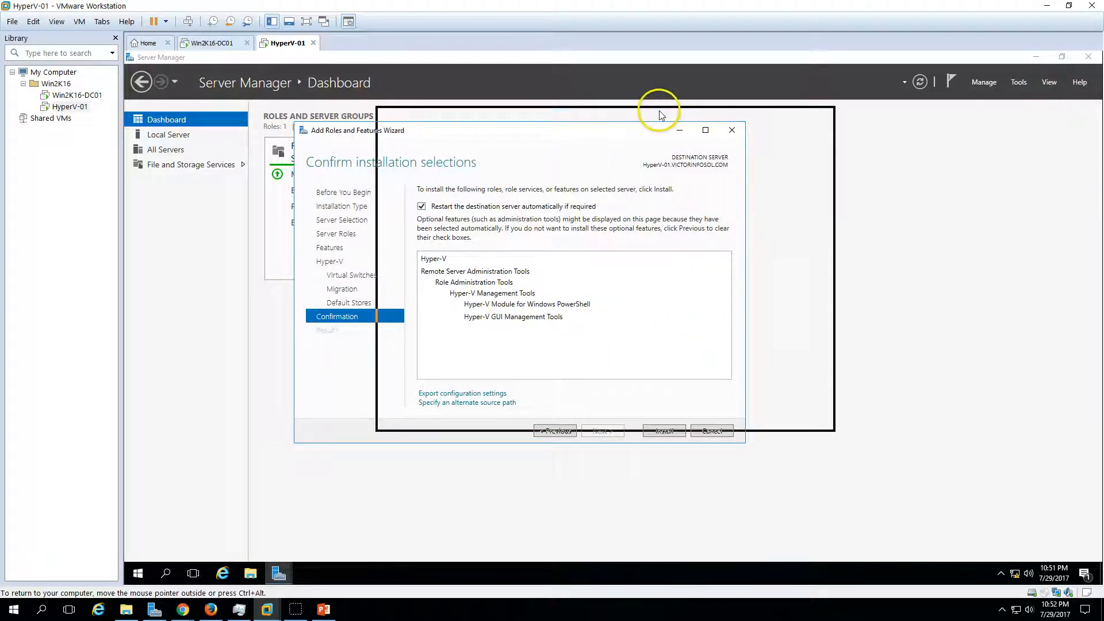
left_click(663, 430)
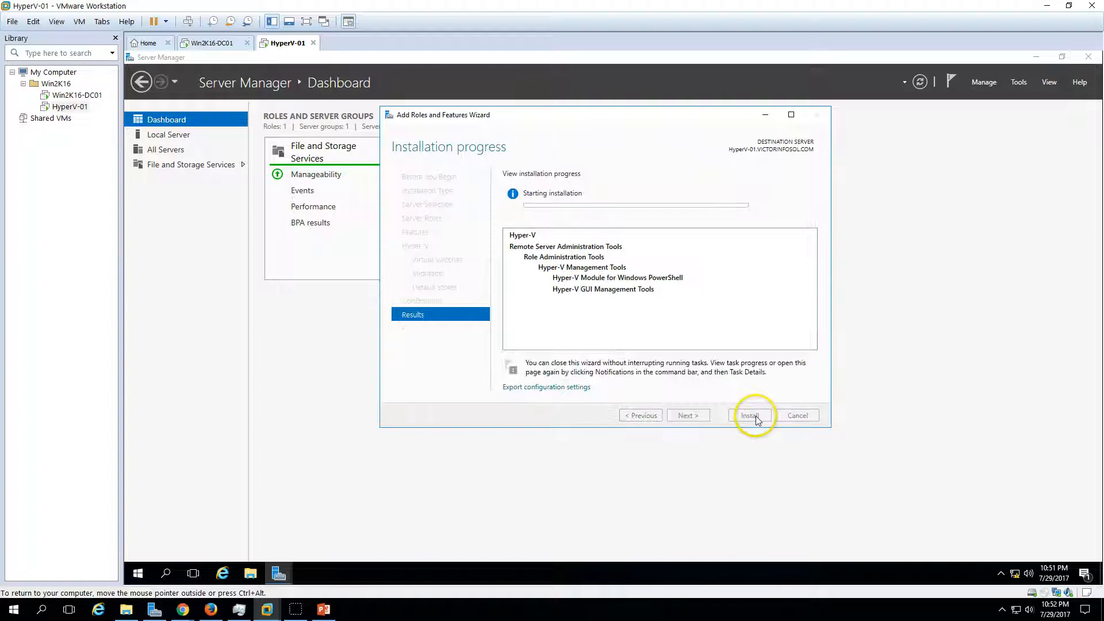
Step: Let the installation run and the server restart, then enter the HyperVAdmin password
left_click(749, 415)
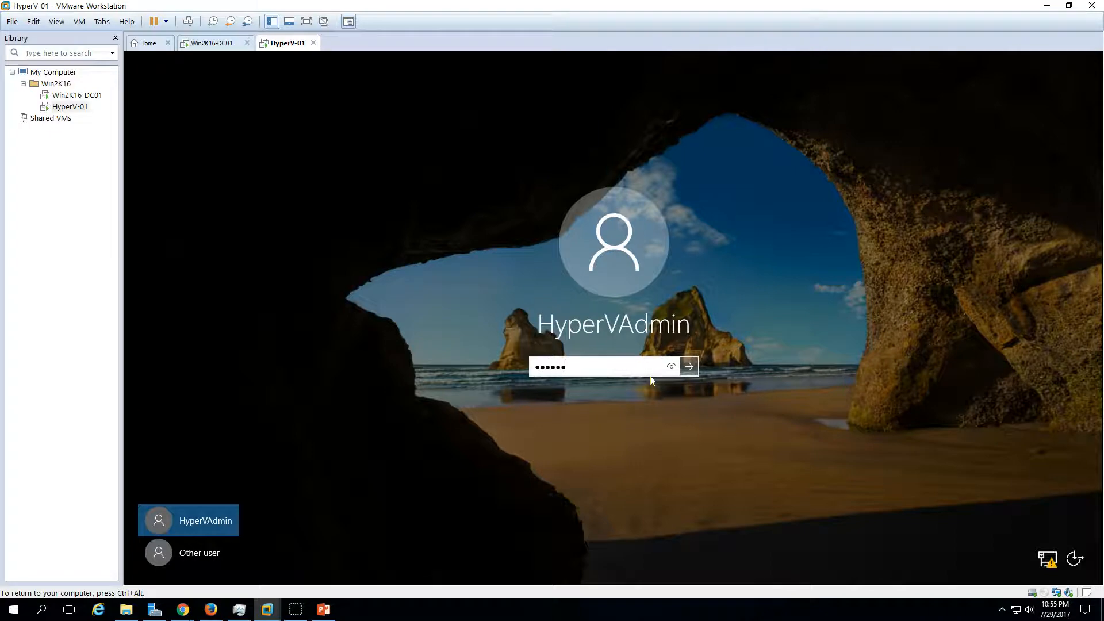
Step: Sign in as HyperVAdmin and close the succeeded installation wizard, leaving Hyper-V on the dashboard
left_click(689, 366)
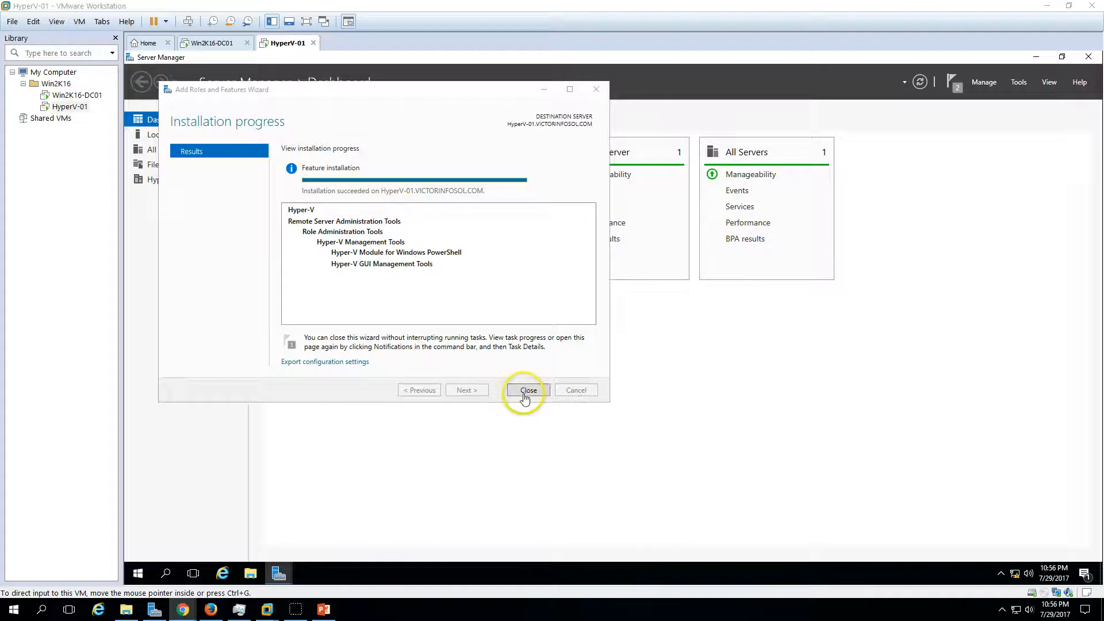
left_click(528, 390)
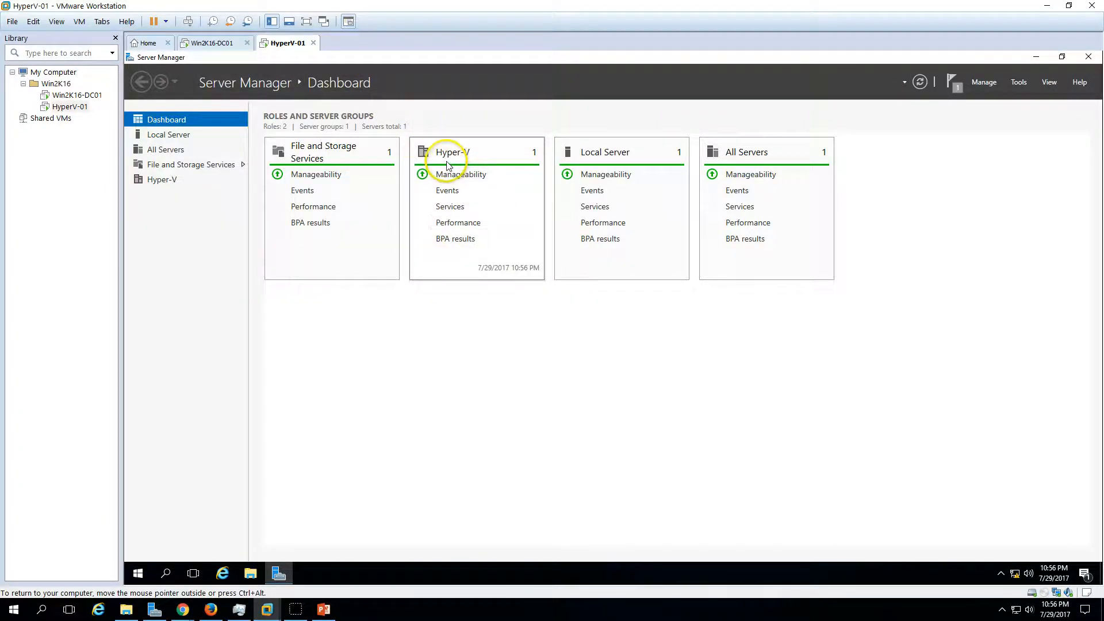
Step: Minimize Server Manager and launch Hyper-V Manager from the Start menu for HYPERV-01
left_click(278, 573)
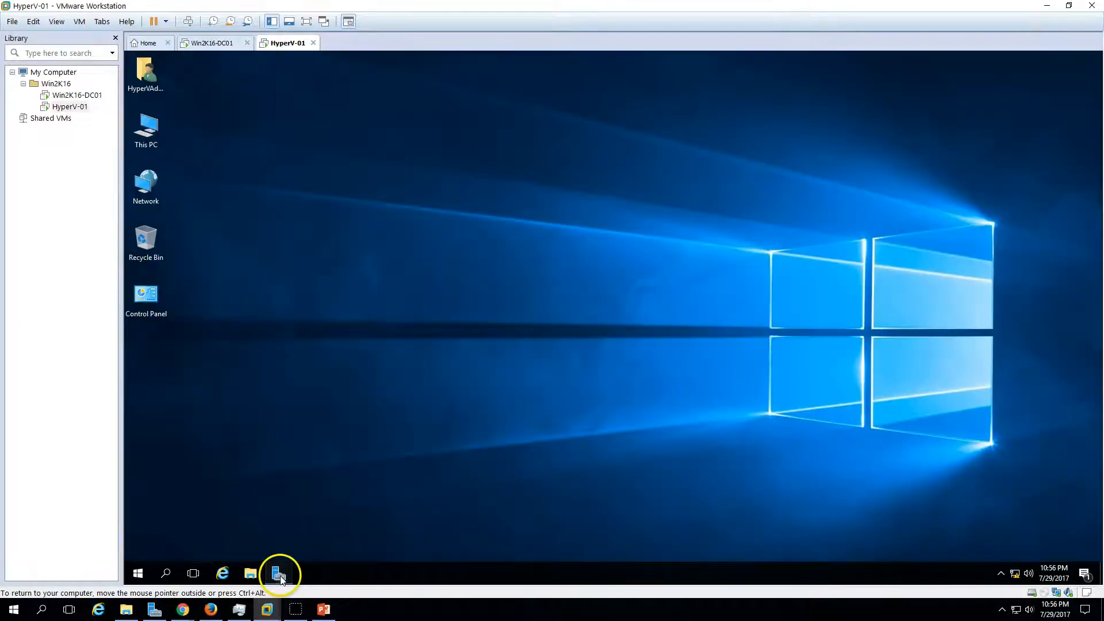
left_click(1018, 83)
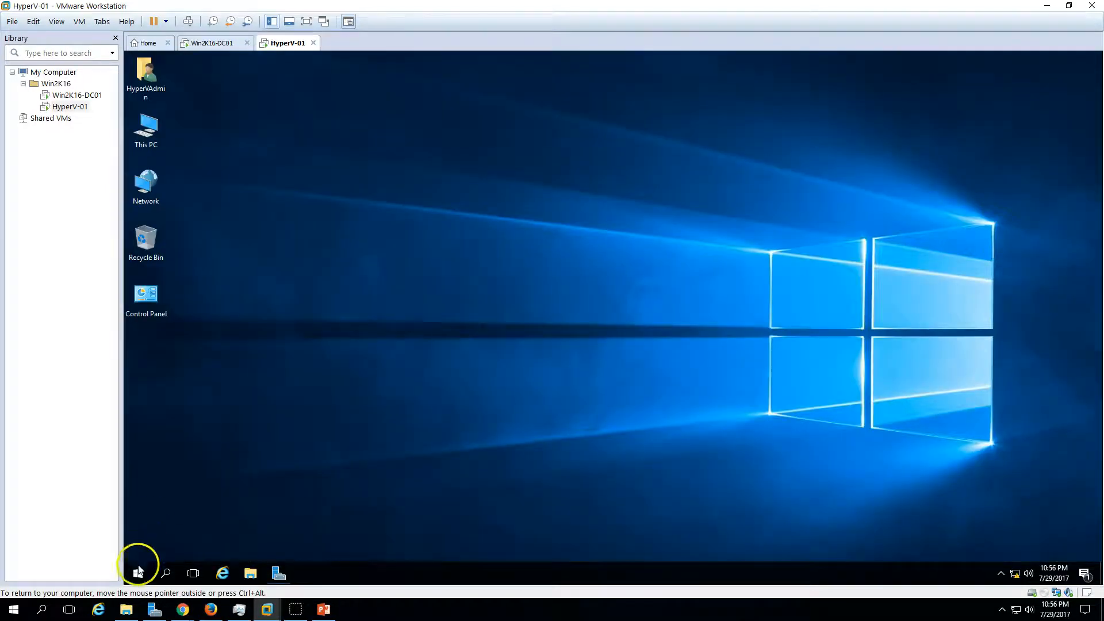
left_click(136, 572)
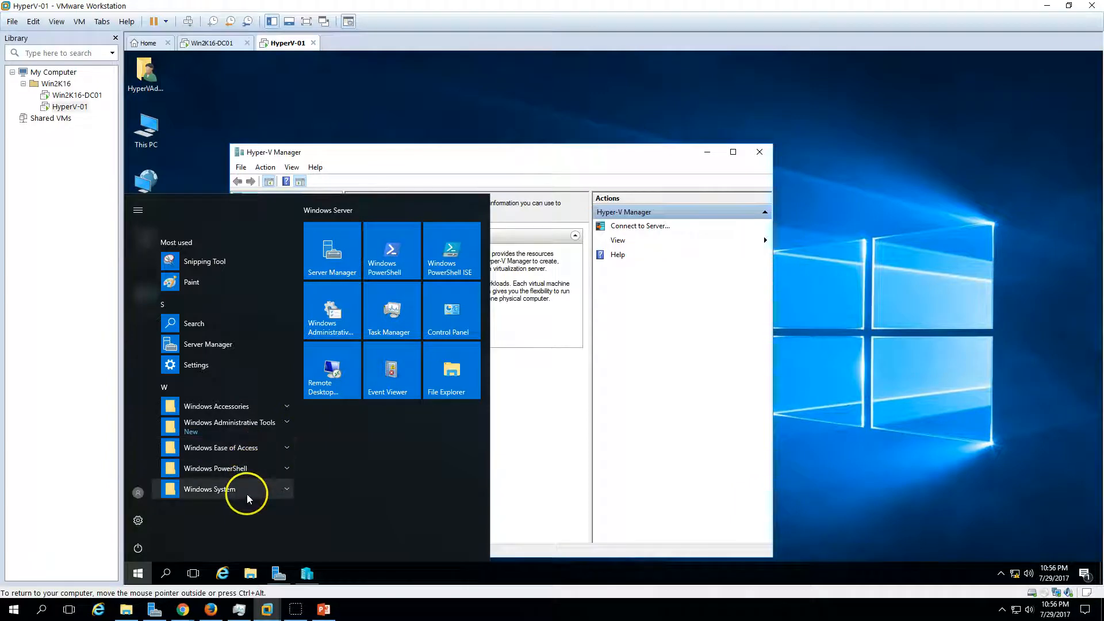
left_click(229, 422)
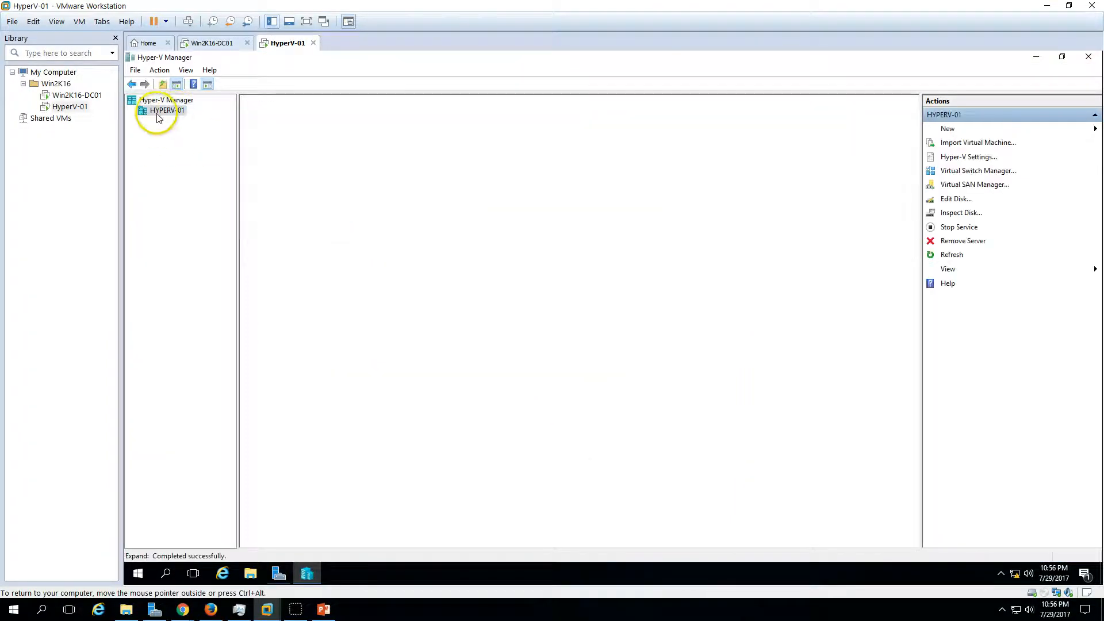
Step: Open Hyper-V Settings for the HYPERV-01 host from its right-click menu
left_click(167, 110)
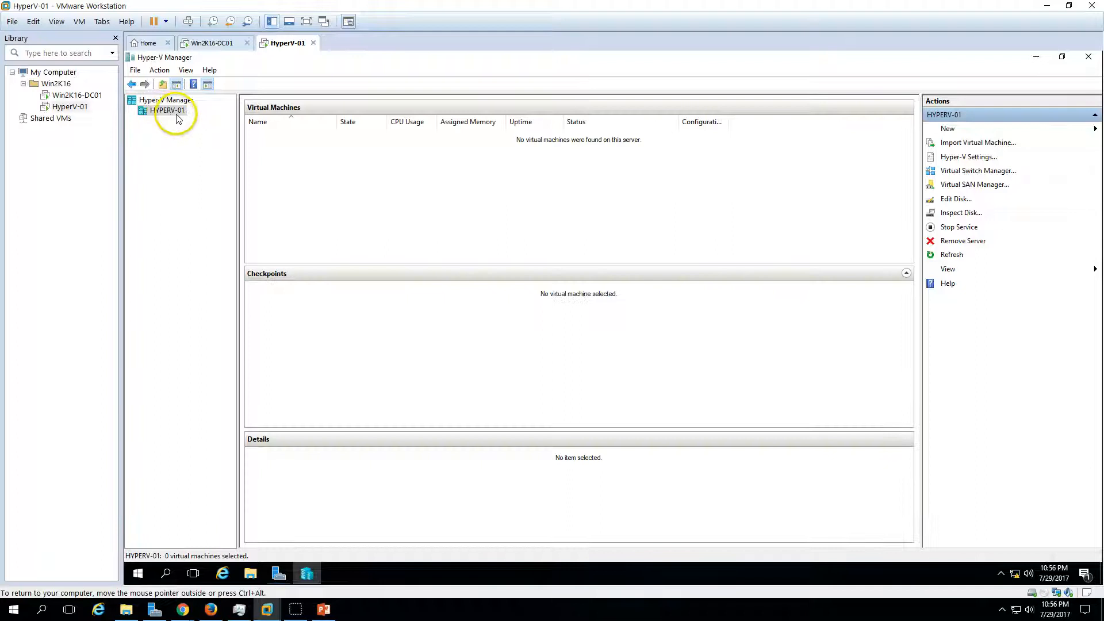
right_click(168, 110)
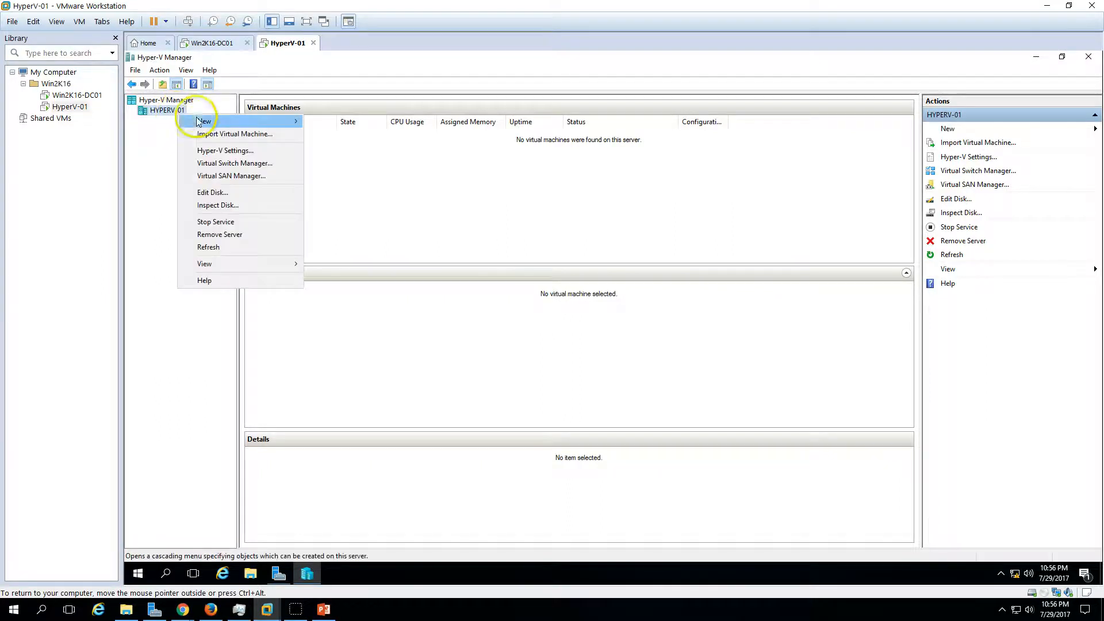
mouse_move(205, 120)
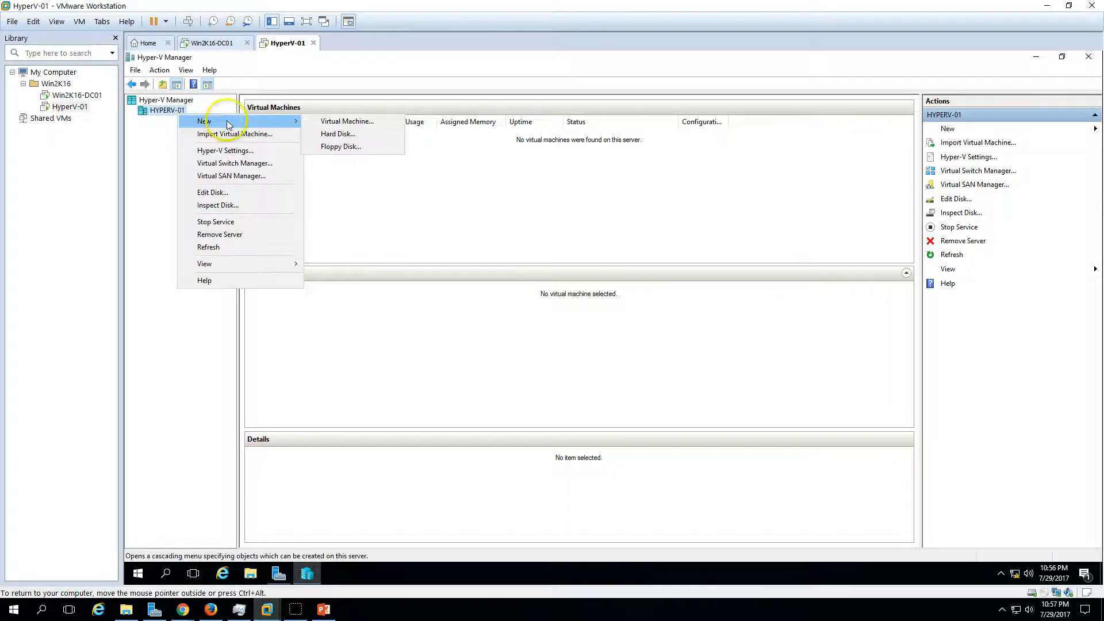
mouse_move(346, 121)
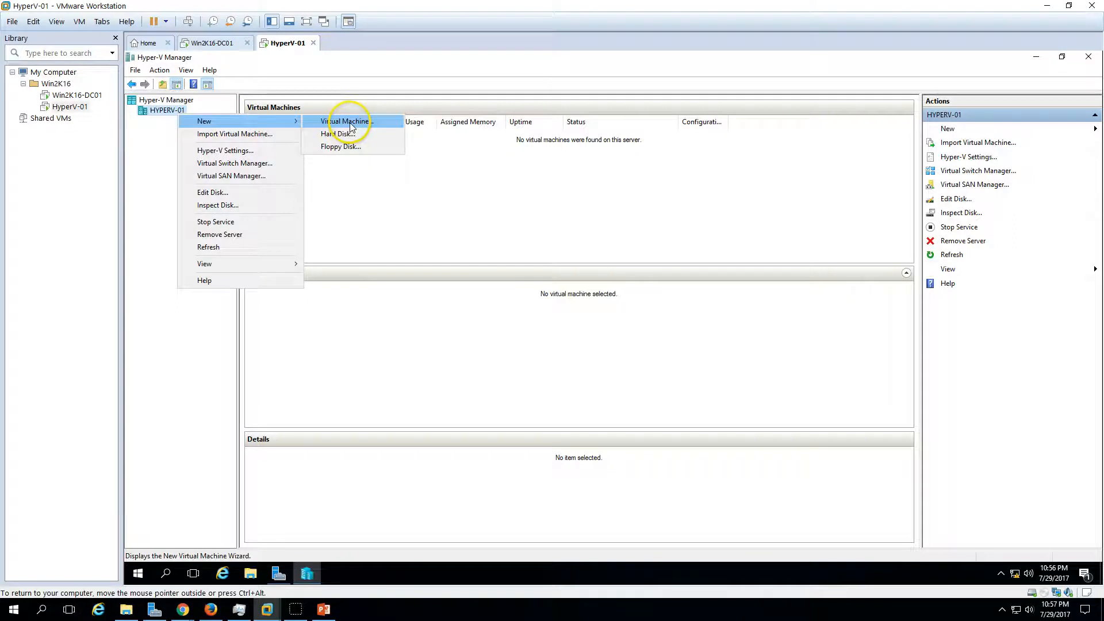
mouse_move(337, 133)
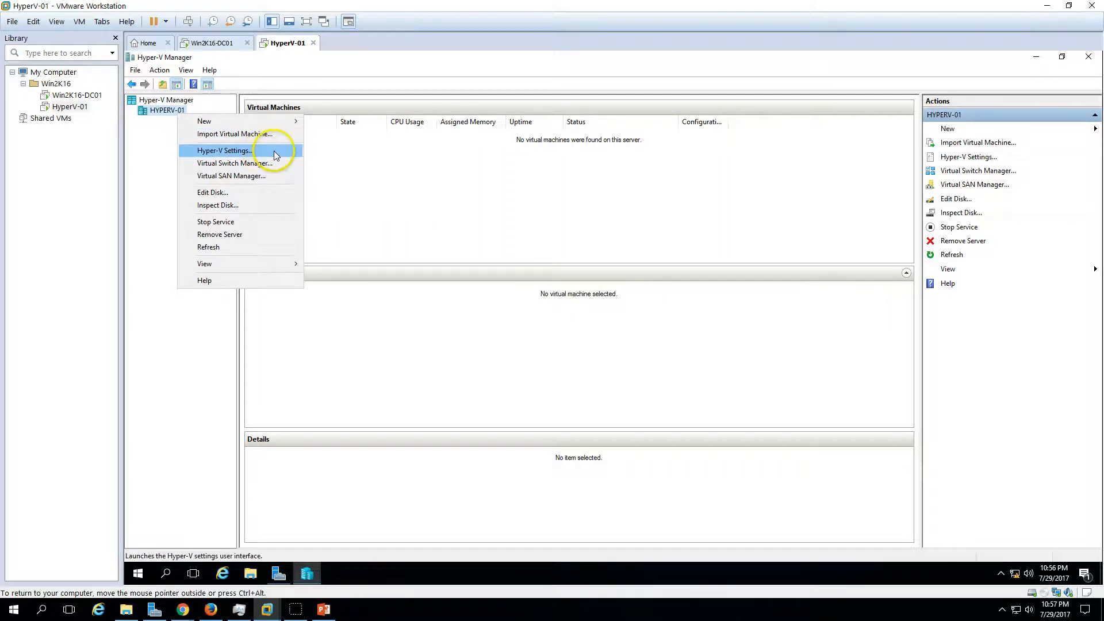
left_click(223, 150)
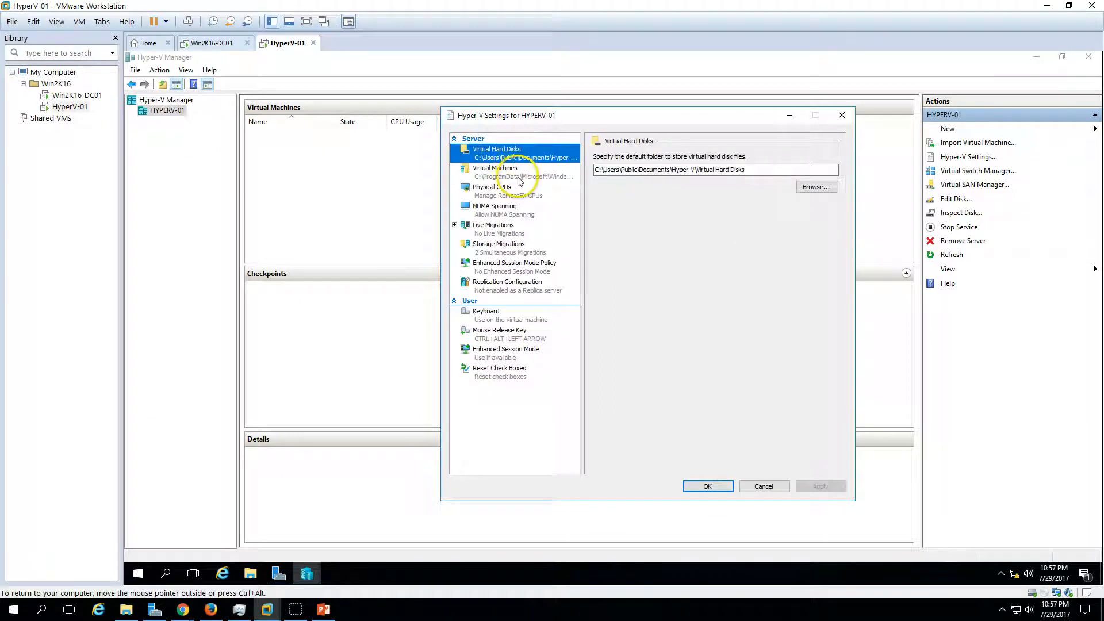
Step: Review the VM folder, Live Migrations, Storage Migrations and Replication Configuration pages, then cancel without saving
left_click(494, 172)
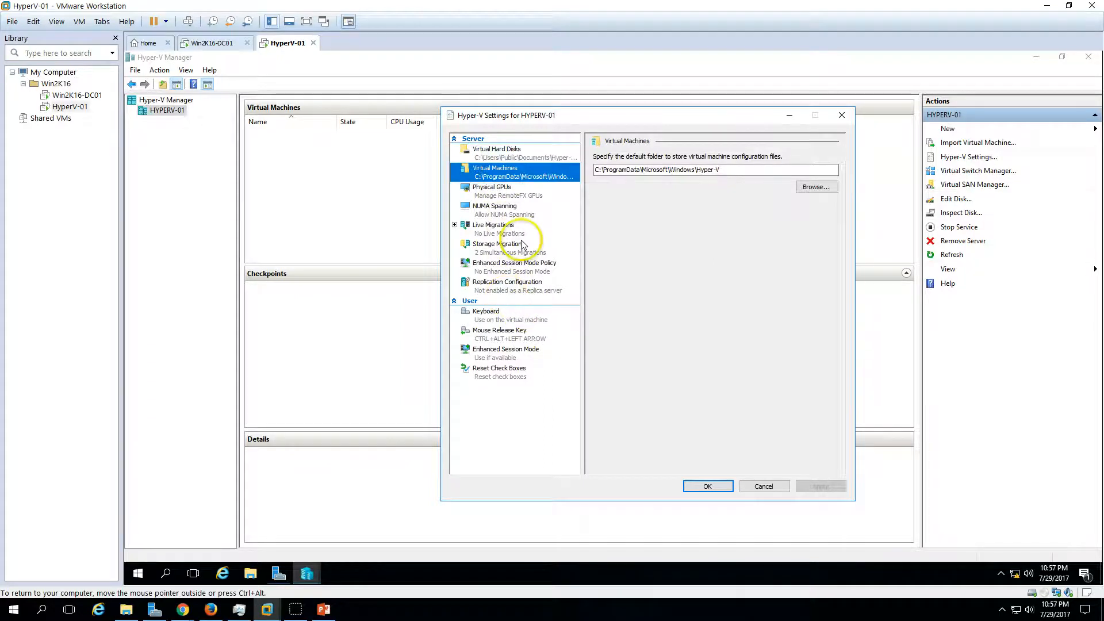
left_click(498, 242)
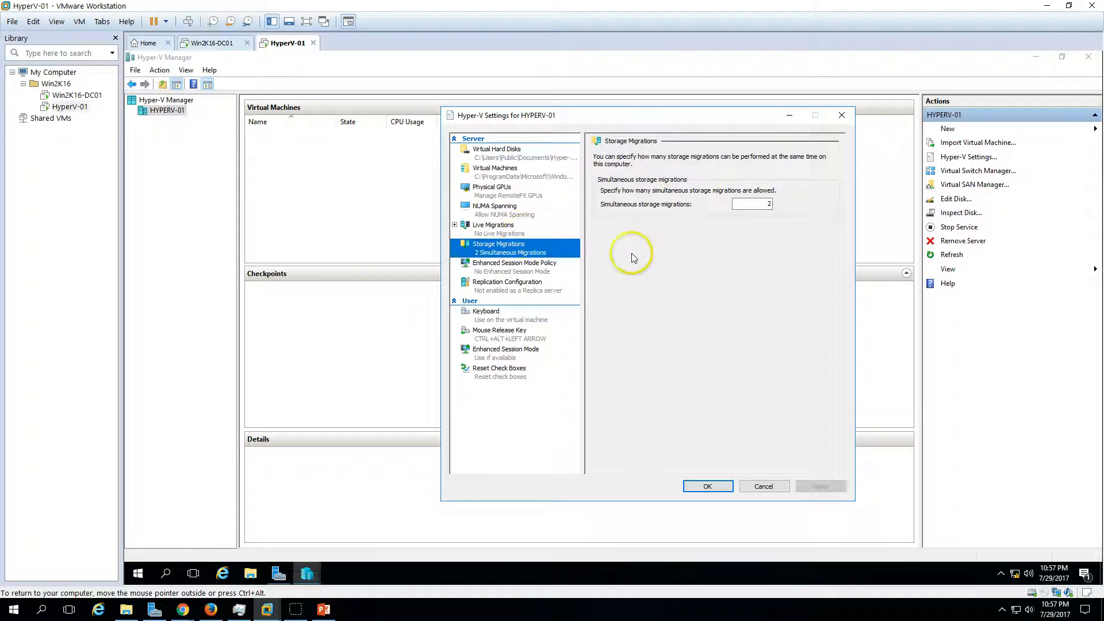
left_click(493, 224)
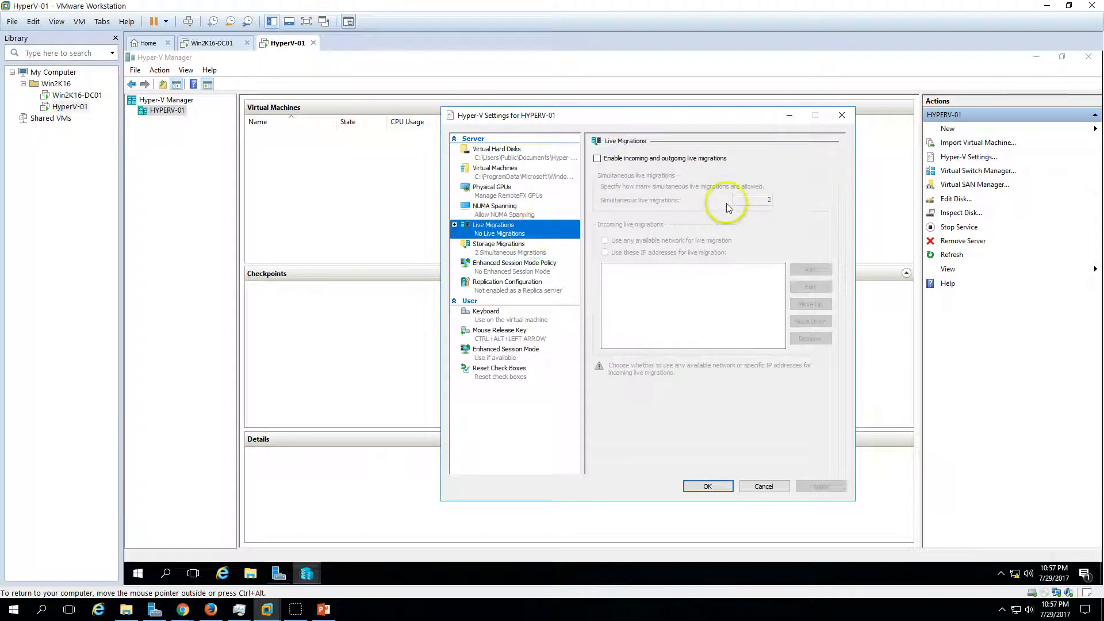
left_click(498, 244)
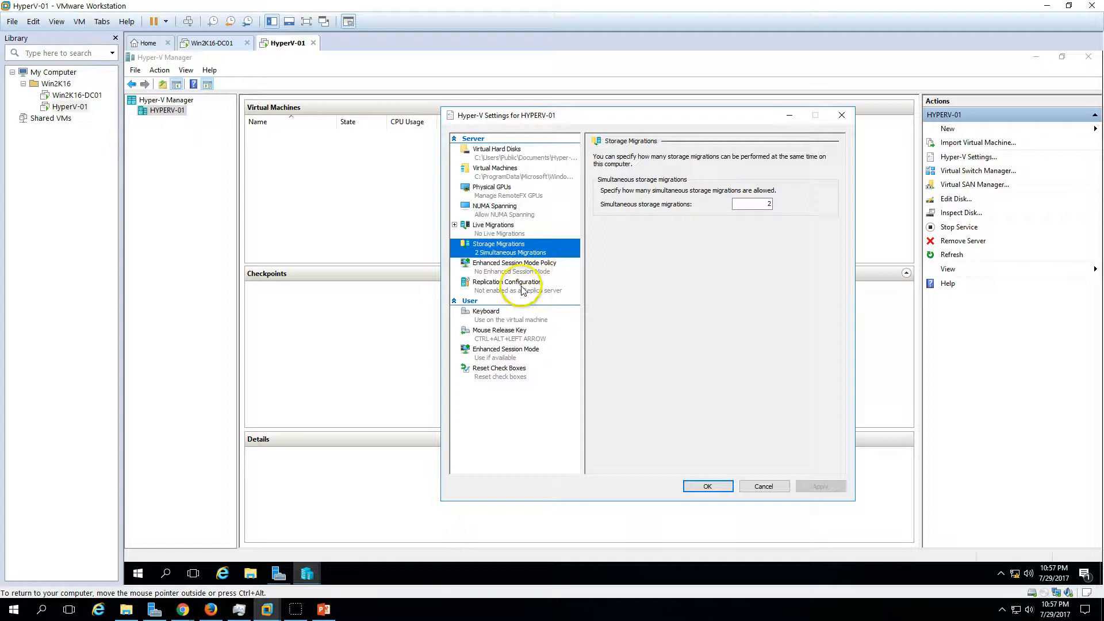
left_click(506, 285)
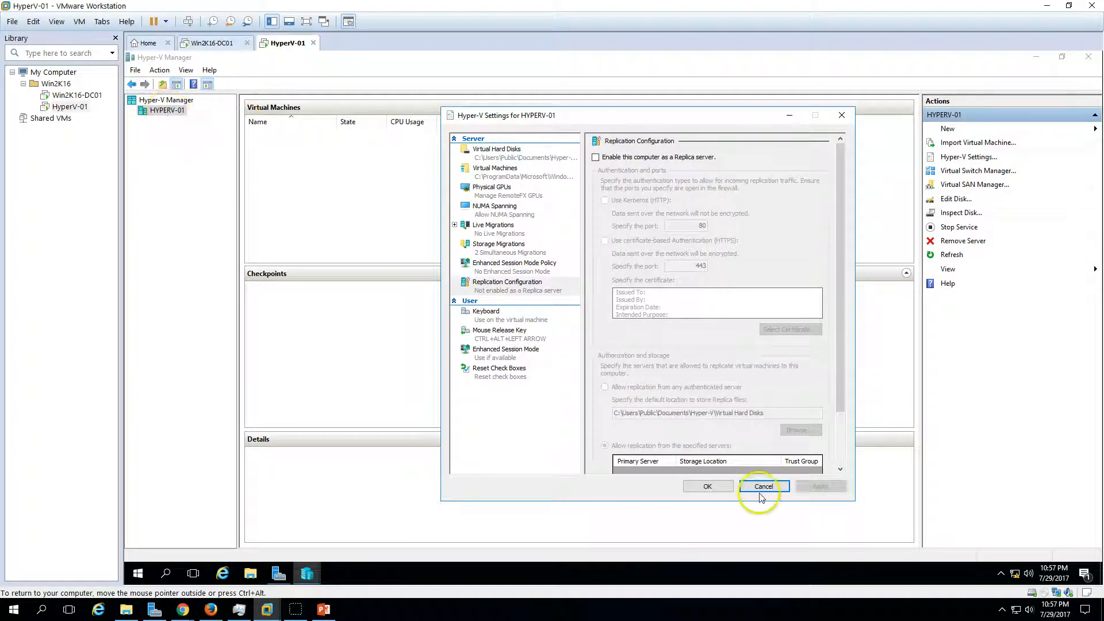
left_click(764, 485)
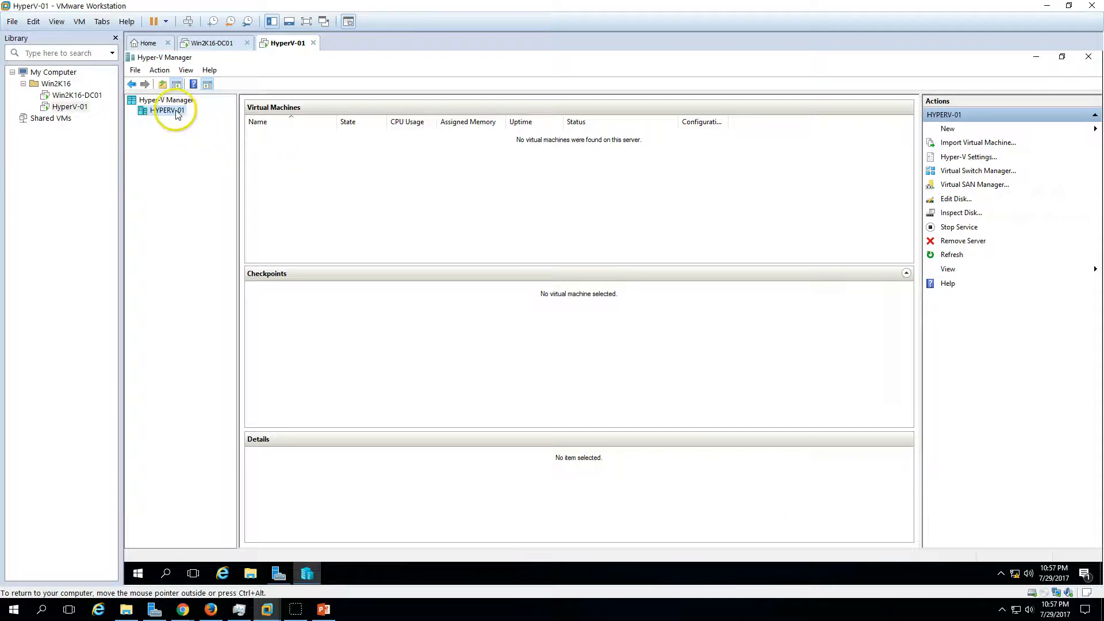
Step: Open Virtual Switch Manager for HYPERV-01 from the host's right-click menu
right_click(167, 110)
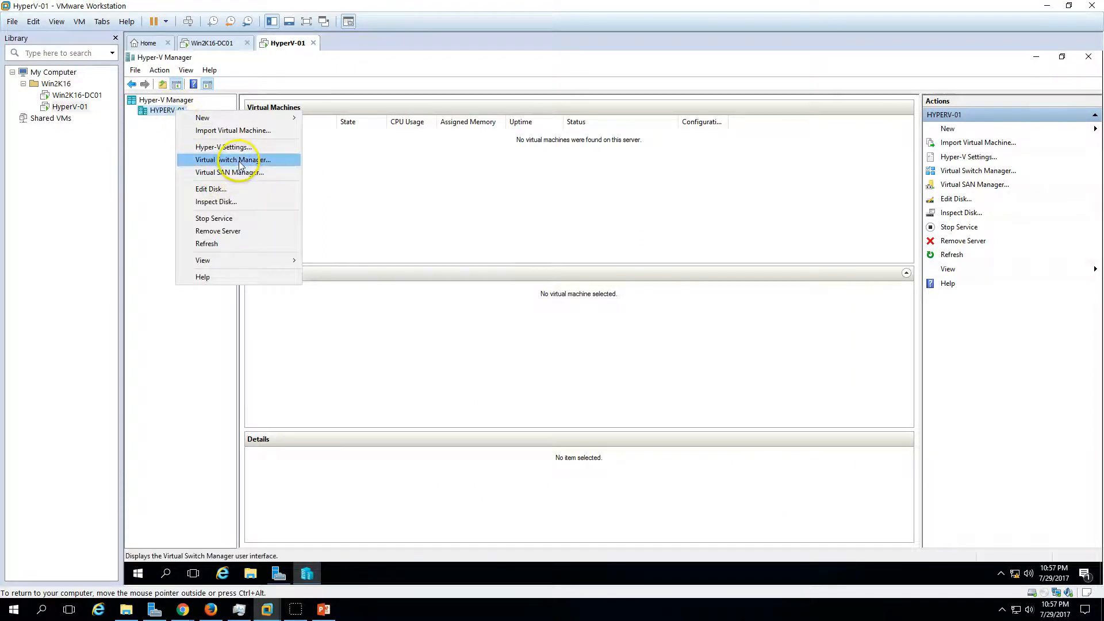
left_click(229, 159)
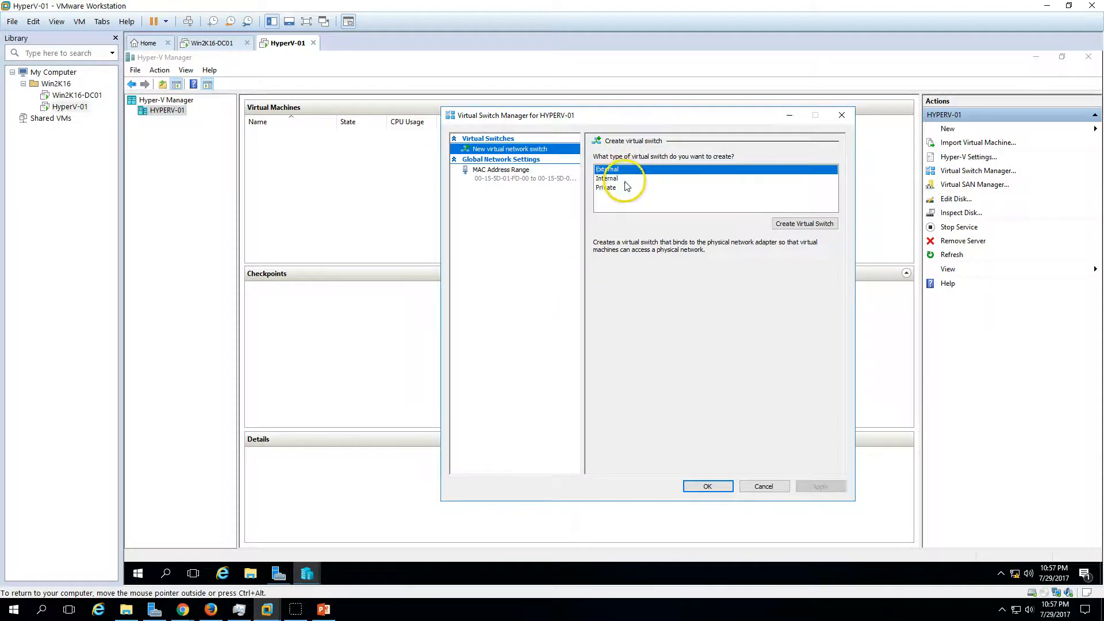
left_click(606, 187)
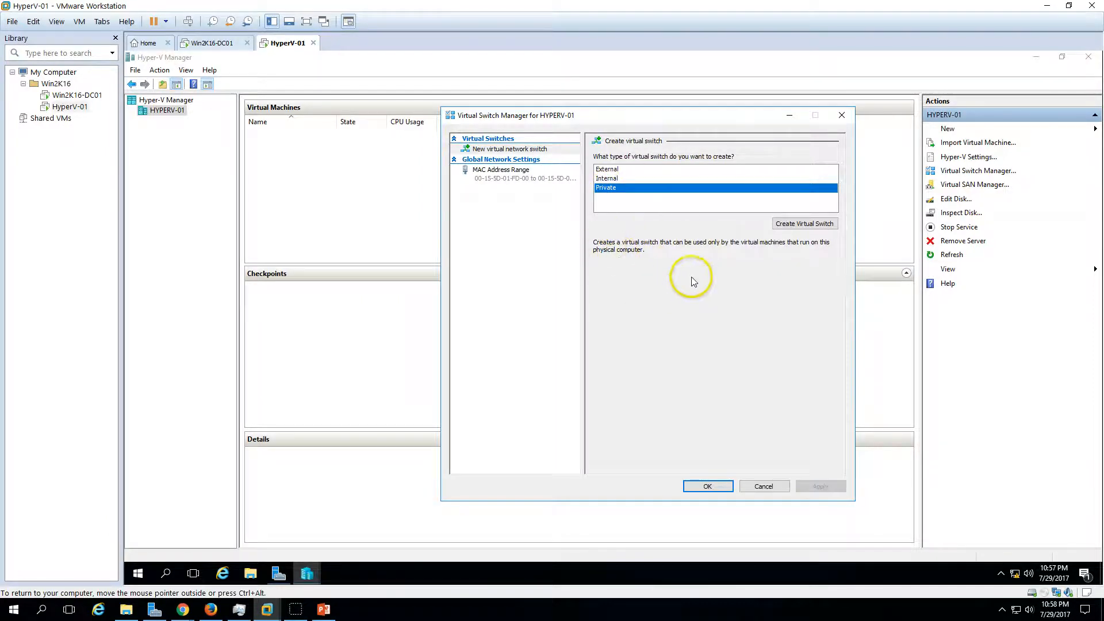
mouse_move(750, 253)
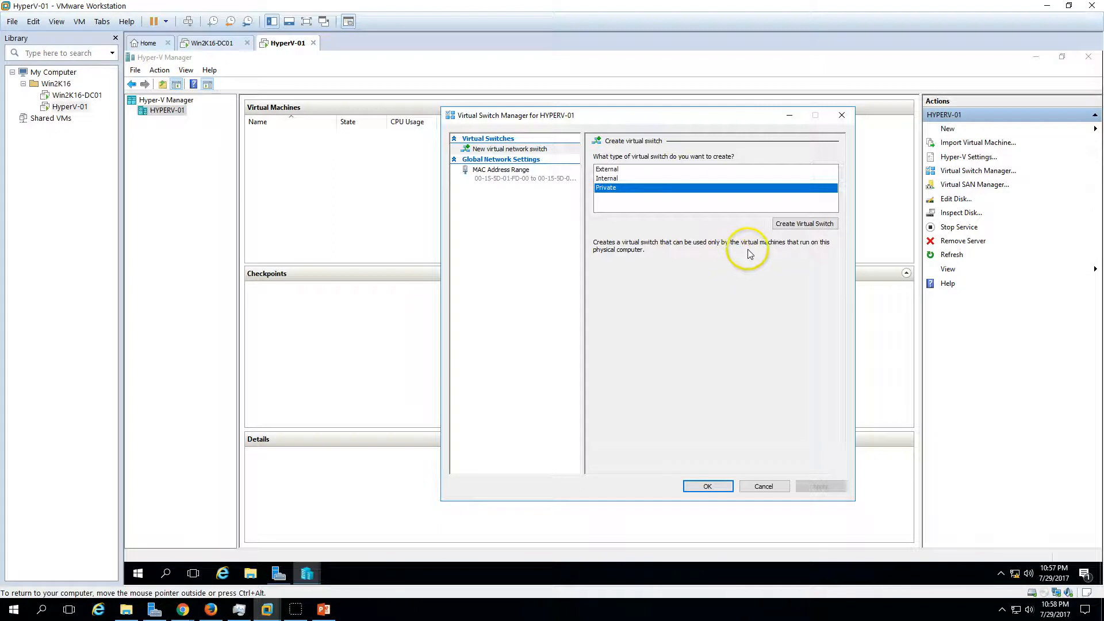
mouse_move(832, 252)
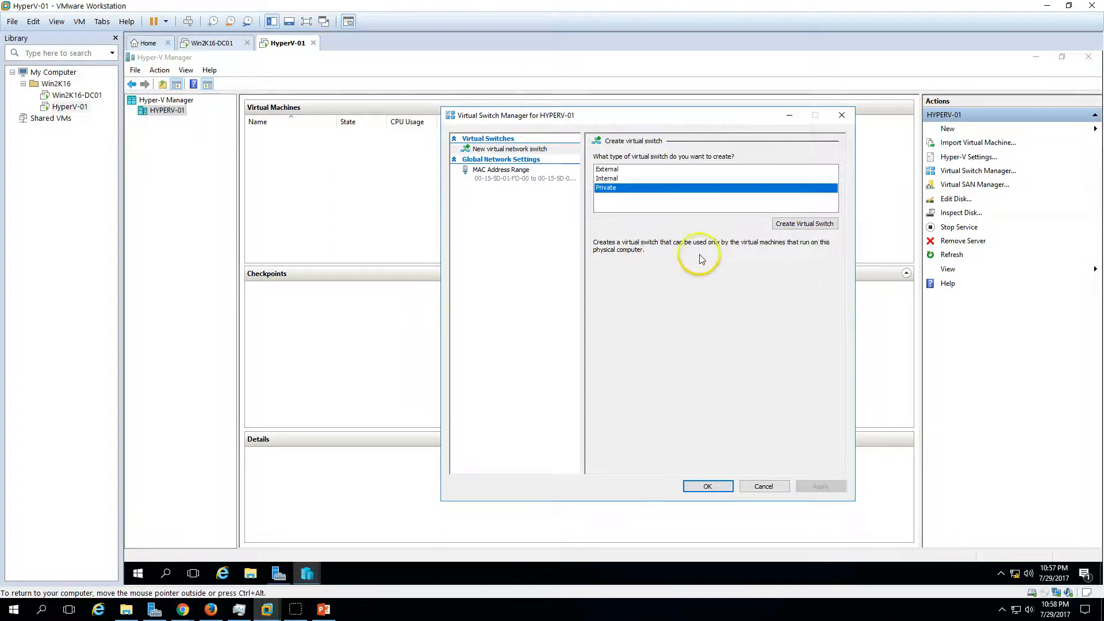
mouse_move(675, 264)
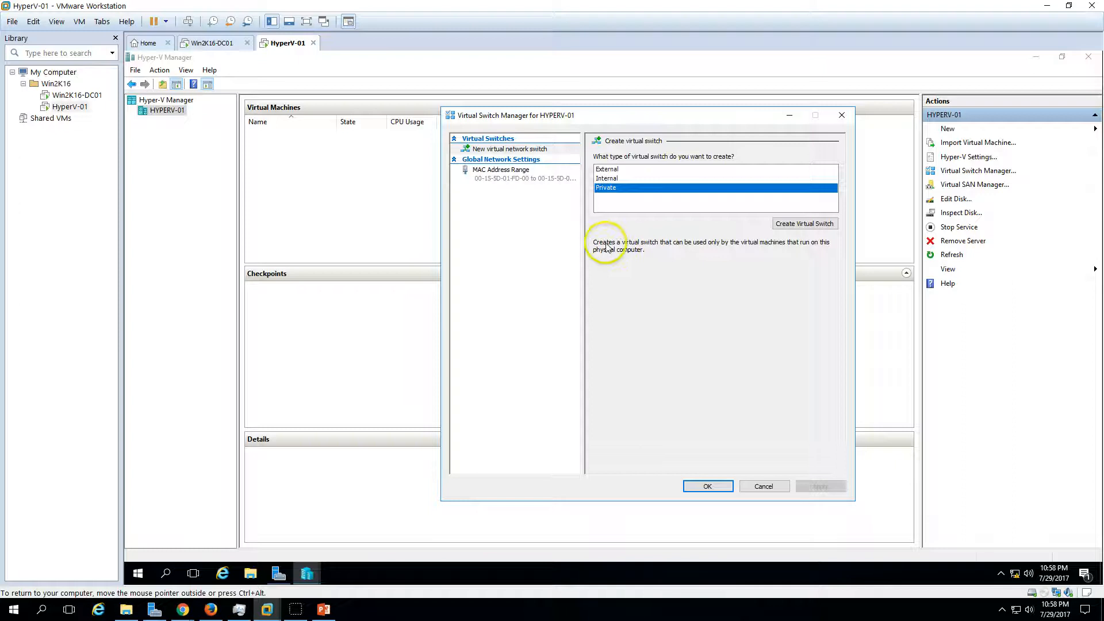
mouse_move(755, 249)
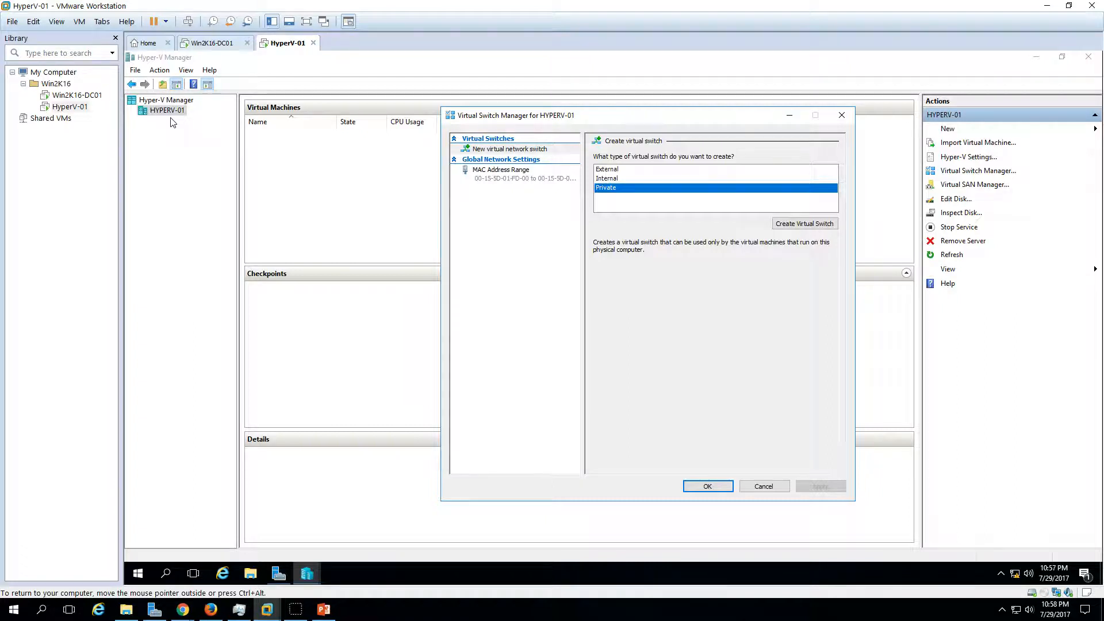
left_click(606, 179)
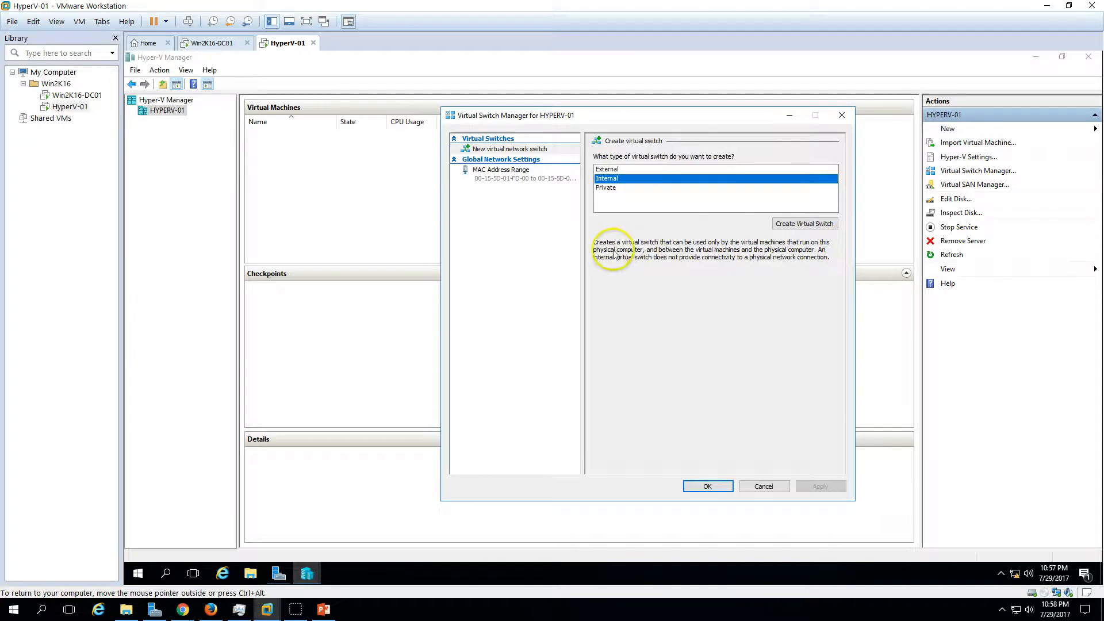
mouse_move(684, 275)
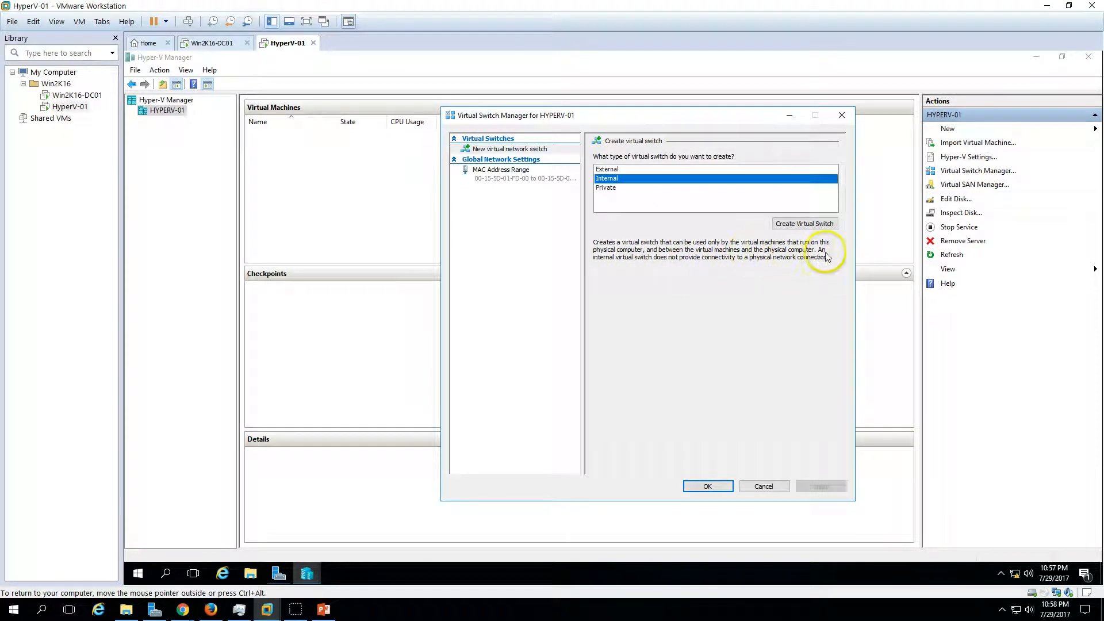
mouse_move(749, 295)
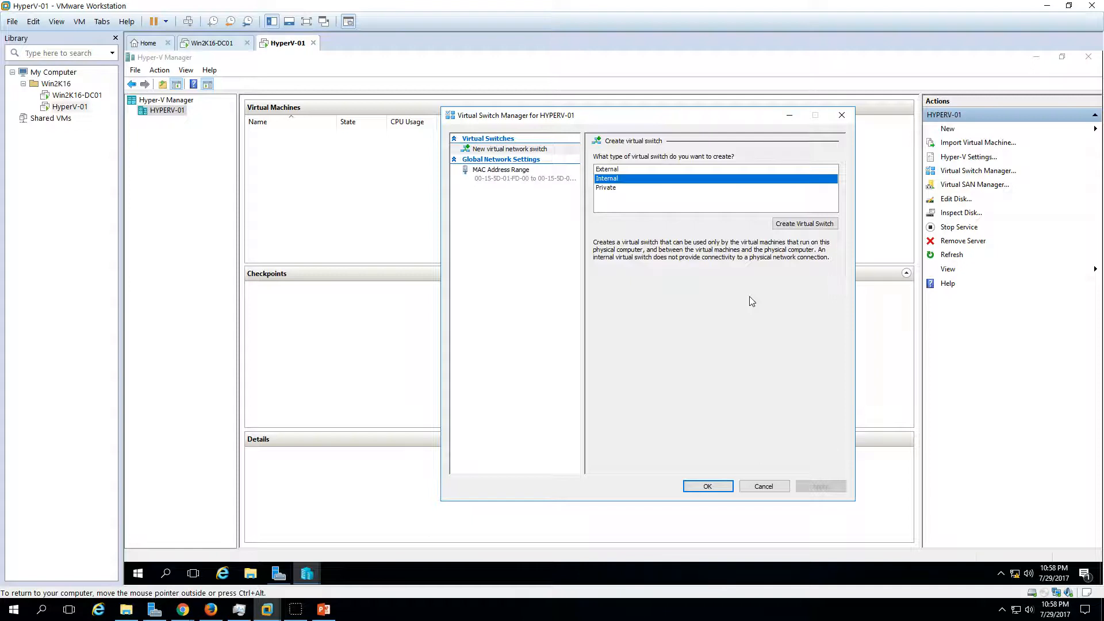
left_click(607, 170)
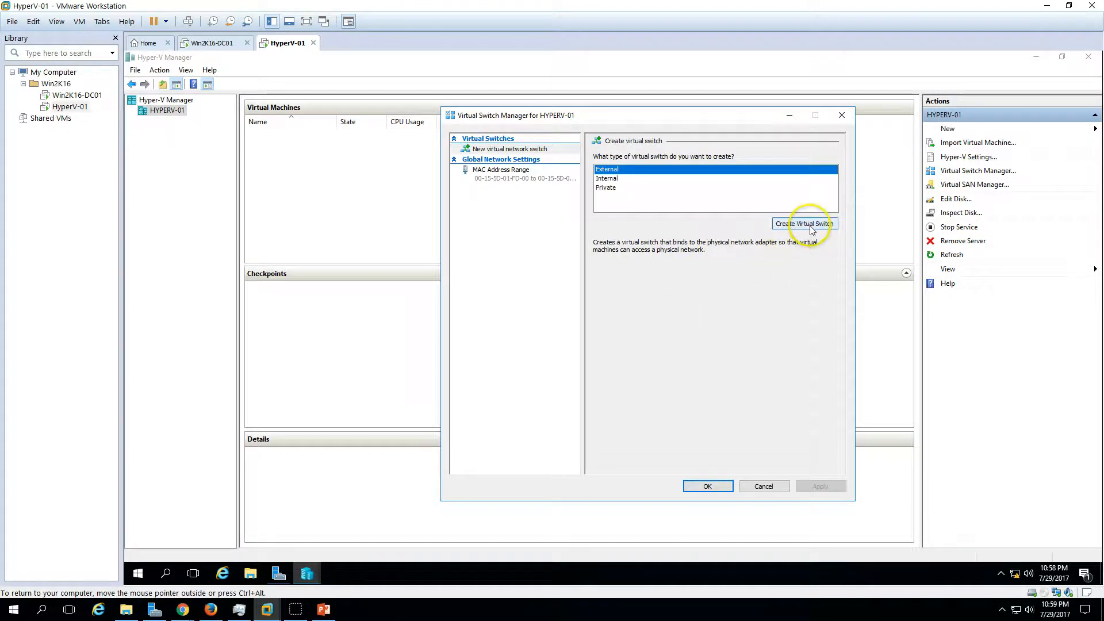
Step: Create a new External virtual switch on the Intel 82574L Gigabit adapter
left_click(804, 223)
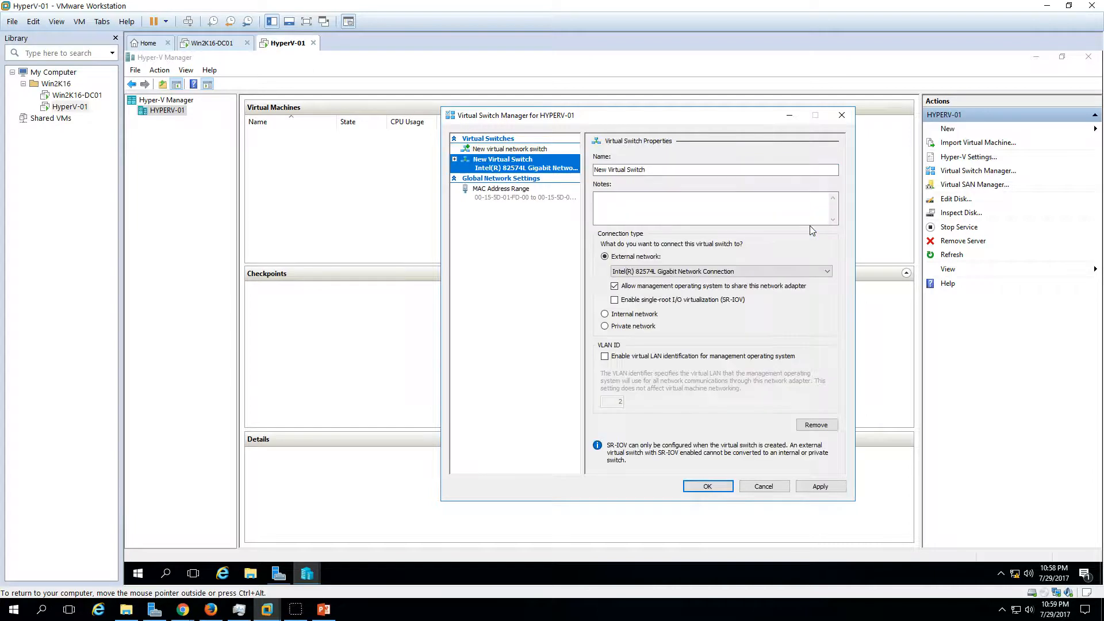
Step: Name the switch vSwitch, keep External network, and untick management OS adapter sharing
left_click(626, 171)
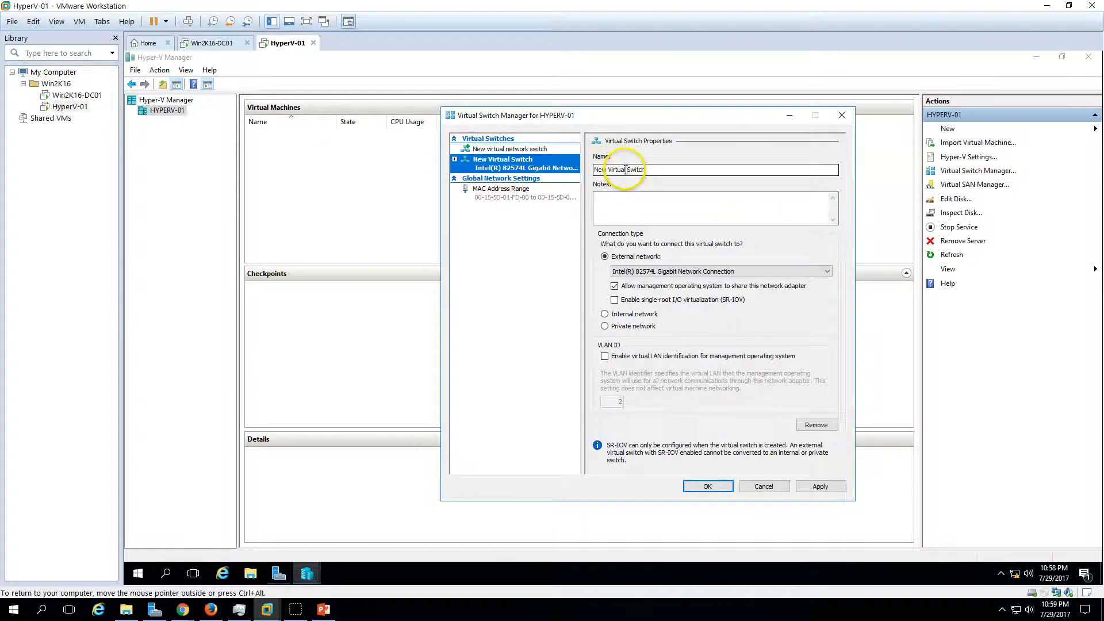
type("Switch")
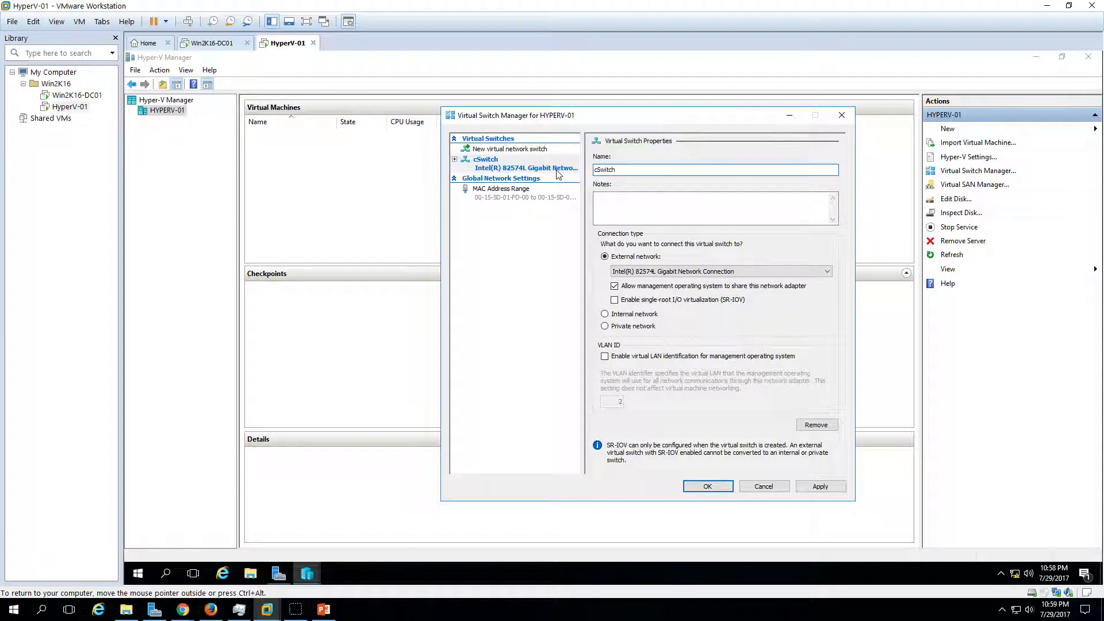
type("vSwitch")
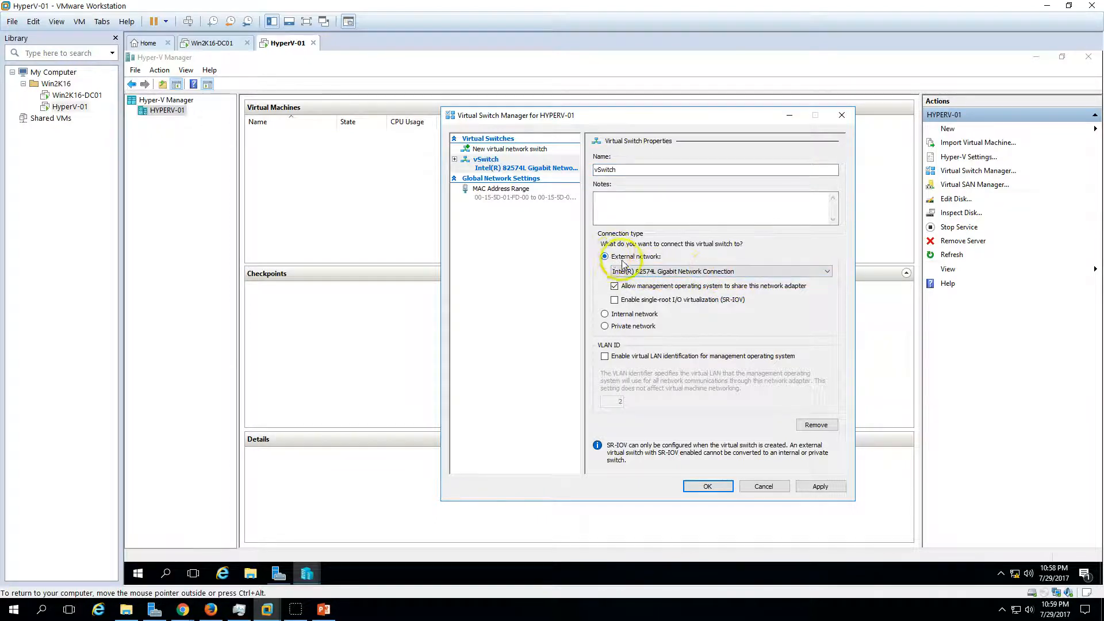
left_click(825, 271)
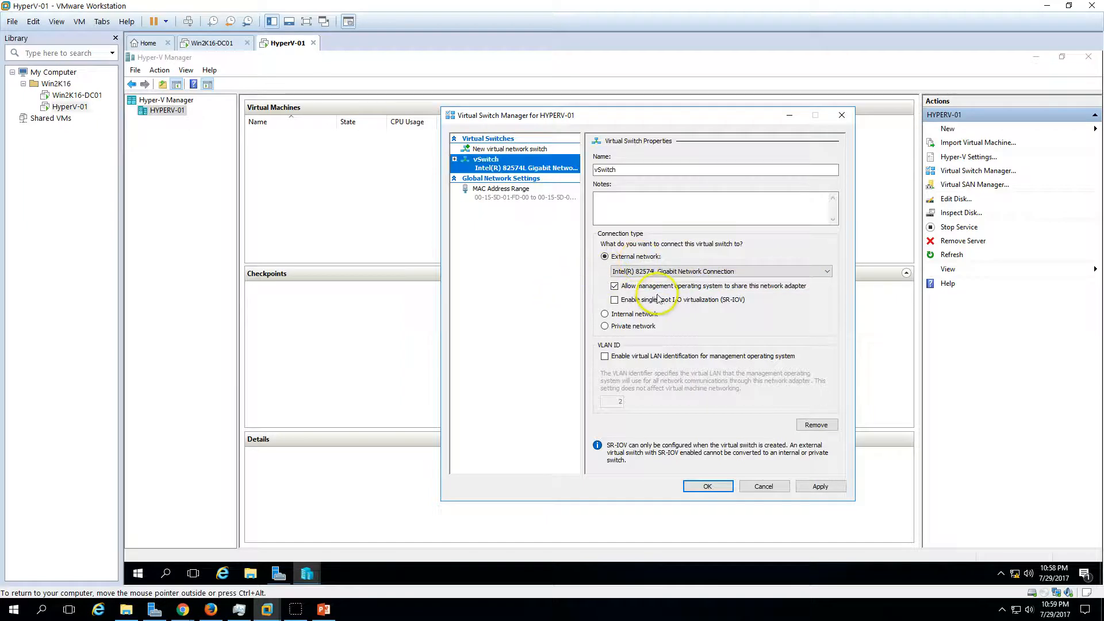
mouse_move(691, 292)
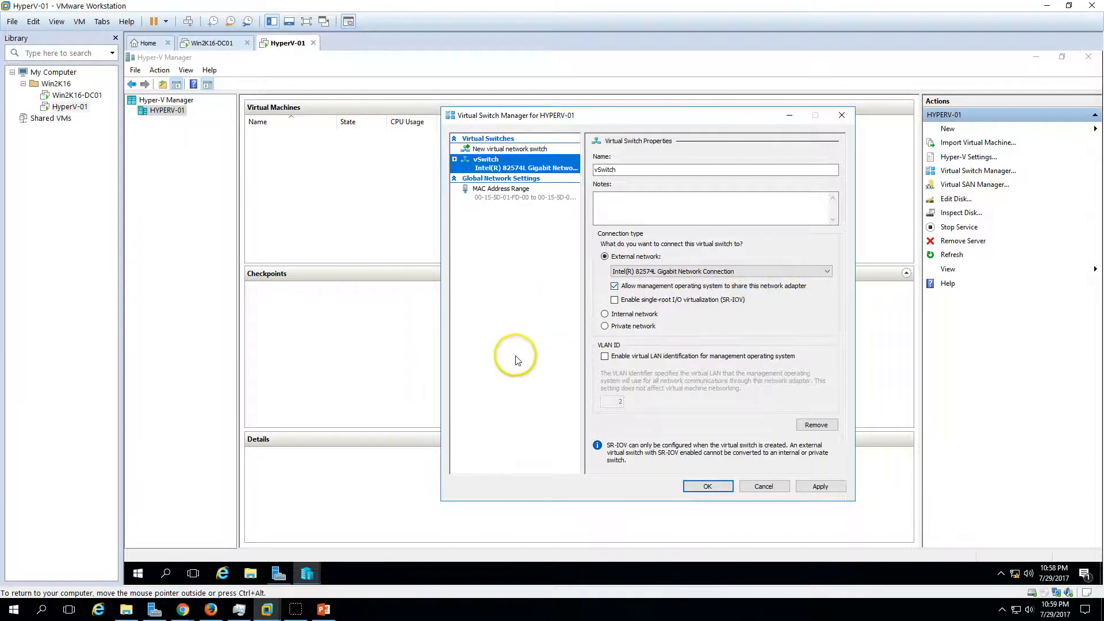
left_click(614, 287)
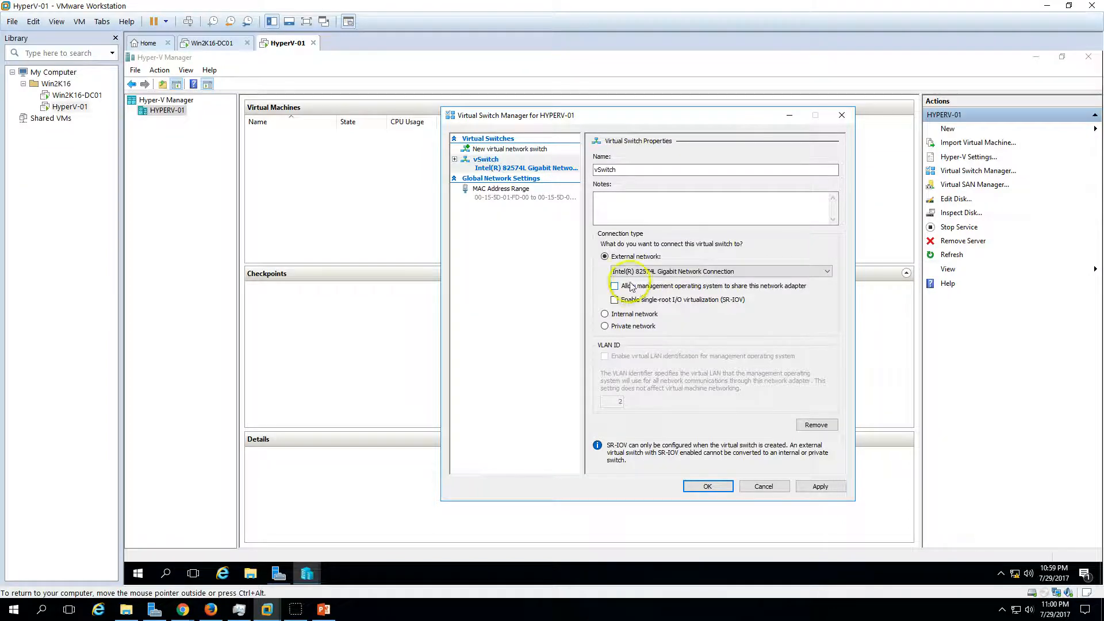
Step: Re-enable management OS adapter sharing, leave VLAN ID off, apply vSwitch and close the manager with OK
left_click(614, 285)
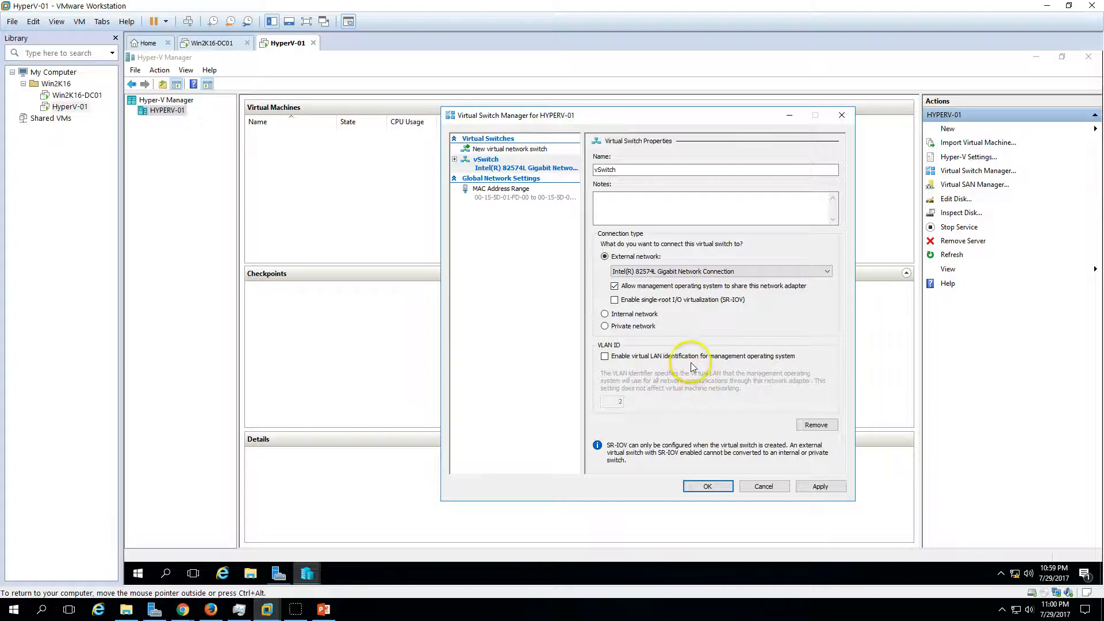
left_click(604, 355)
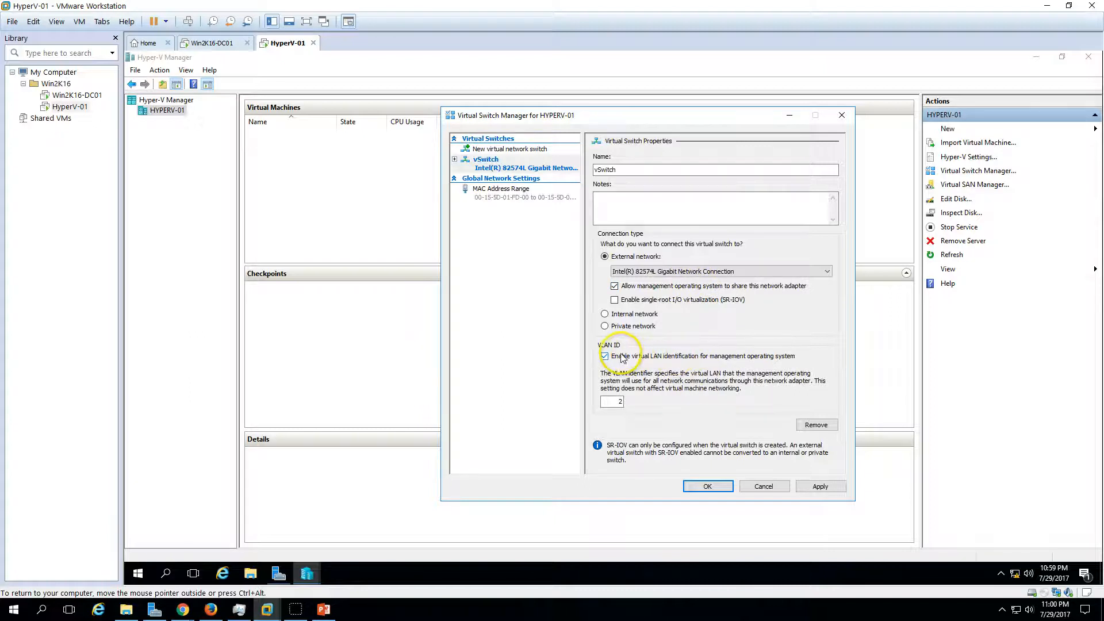
left_click(604, 355)
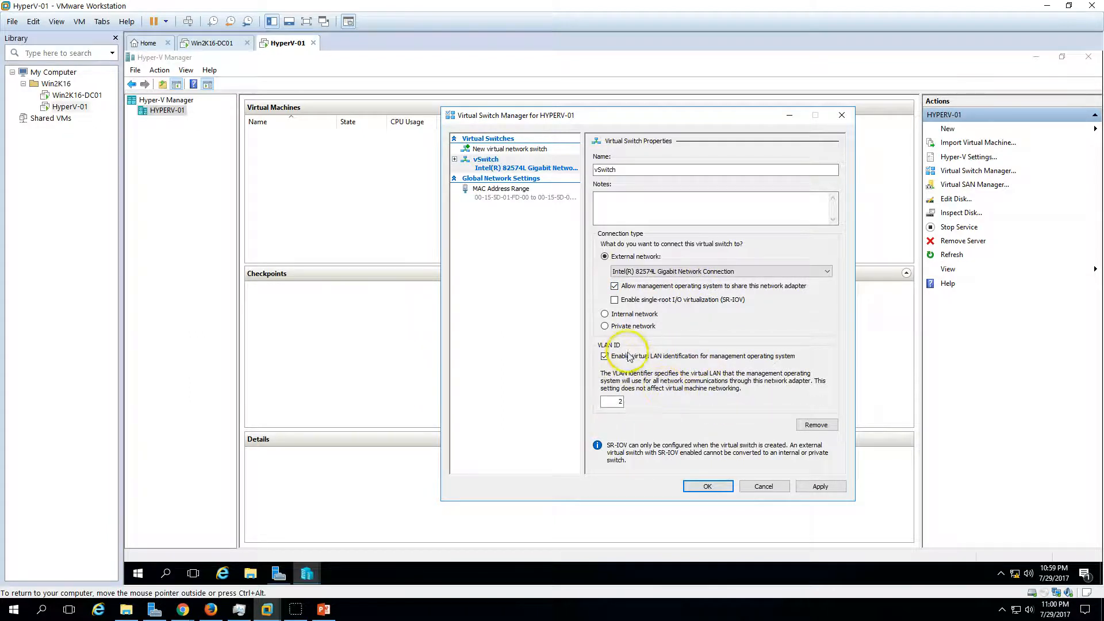
left_click(604, 356)
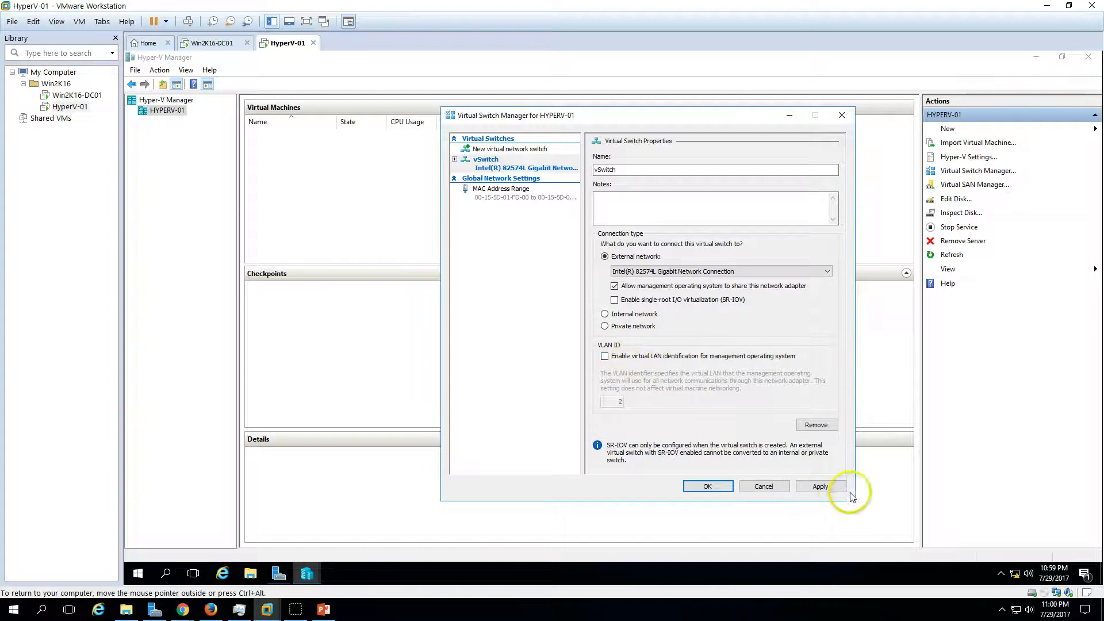
left_click(819, 485)
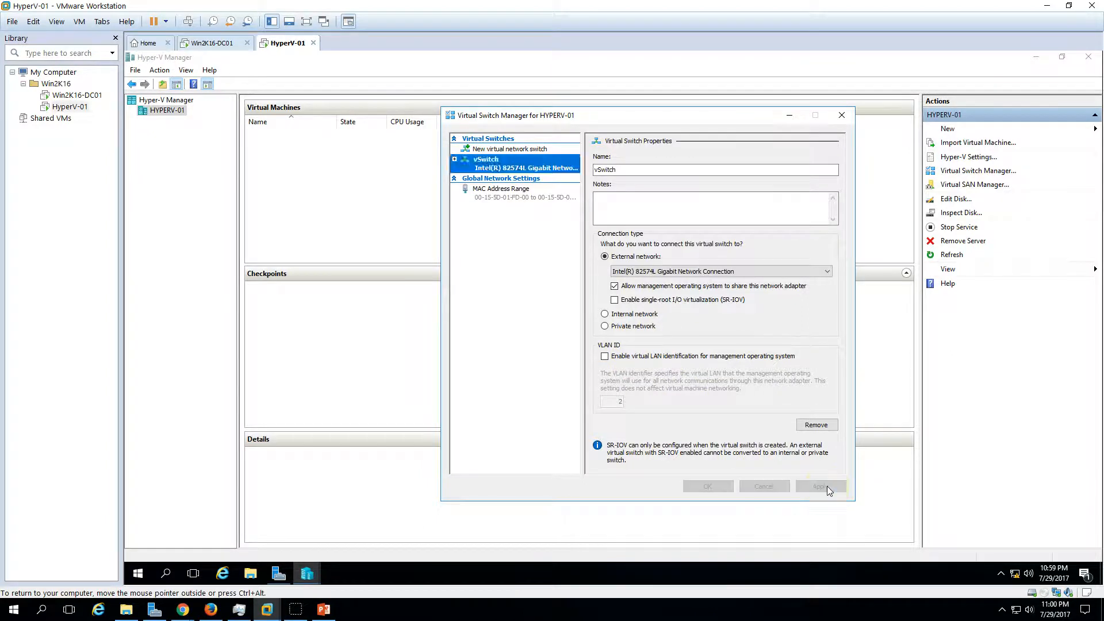
left_click(820, 485)
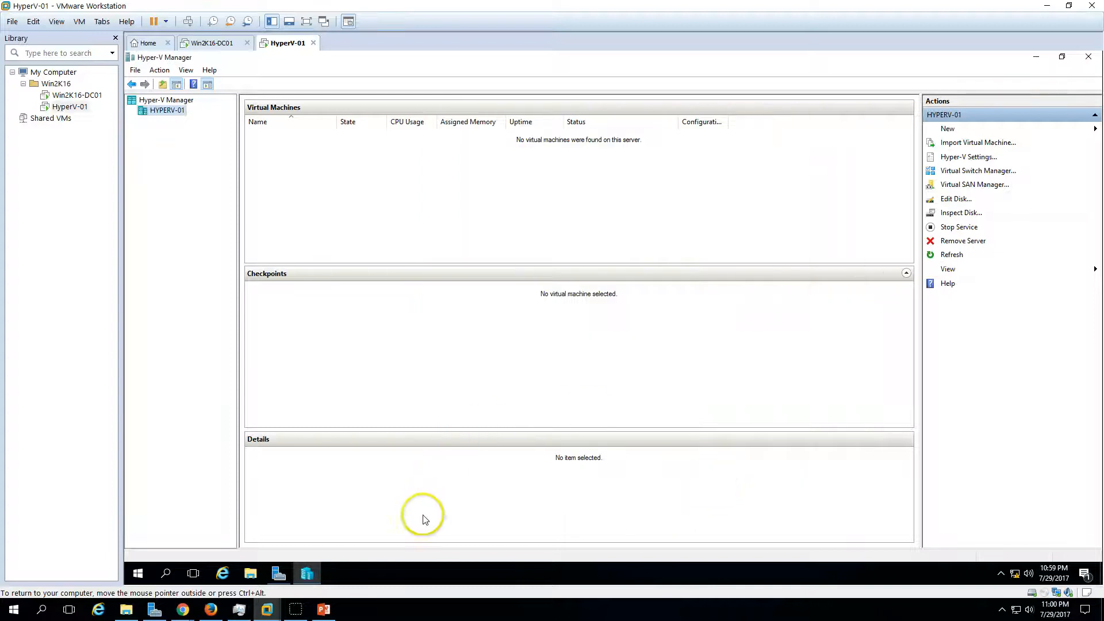
right_click(167, 110)
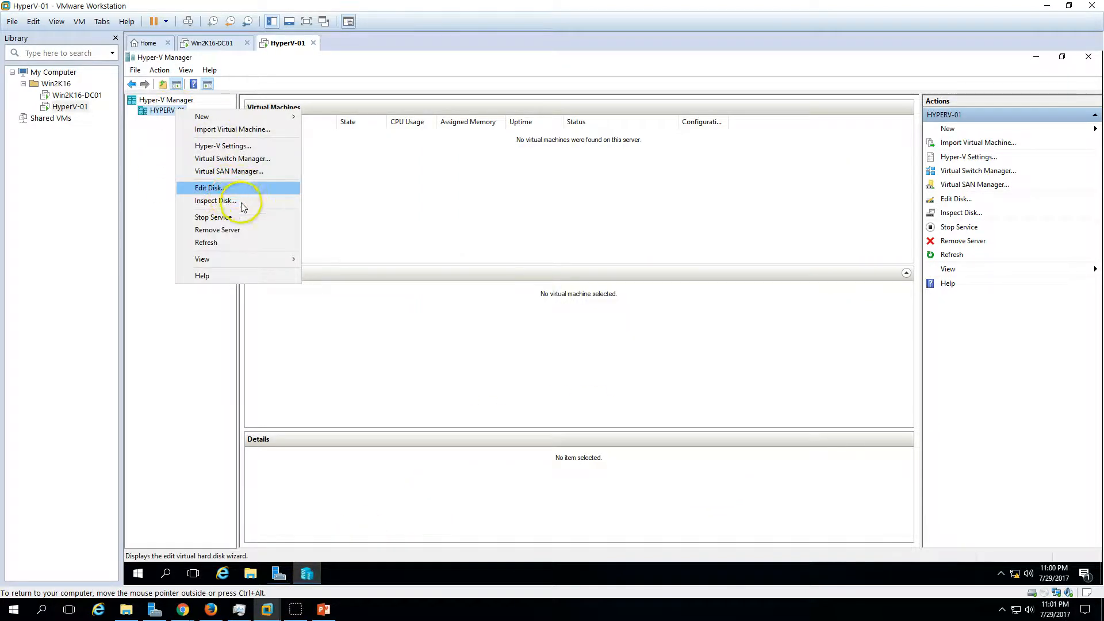
mouse_move(445, 237)
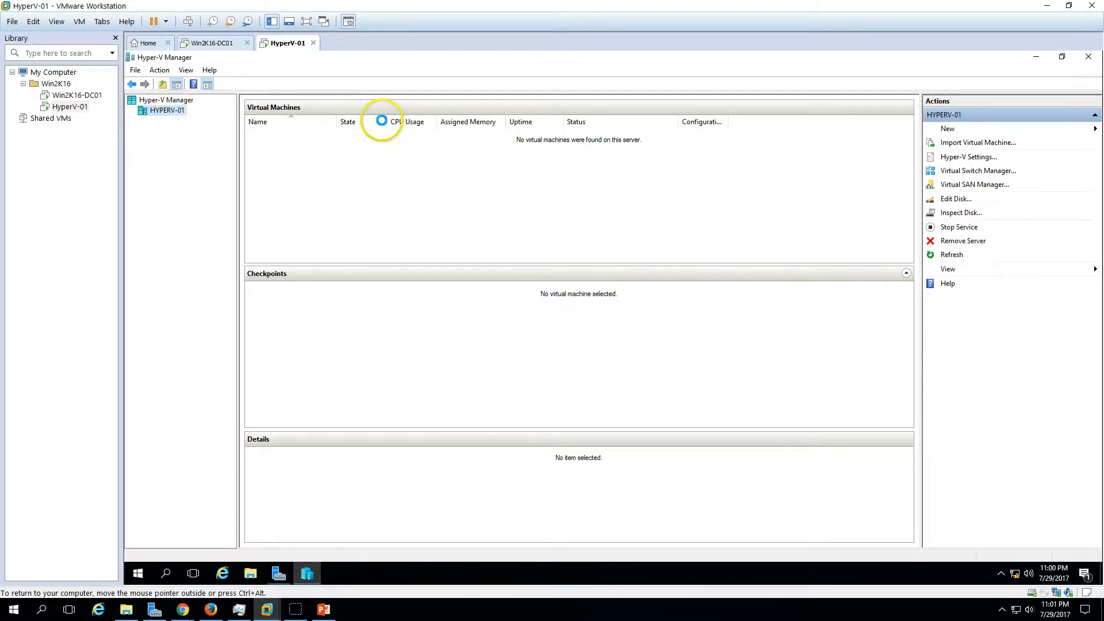
left_click(947, 128)
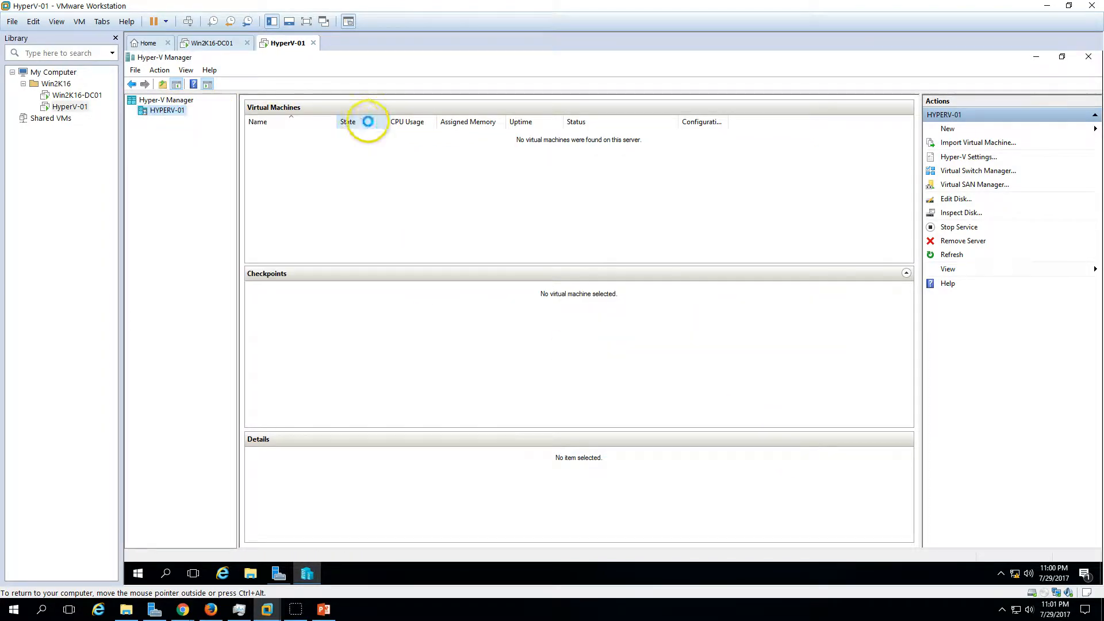
Step: Start the New Virtual Machine Wizard from the Hyper-V Manager Actions pane
left_click(947, 128)
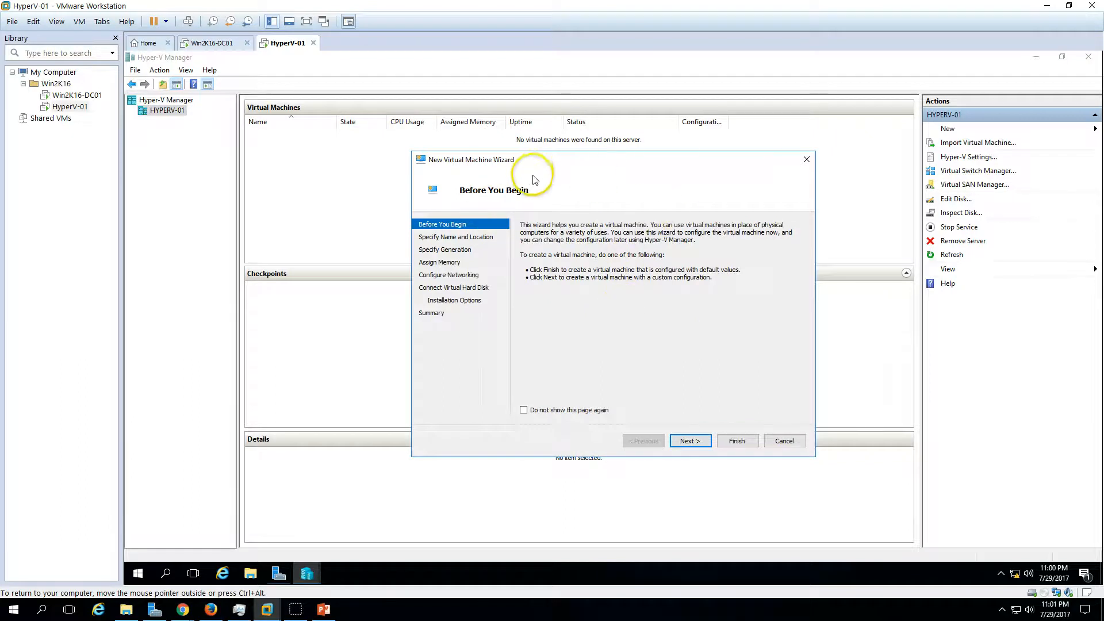
mouse_move(524, 275)
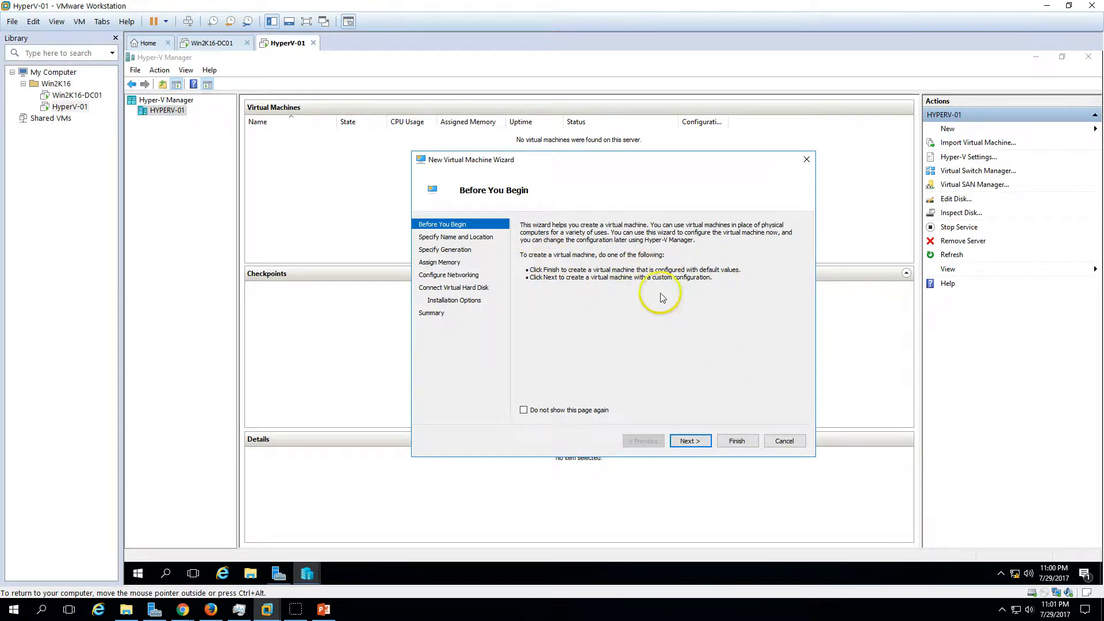
mouse_move(726, 433)
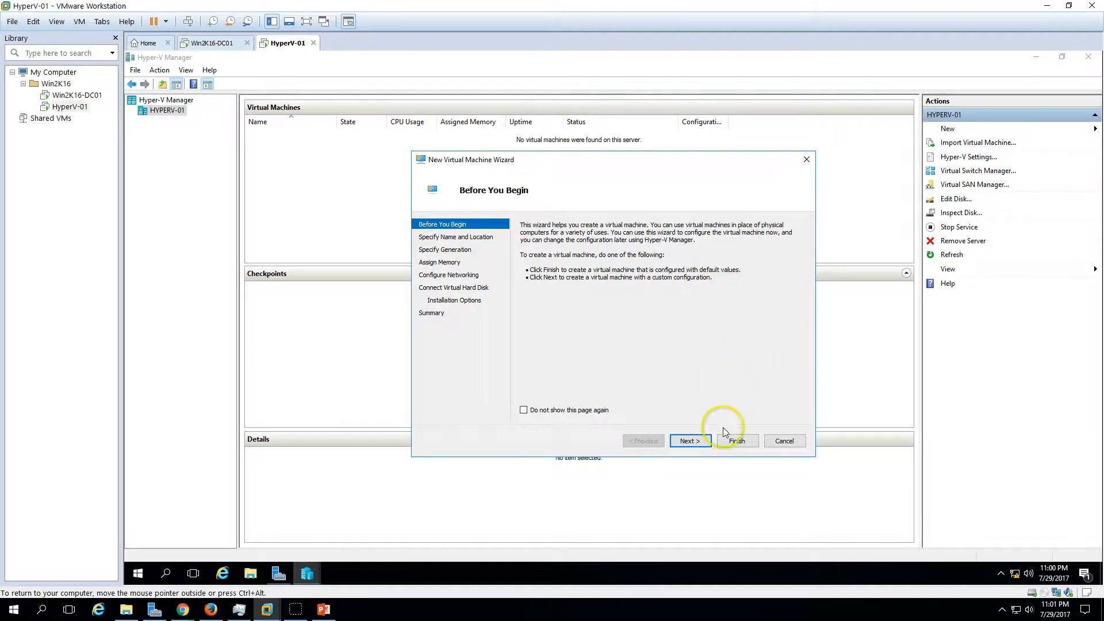
mouse_move(619, 273)
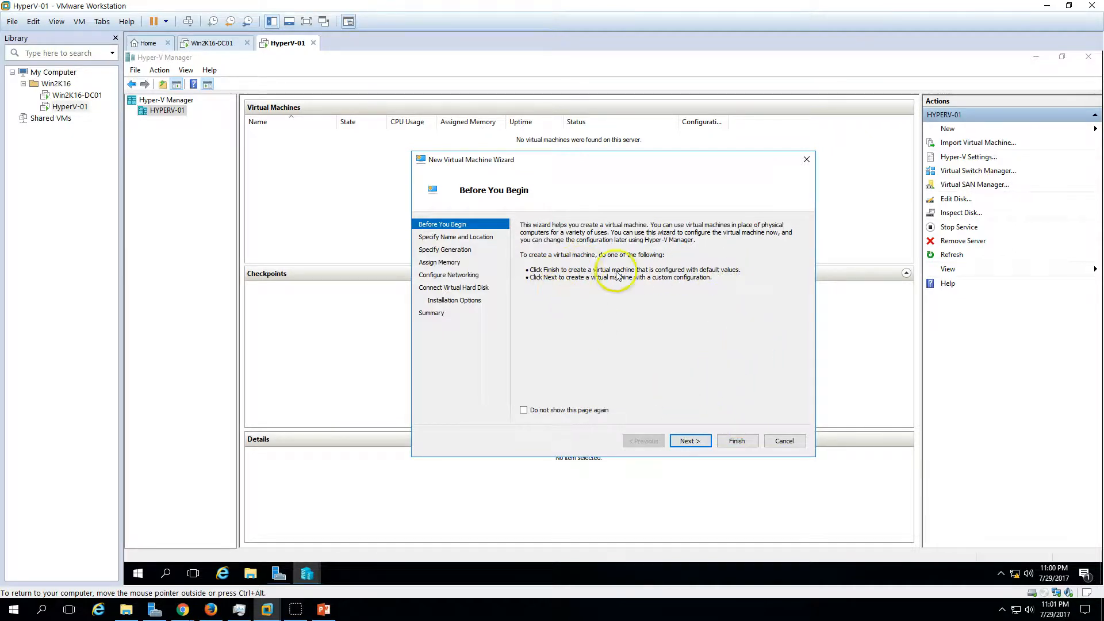
Step: Name the new virtual machine Win2K16-Mem01 on the Specify Name and Location page, keeping the default location
left_click(689, 440)
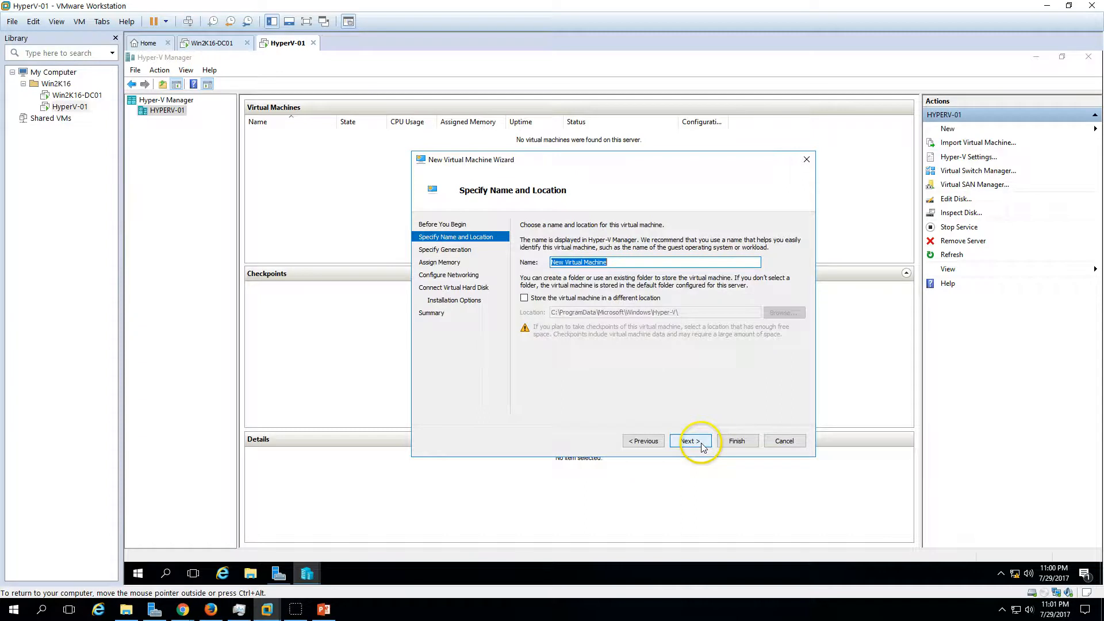
type("w")
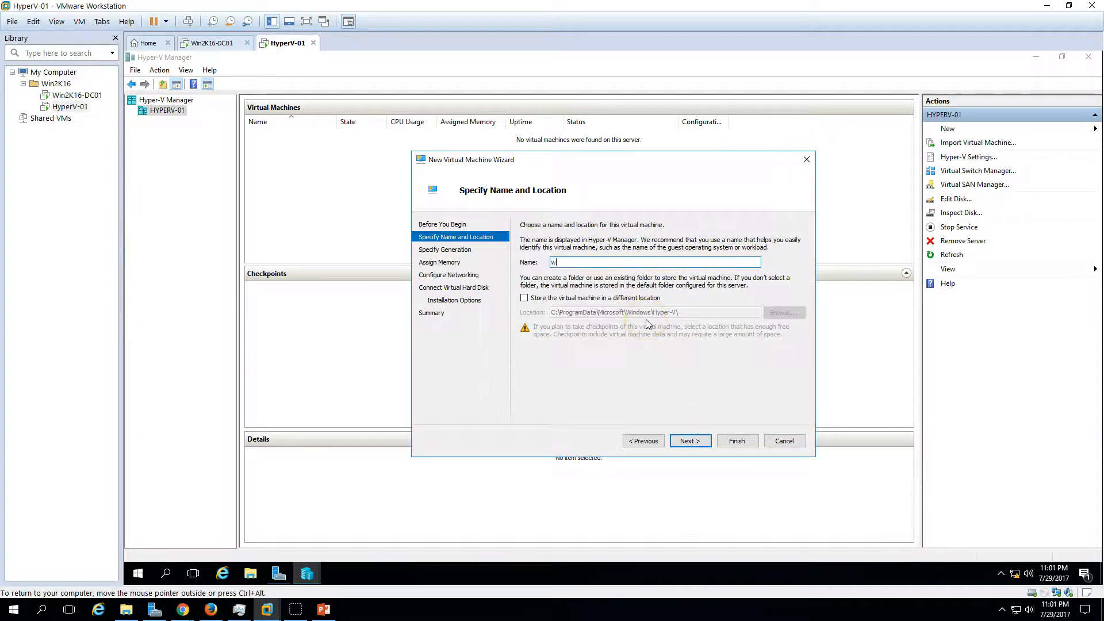
type("IN")
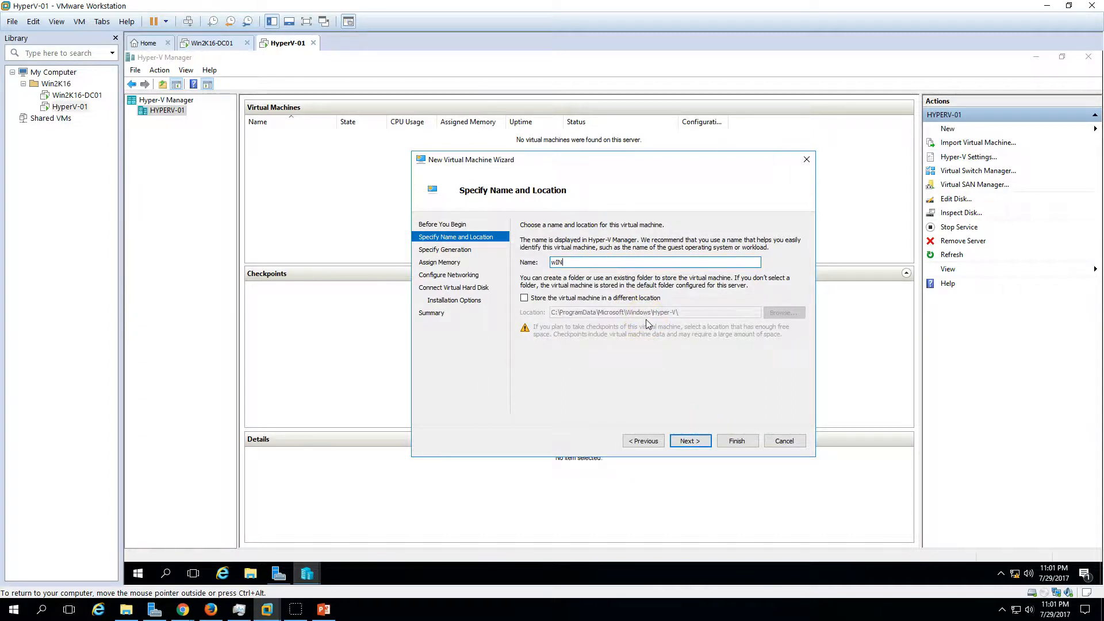
type("2k")
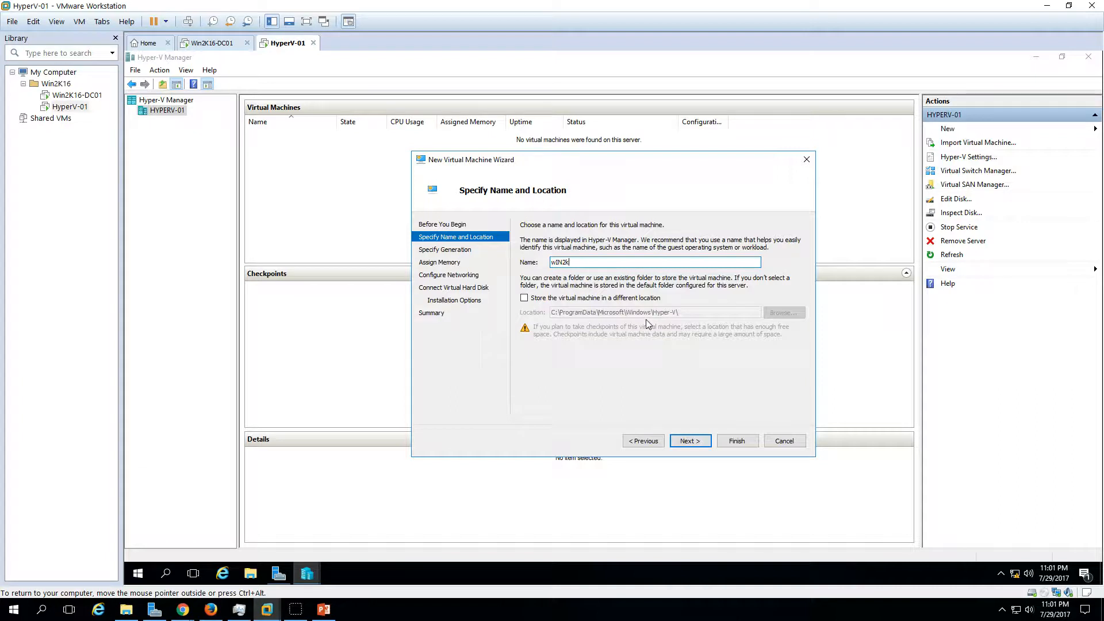
type("16")
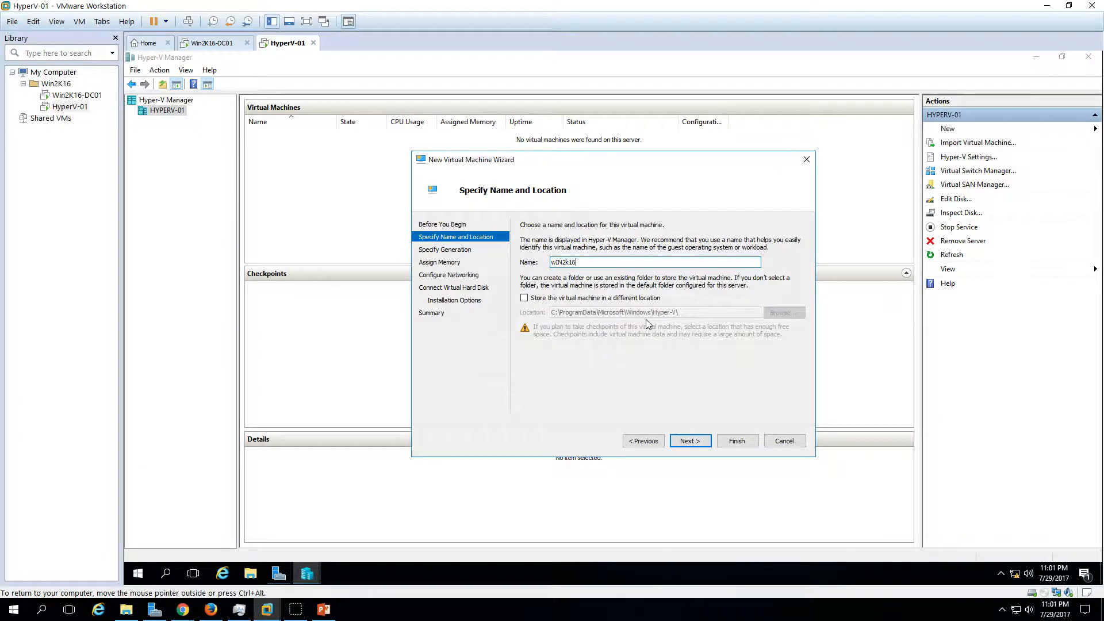
type("-")
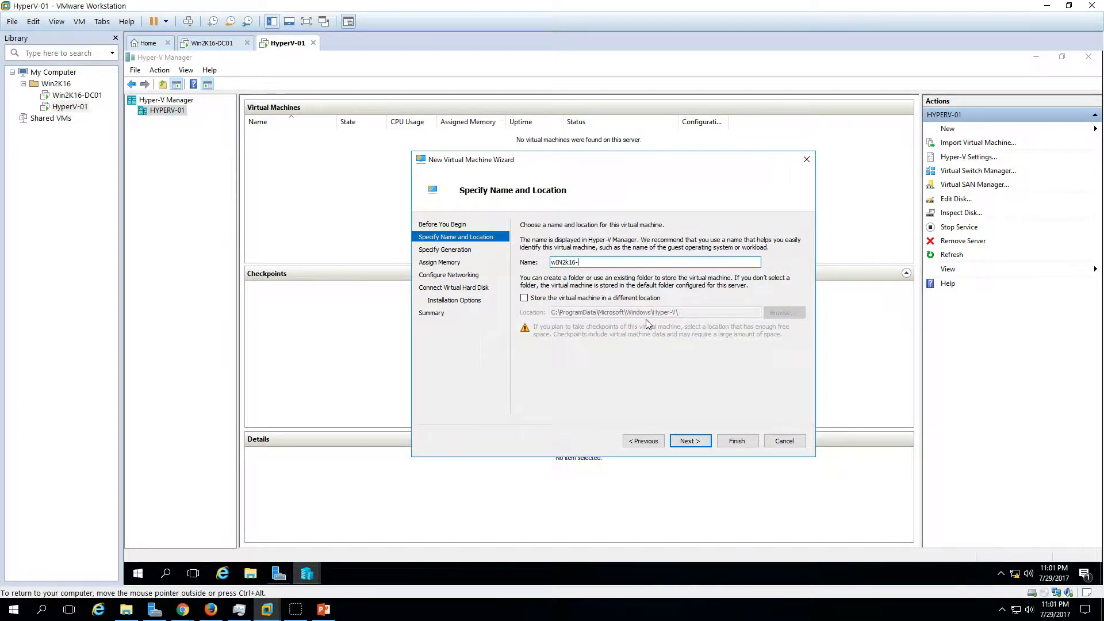
left_click(655, 262)
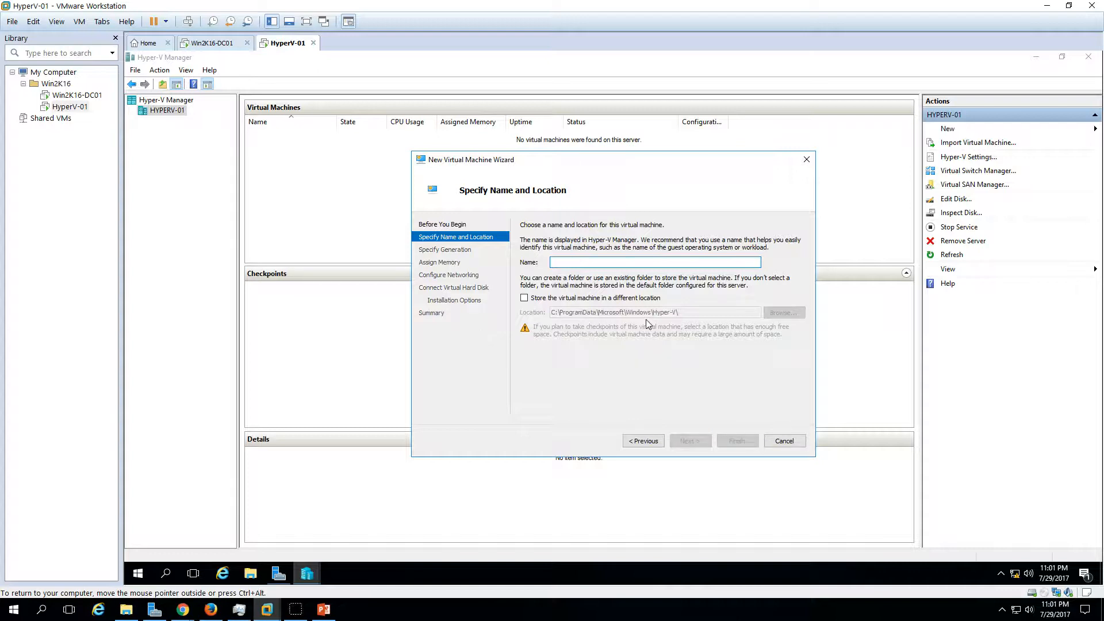
type("Win2K16-M")
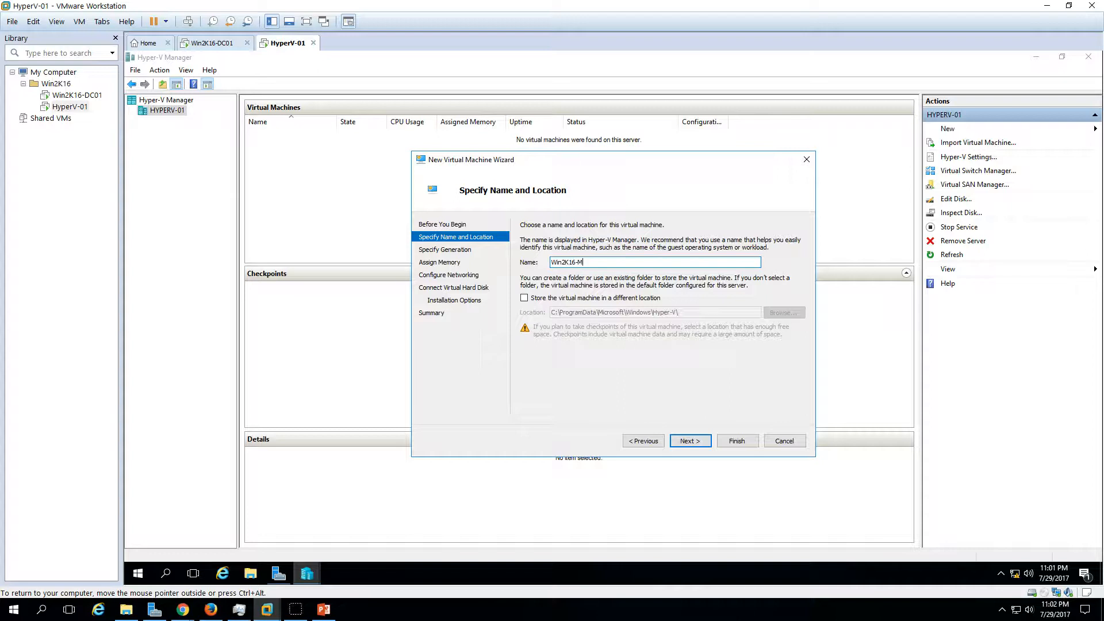
type("em01")
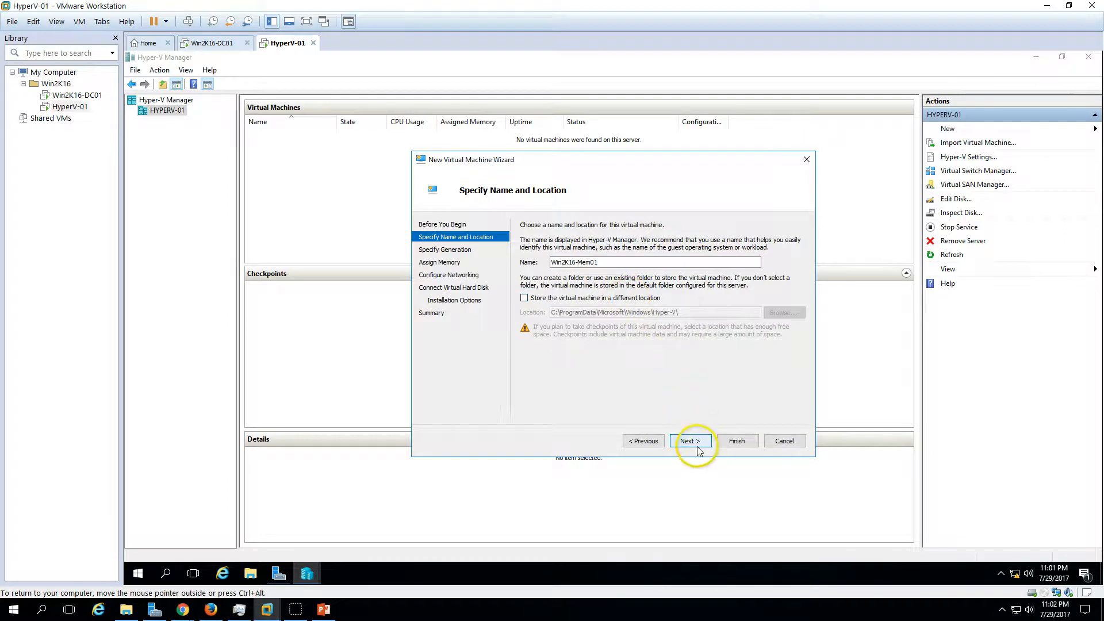
Step: Compare Generation 1 and 2, settle on Generation 2 and continue to Assign Memory
left_click(689, 440)
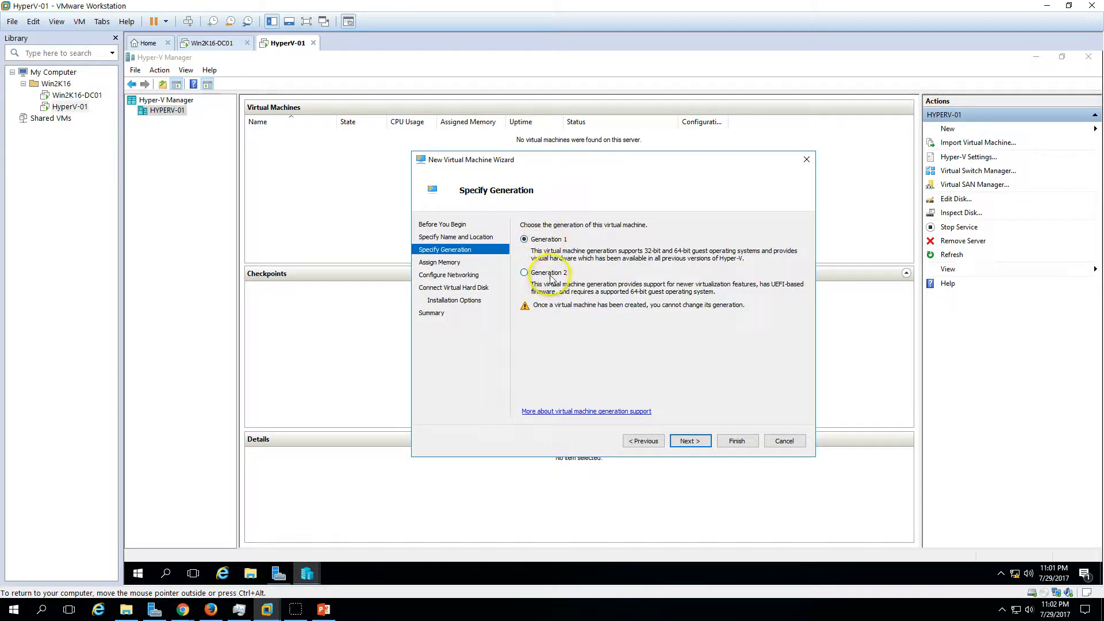
left_click(524, 273)
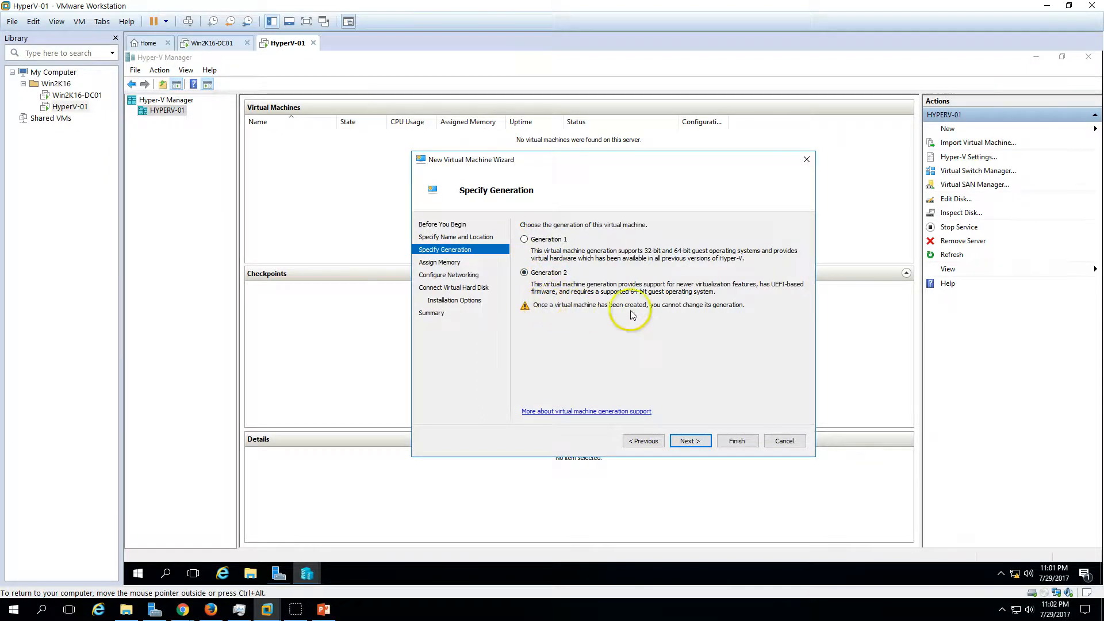
left_click(524, 239)
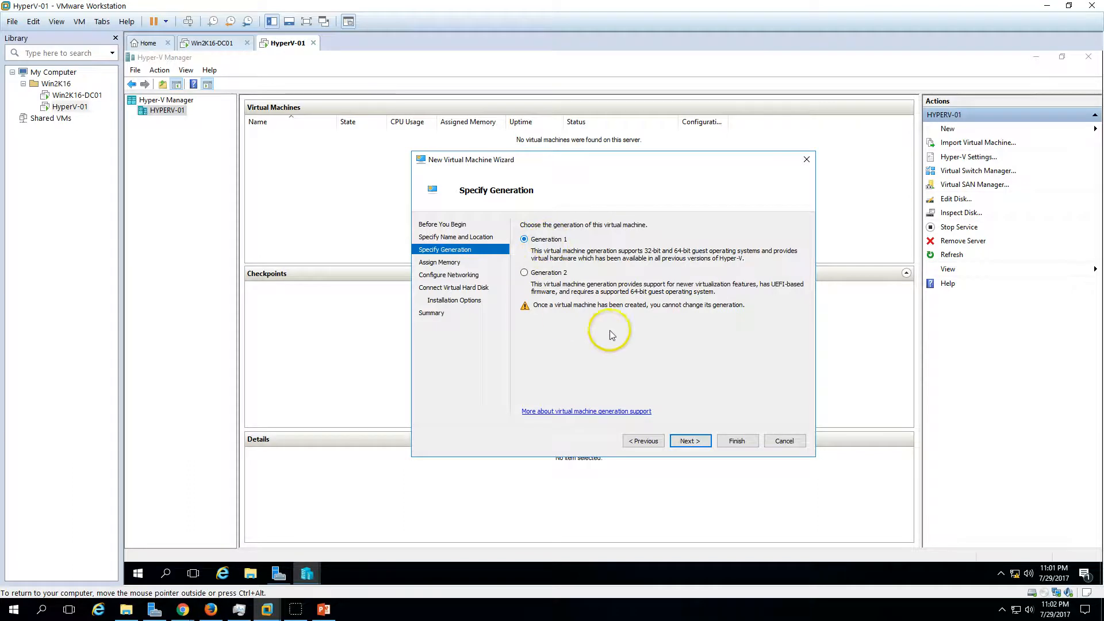
mouse_move(542, 313)
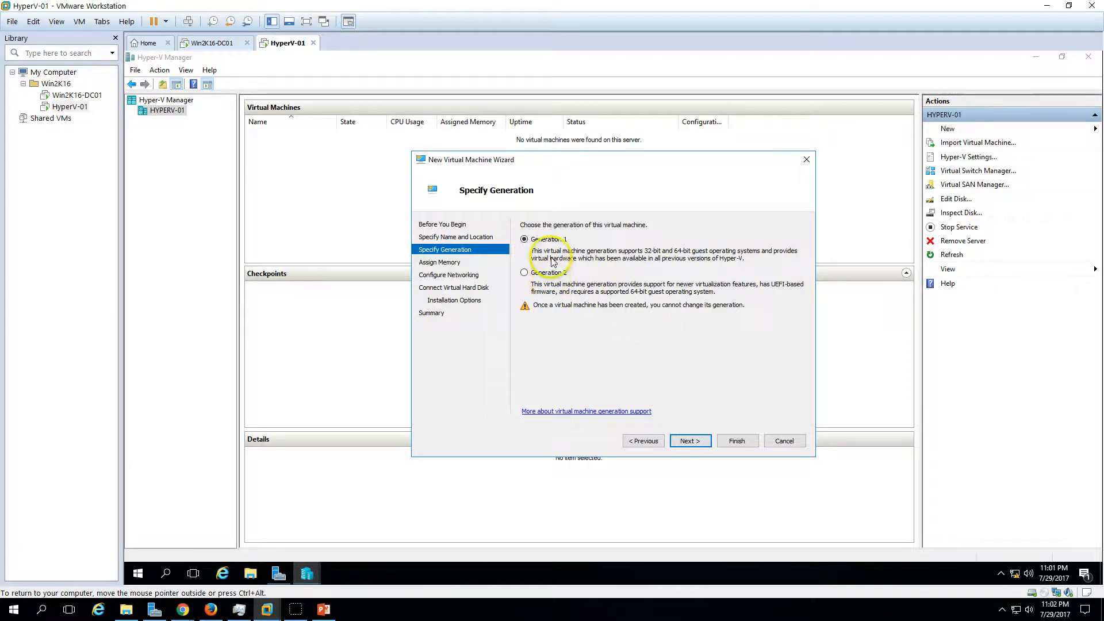
left_click(525, 272)
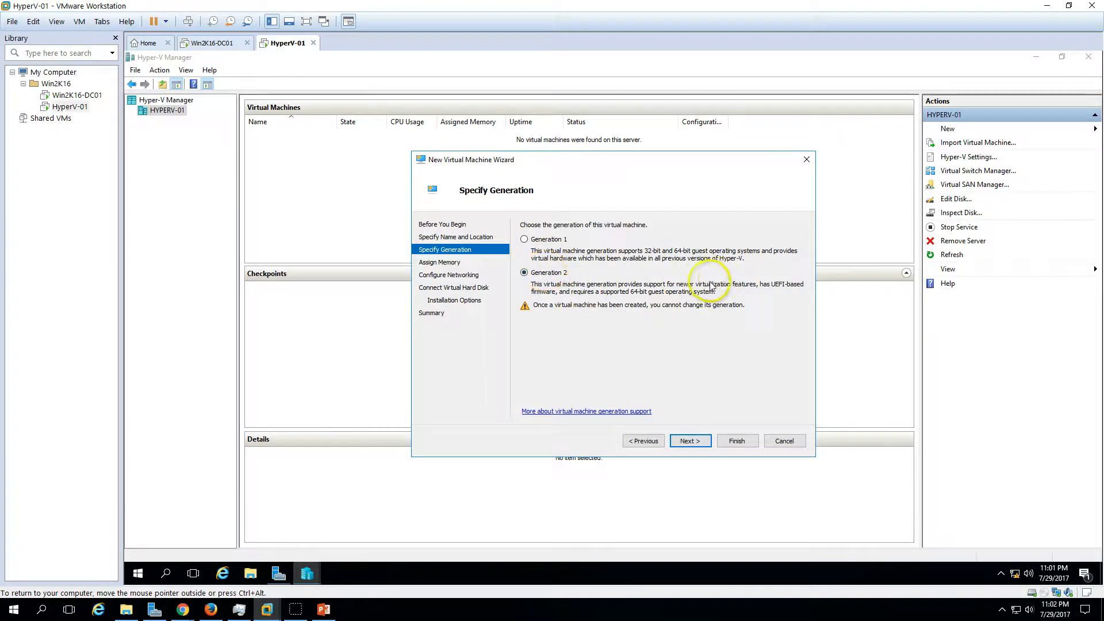
mouse_move(694, 291)
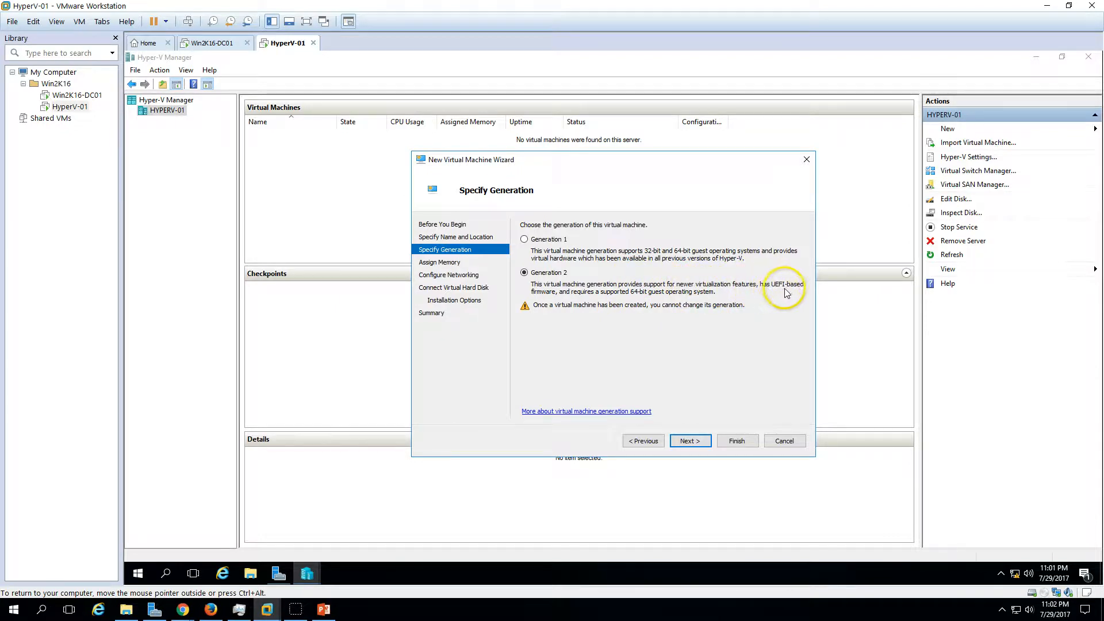
mouse_move(637, 304)
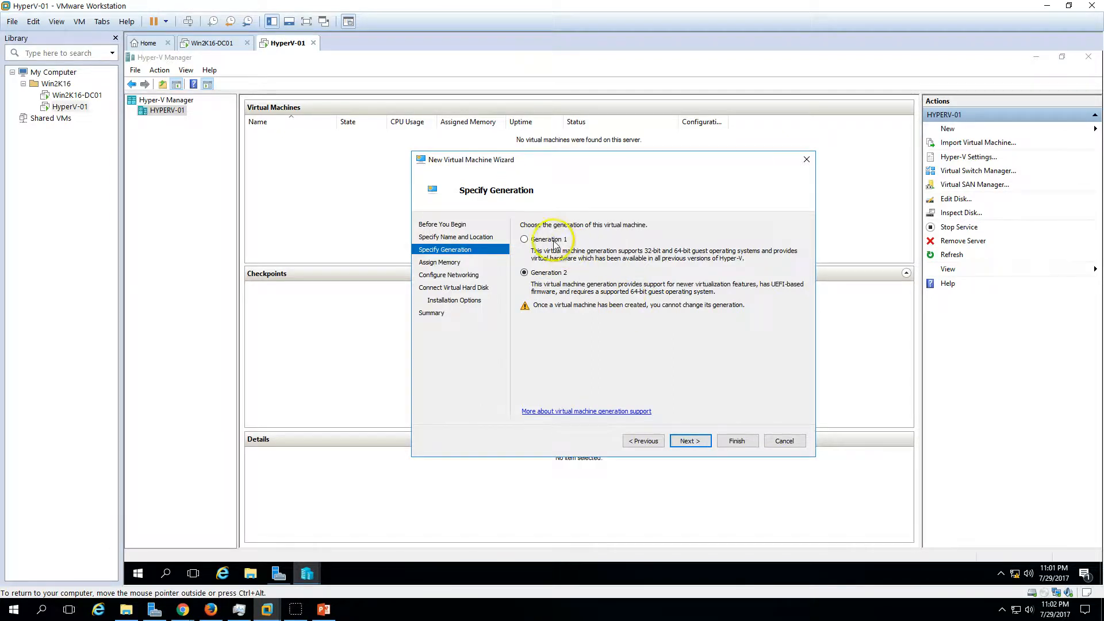
left_click(525, 239)
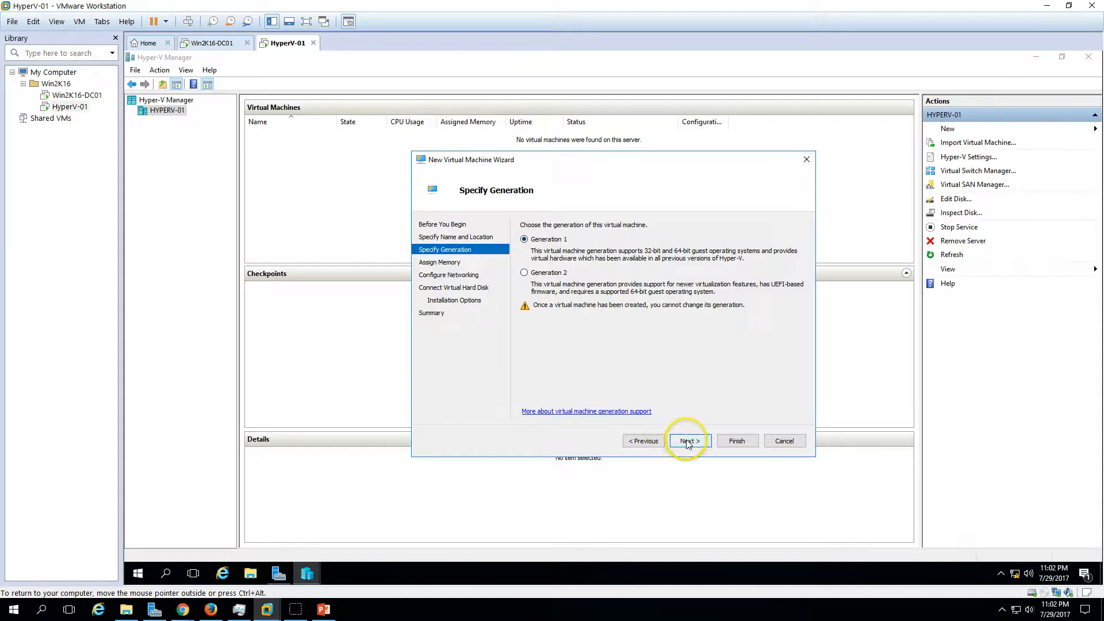
left_click(525, 273)
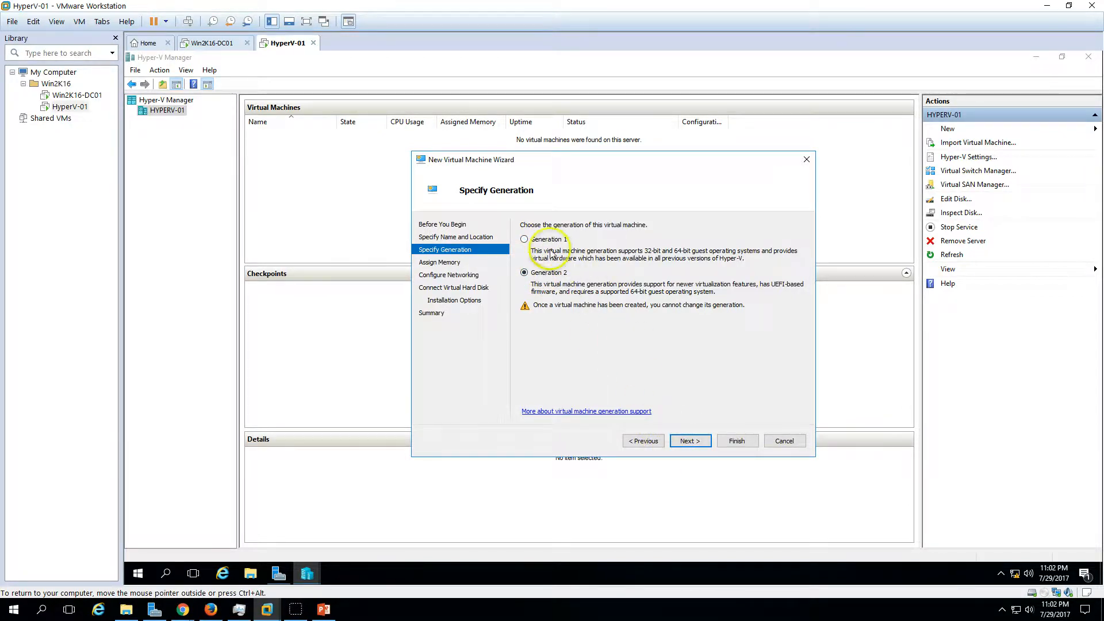
left_click(689, 440)
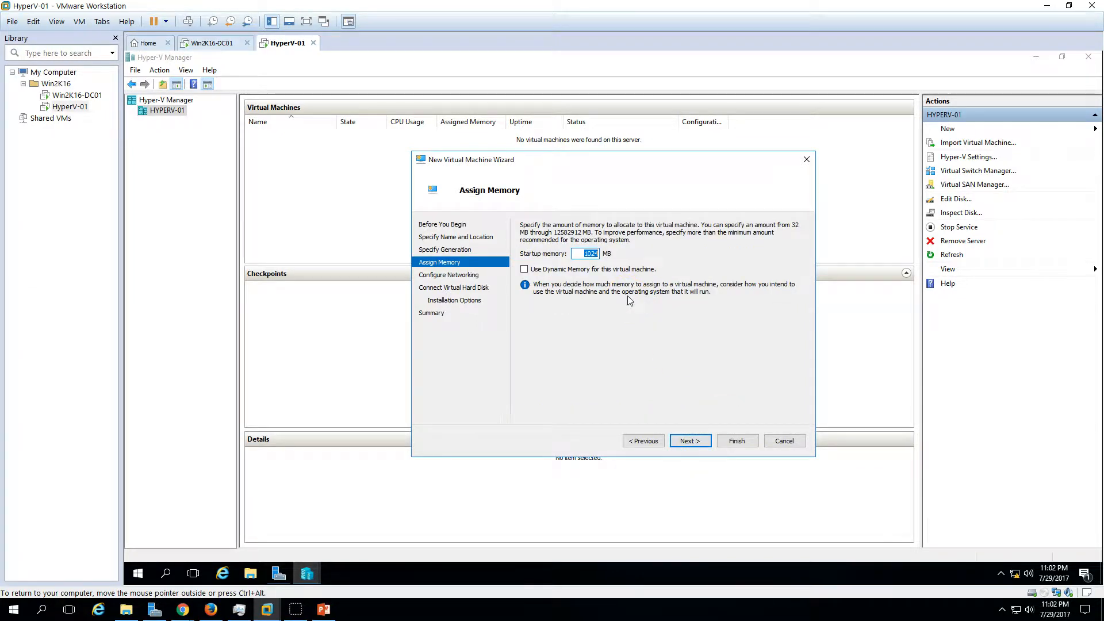
Step: Assign 2048 MB startup memory and connect the network adapter to vSwitch
type("2048")
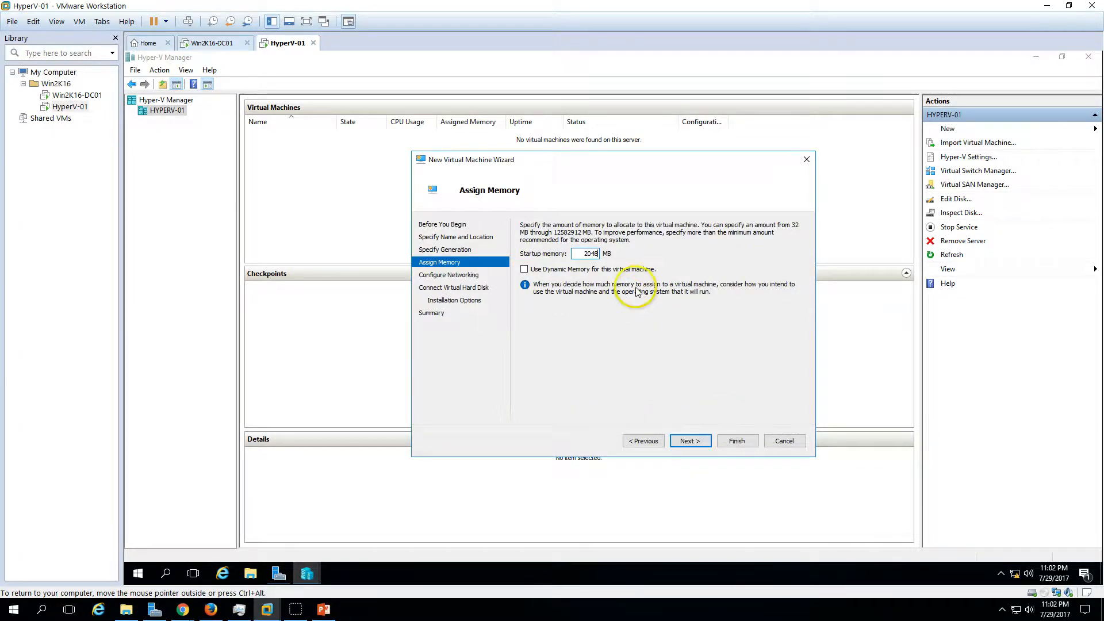
left_click(524, 269)
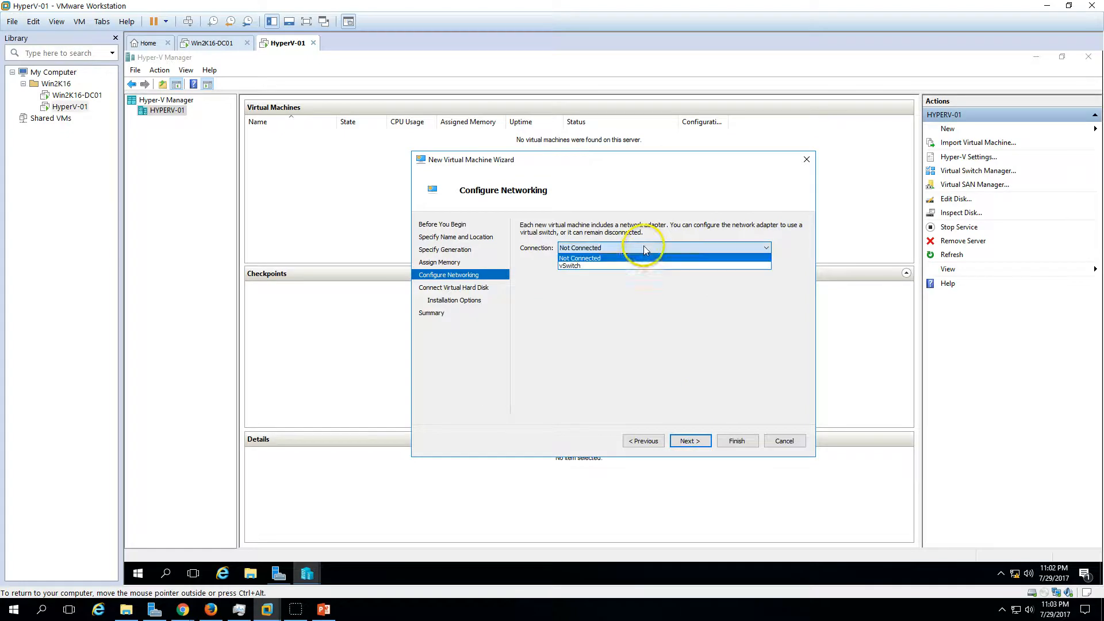
left_click(569, 265)
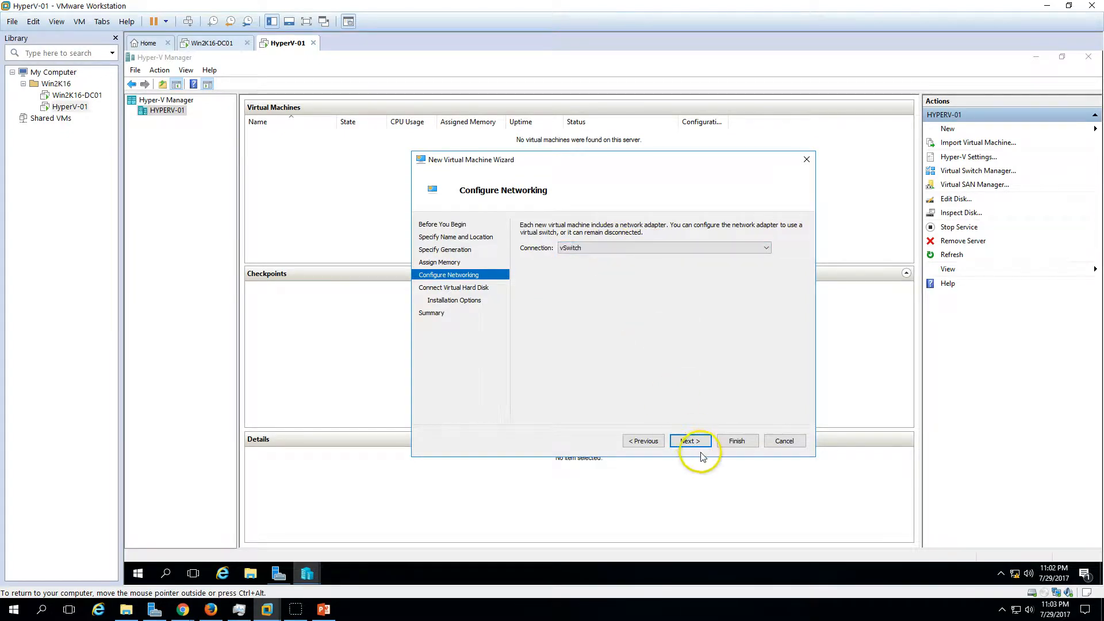
Step: Keep the default 127 GB Win2K16-Mem01.vhdx new virtual disk and continue to Installation Options
left_click(689, 440)
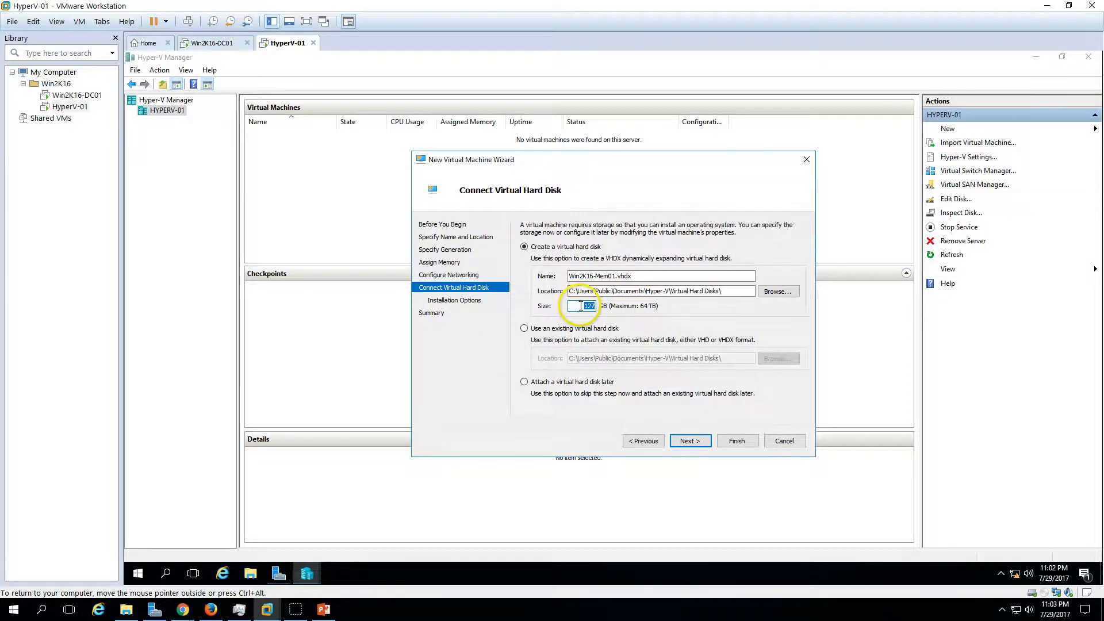
left_click(644, 276)
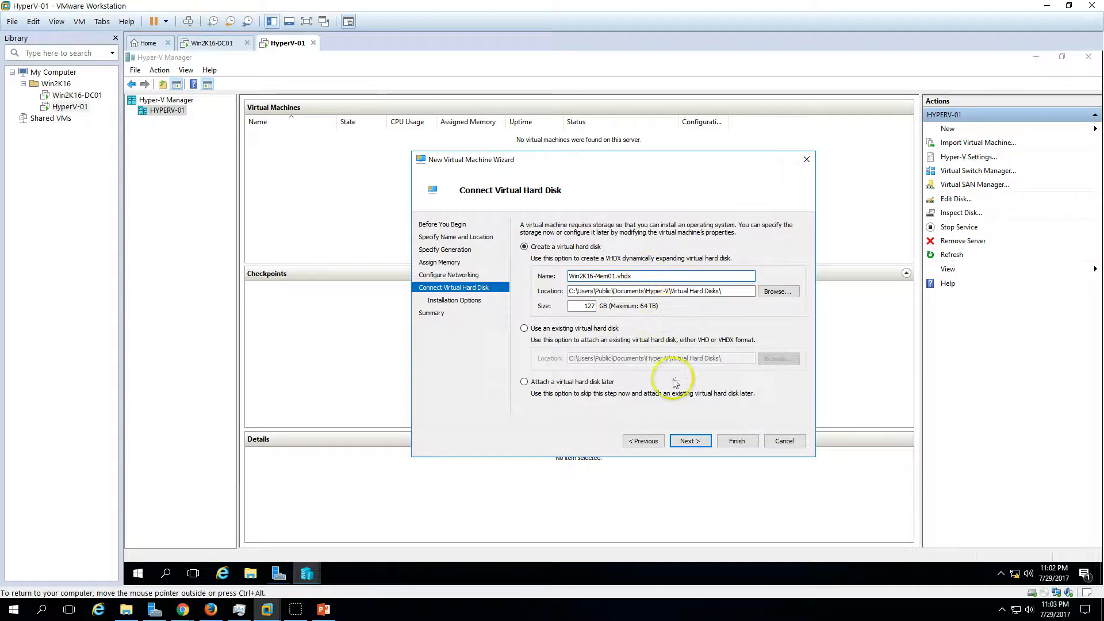
left_click(689, 441)
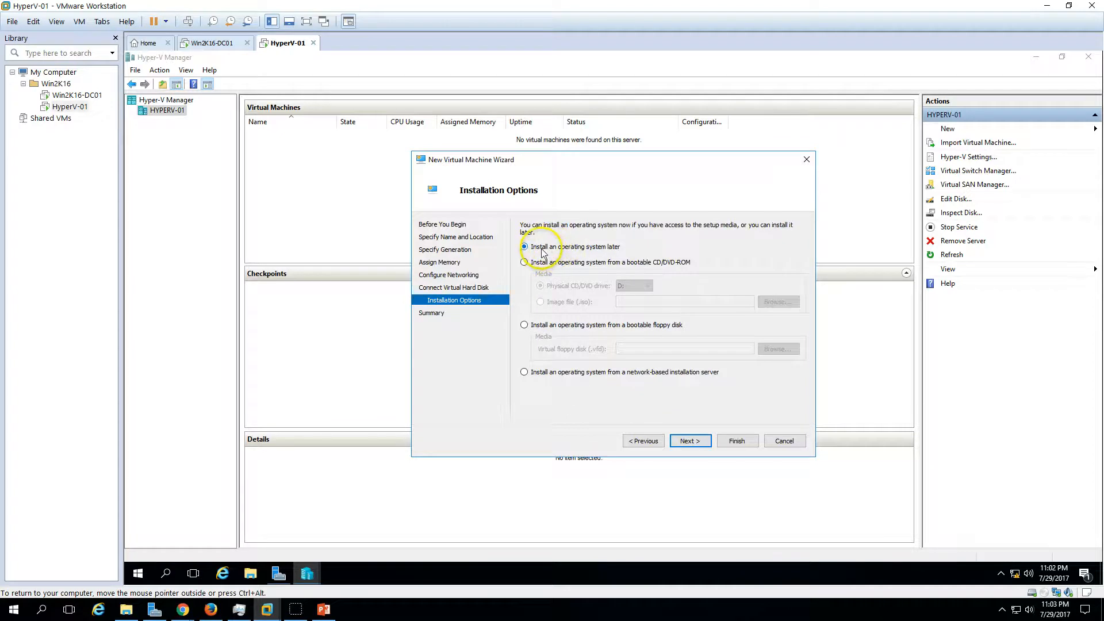
Step: Choose install from bootable CD/DVD and attach the Windows Server 2016 ISO from the MSDN Download folder
left_click(525, 263)
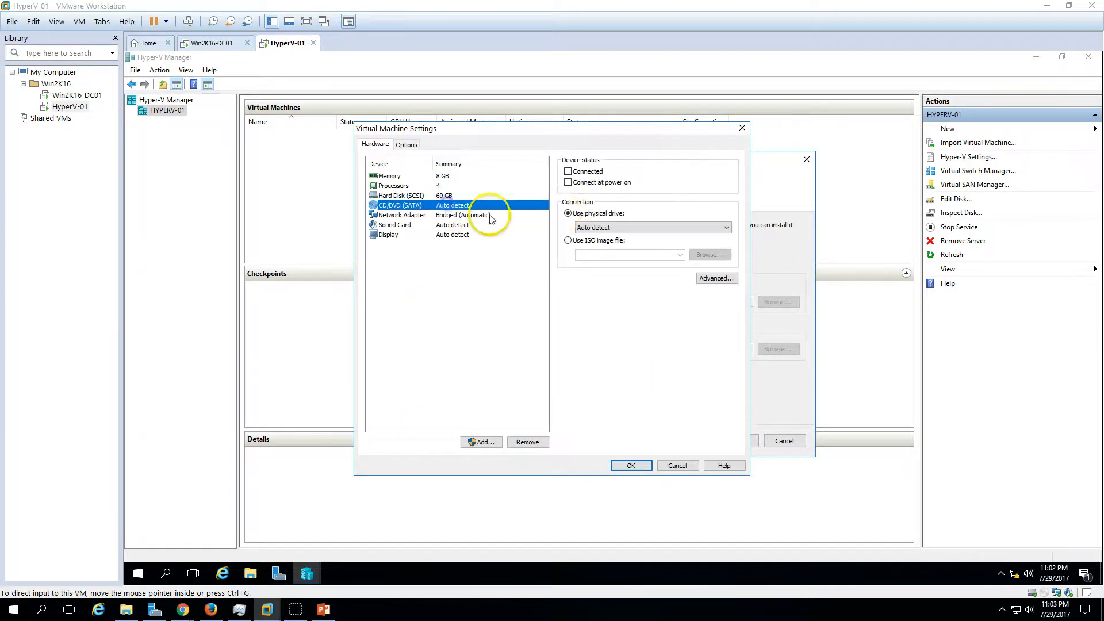
left_click(568, 240)
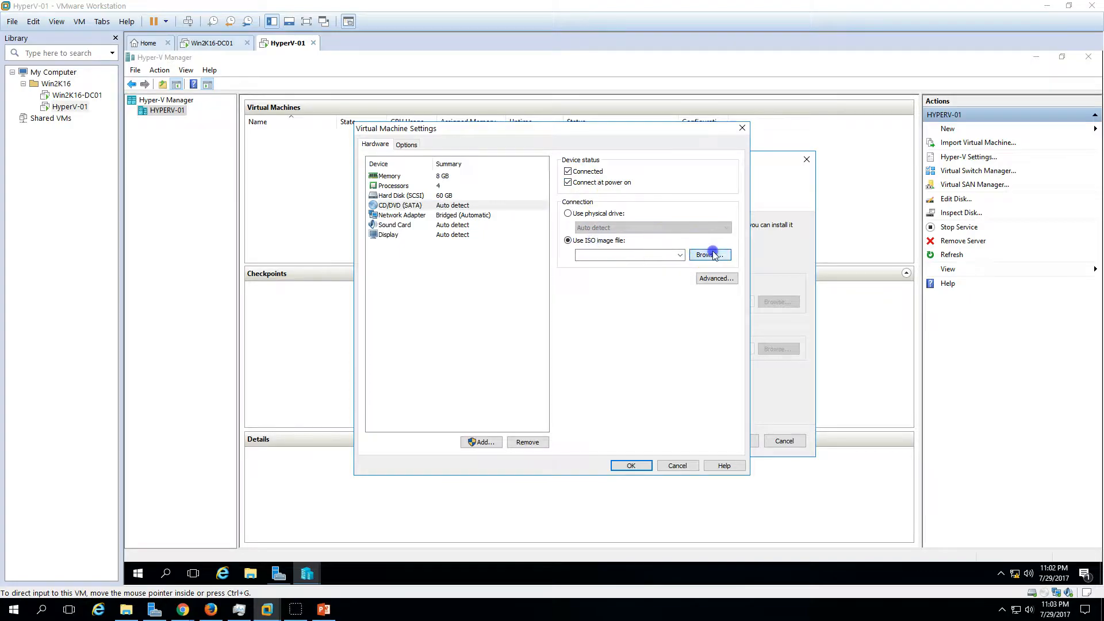
left_click(708, 255)
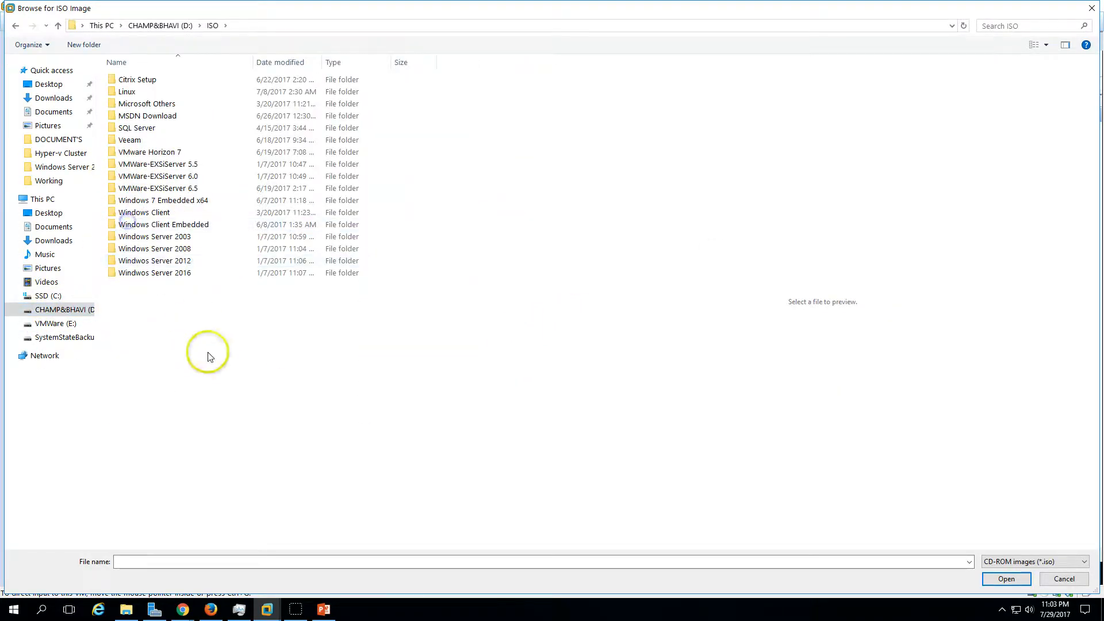
left_click(148, 115)
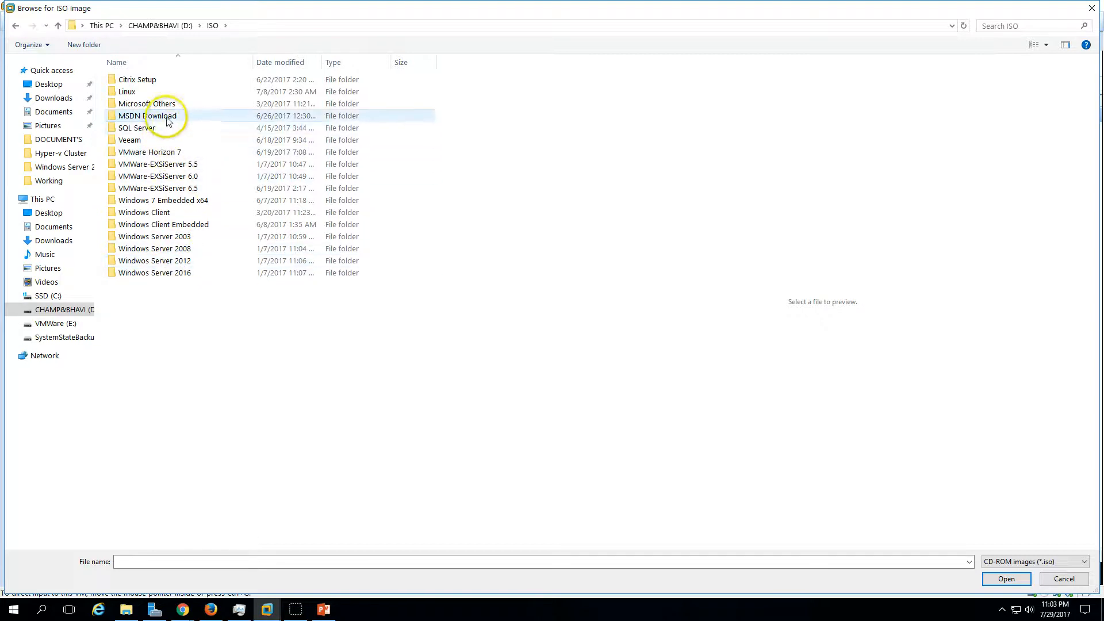
double_click(148, 115)
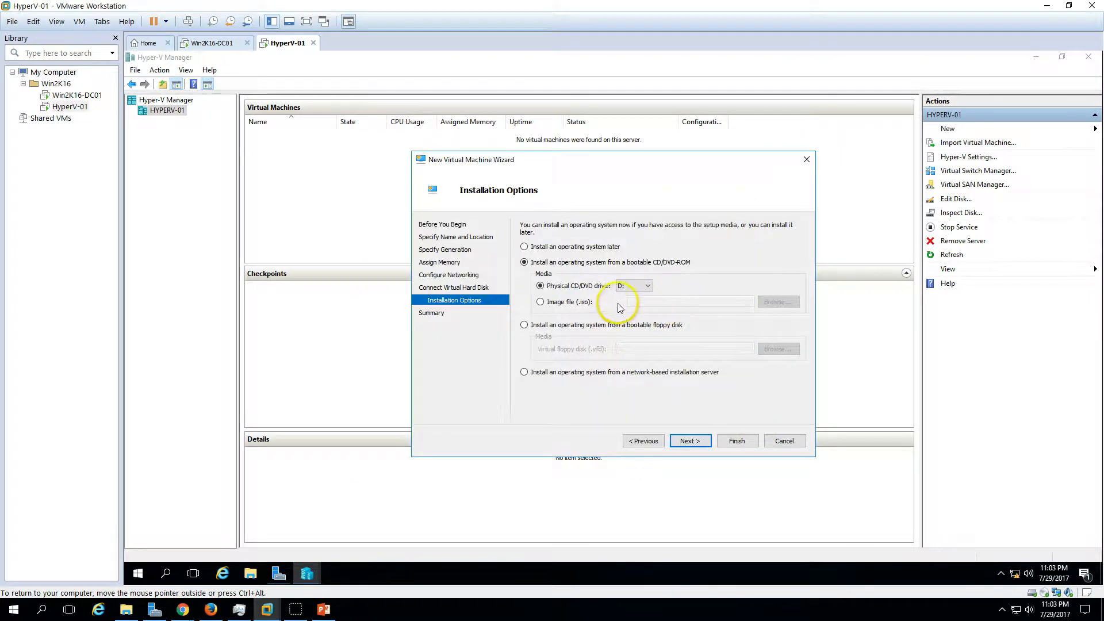
Step: Verify the mounted ISO contents on drive D: in Explorer and close the window
left_click(689, 441)
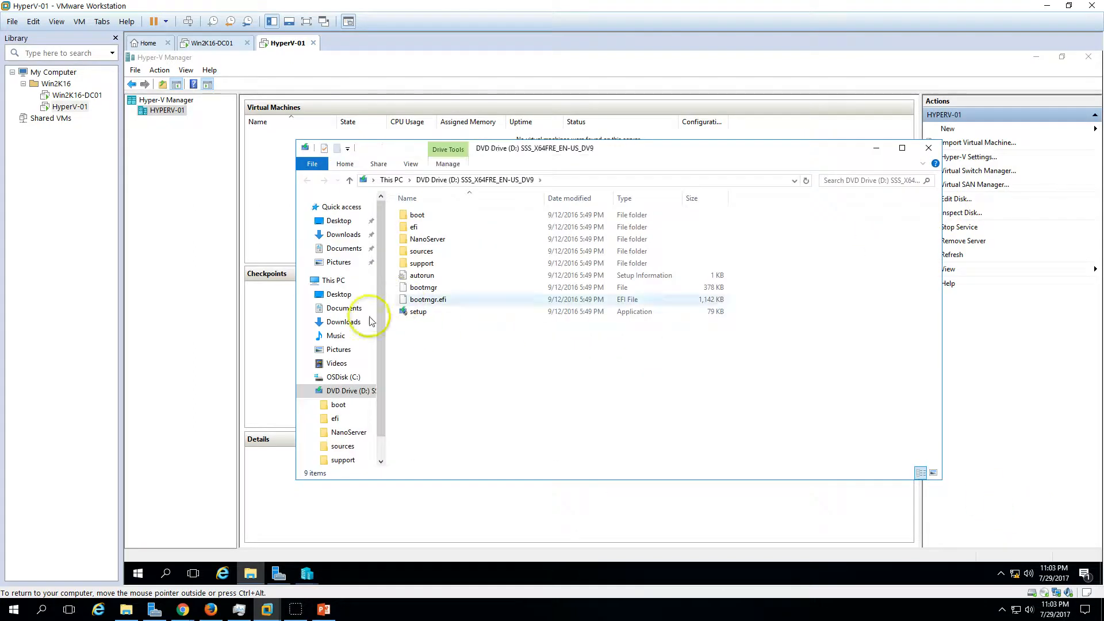
left_click(334, 280)
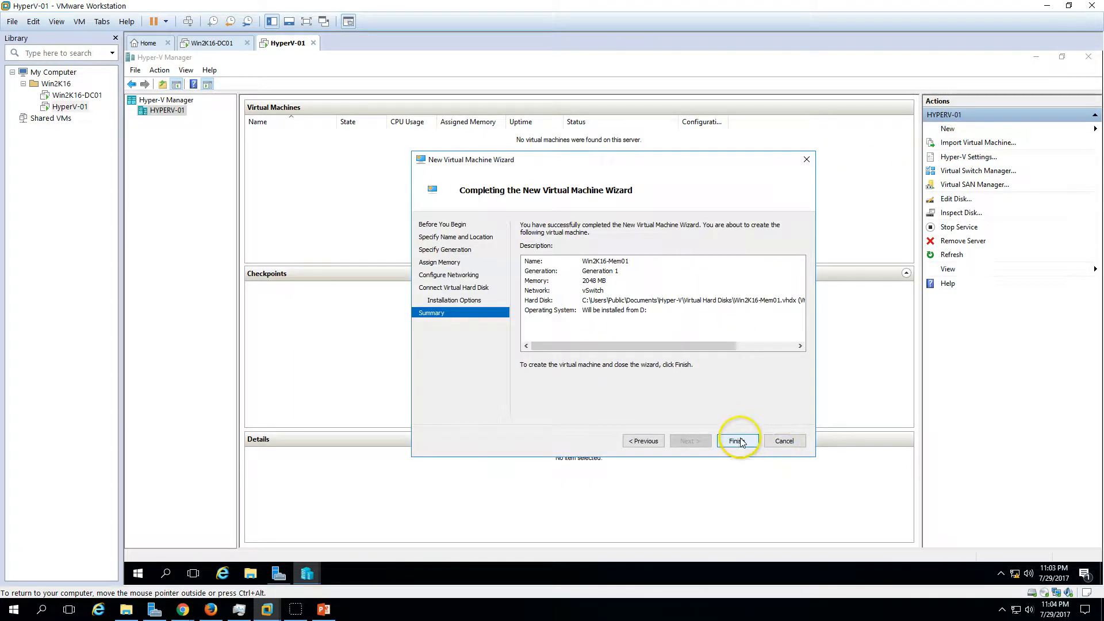
Step: Finish creating Win2K16-Mem01 and bring up its Hyper-V settings
left_click(737, 440)
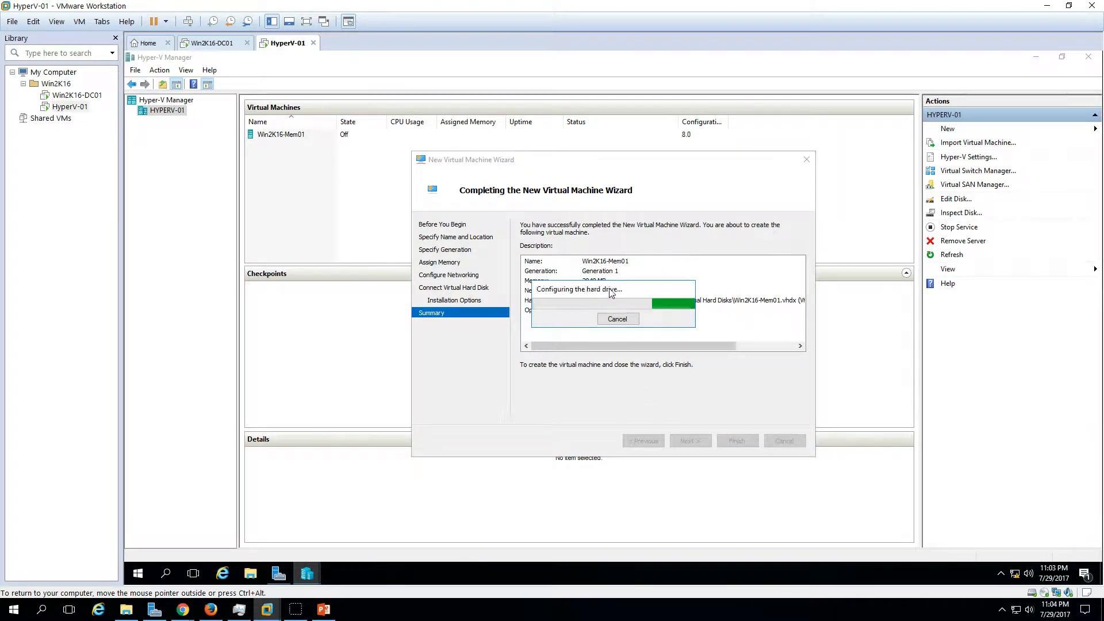
left_click(736, 440)
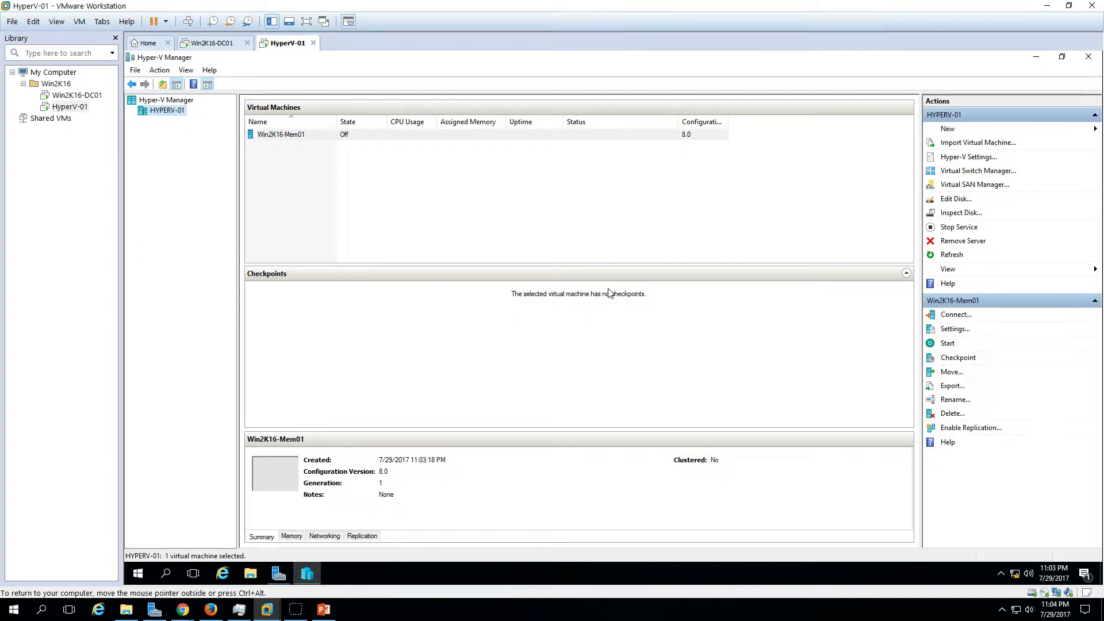
right_click(280, 134)
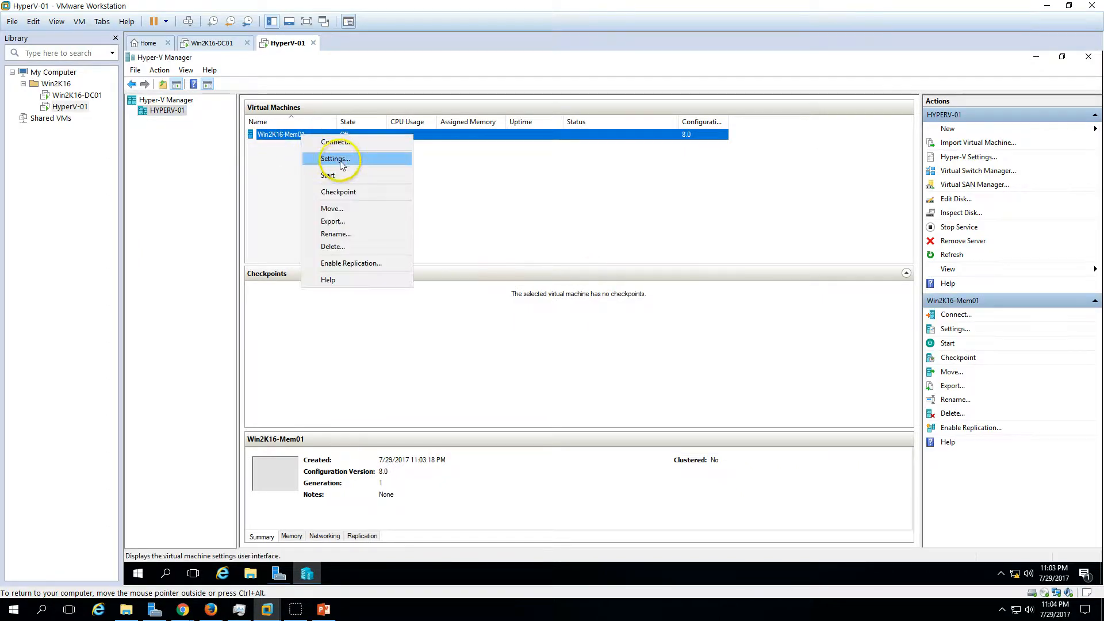
left_click(334, 158)
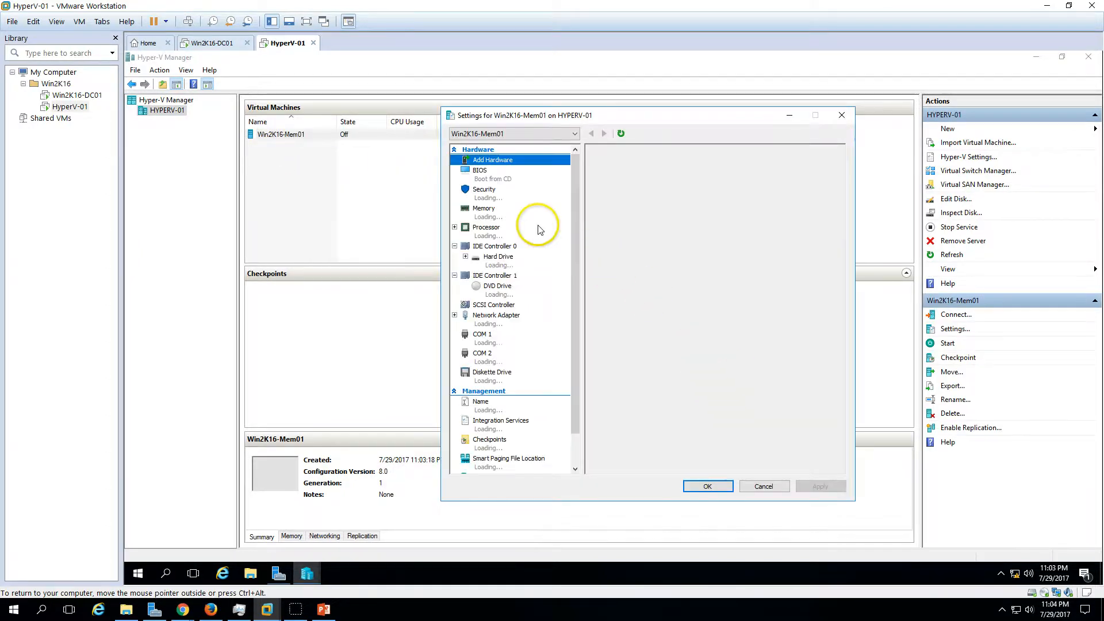
Step: Set the VM to 2 virtual processors, confirm the DVD drive media, and save the settings
left_click(493, 160)
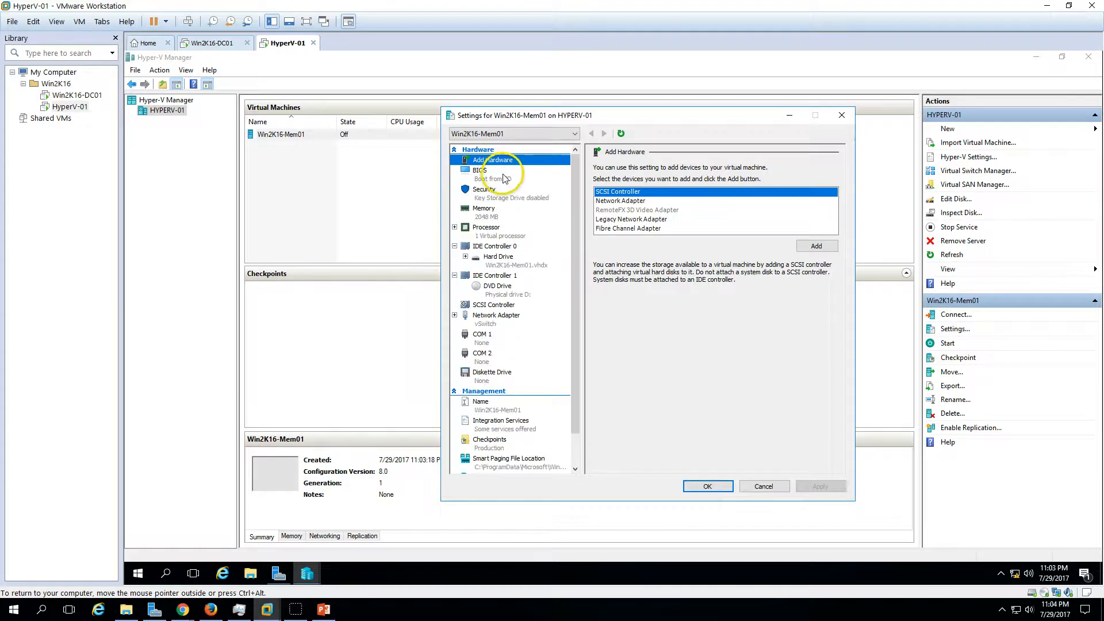
left_click(484, 192)
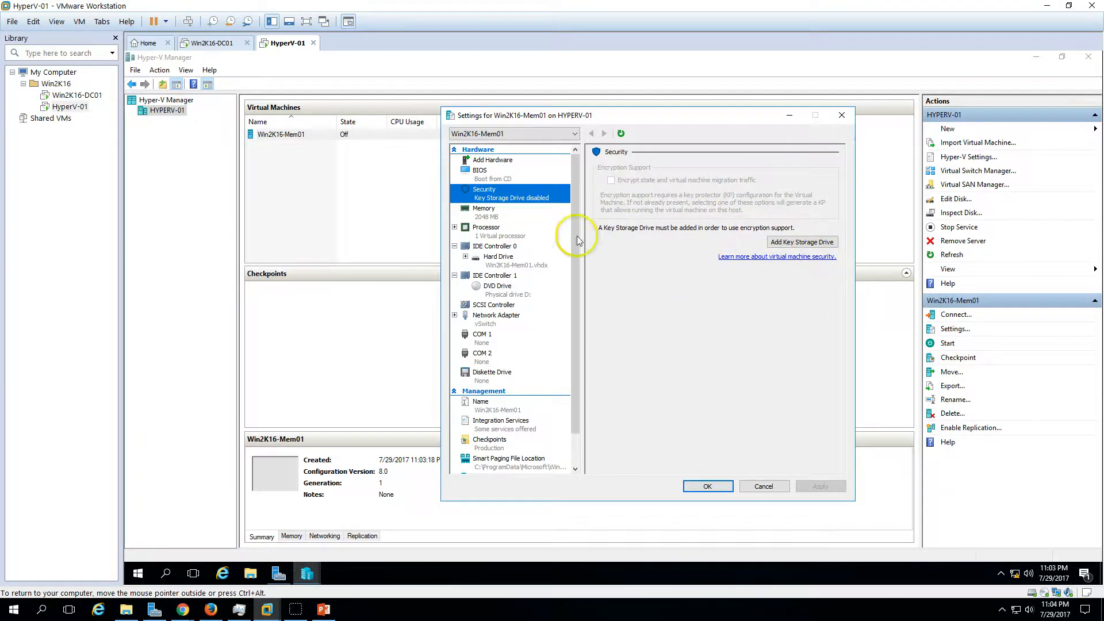
left_click(485, 211)
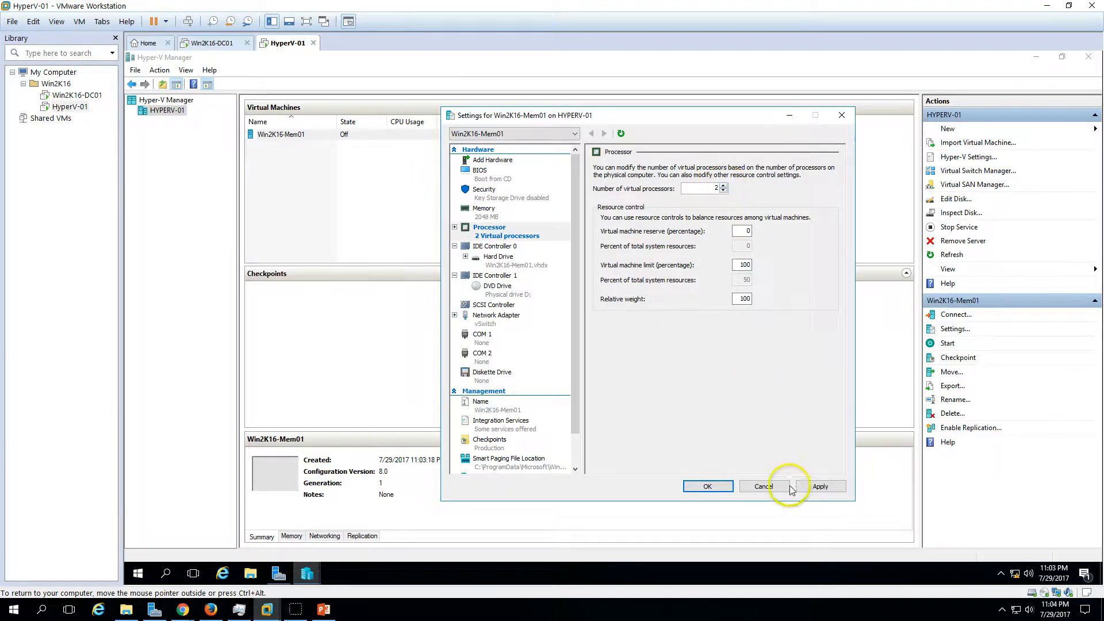
left_click(820, 486)
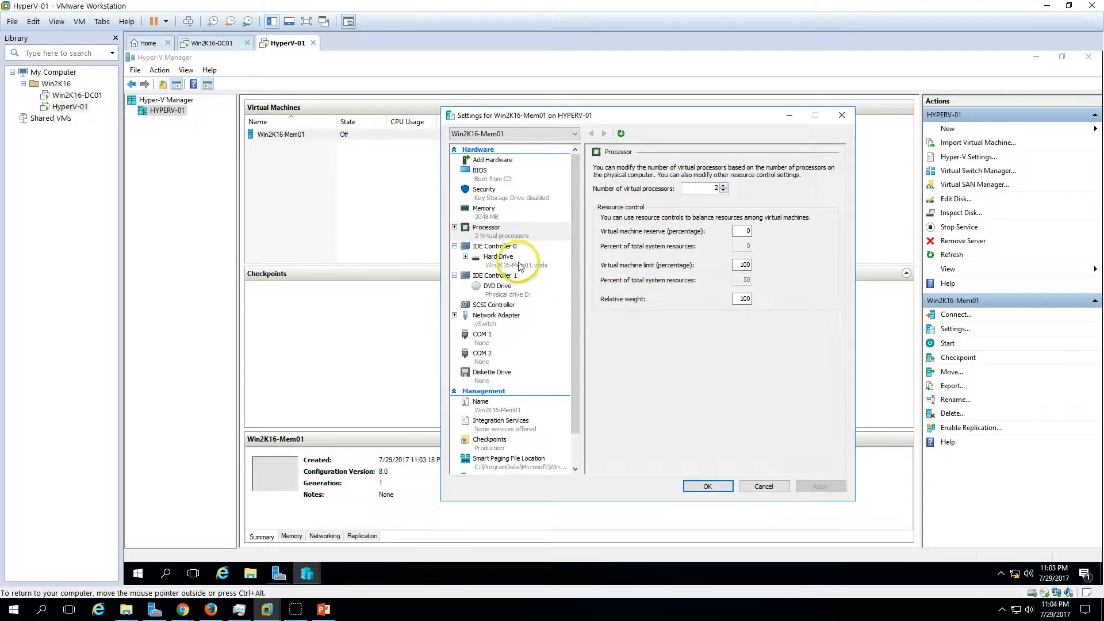
left_click(497, 285)
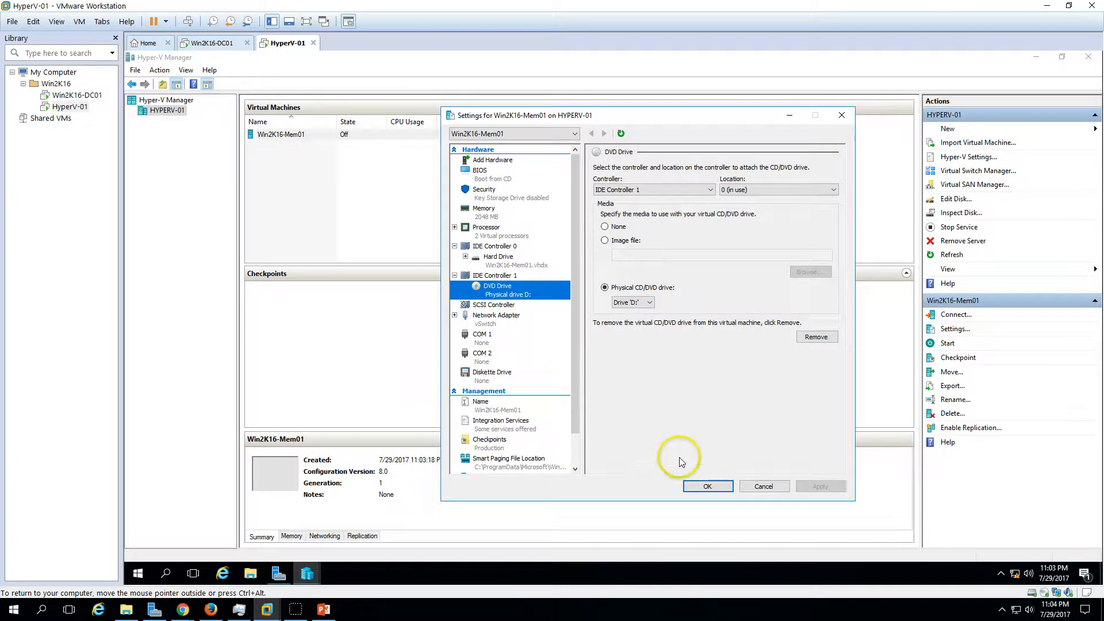
left_click(708, 485)
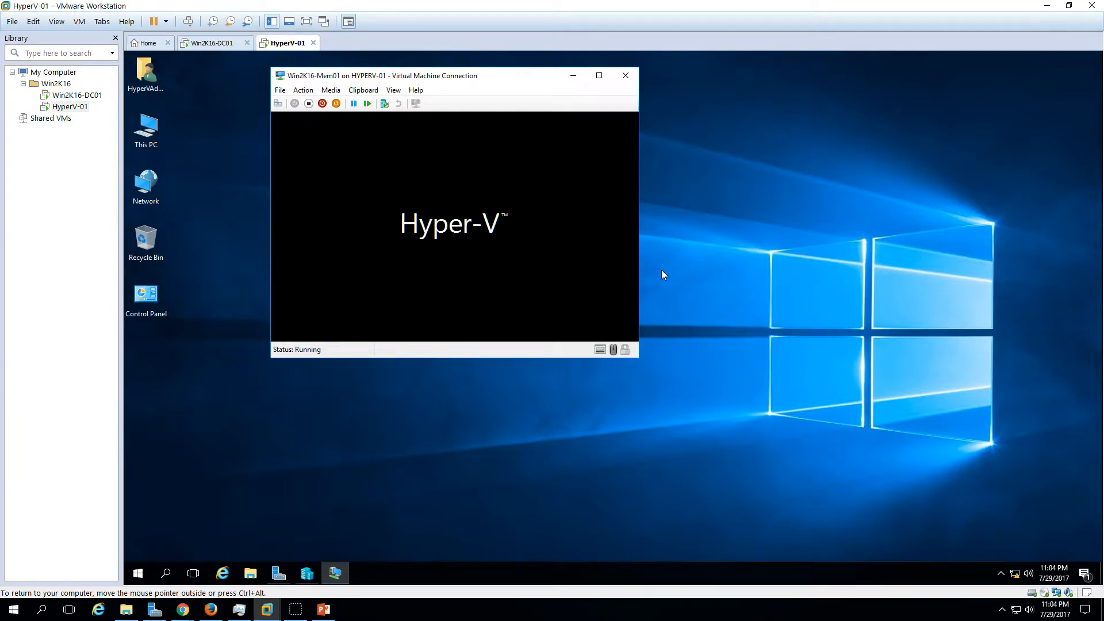
mouse_move(344, 532)
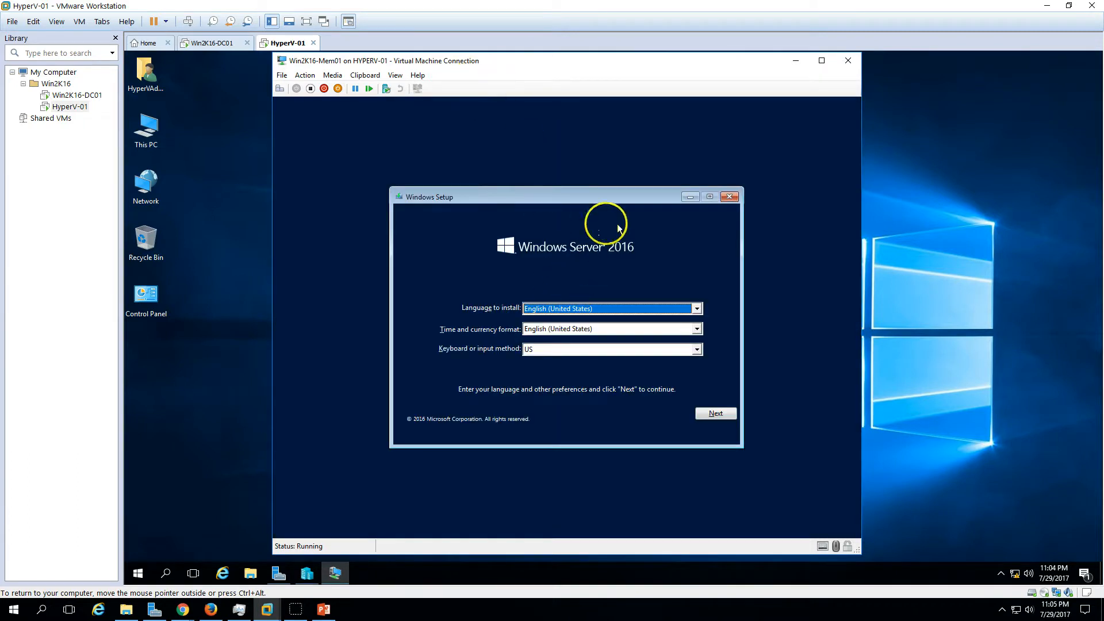
Step: Accept default language, Standard (Desktop Experience) edition and license terms, then install to Drive 0's unallocated space
left_click(716, 413)
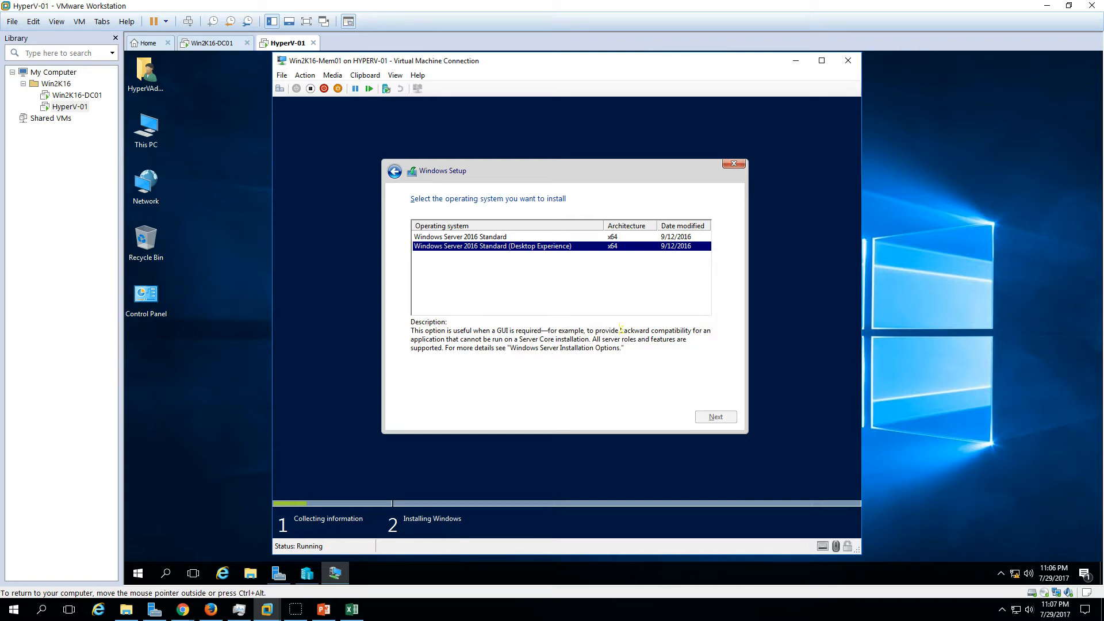
left_click(714, 416)
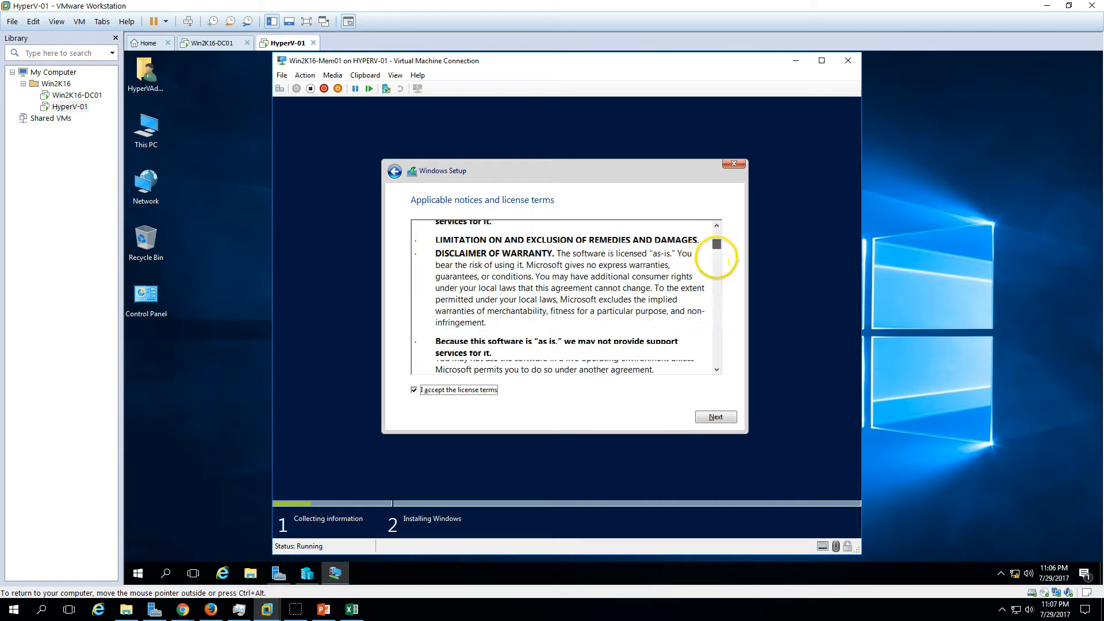
left_click(714, 417)
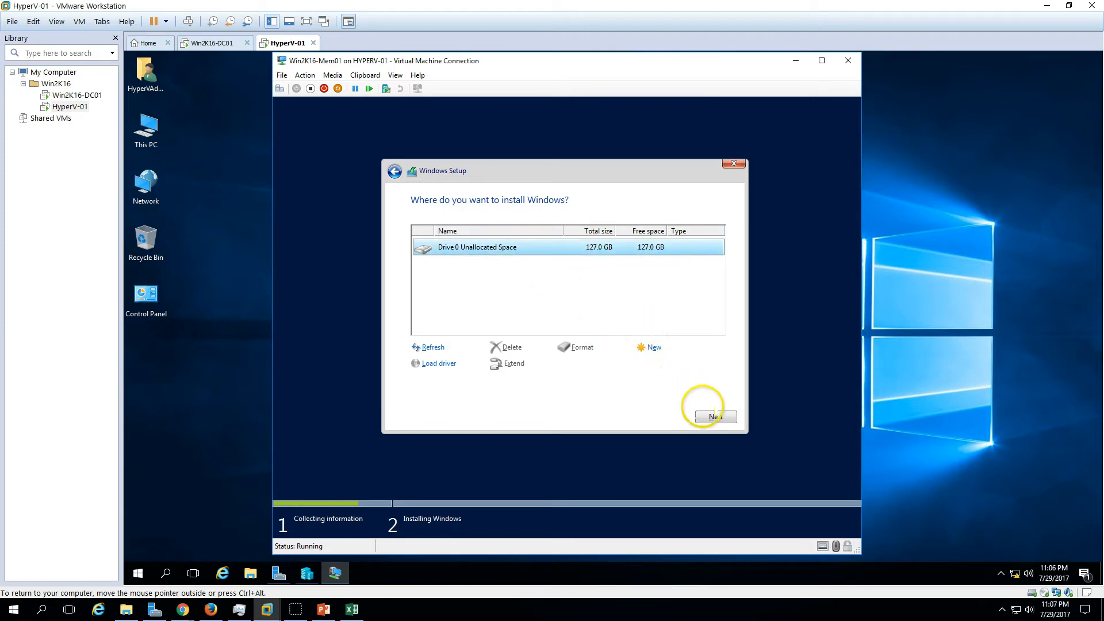
left_click(714, 416)
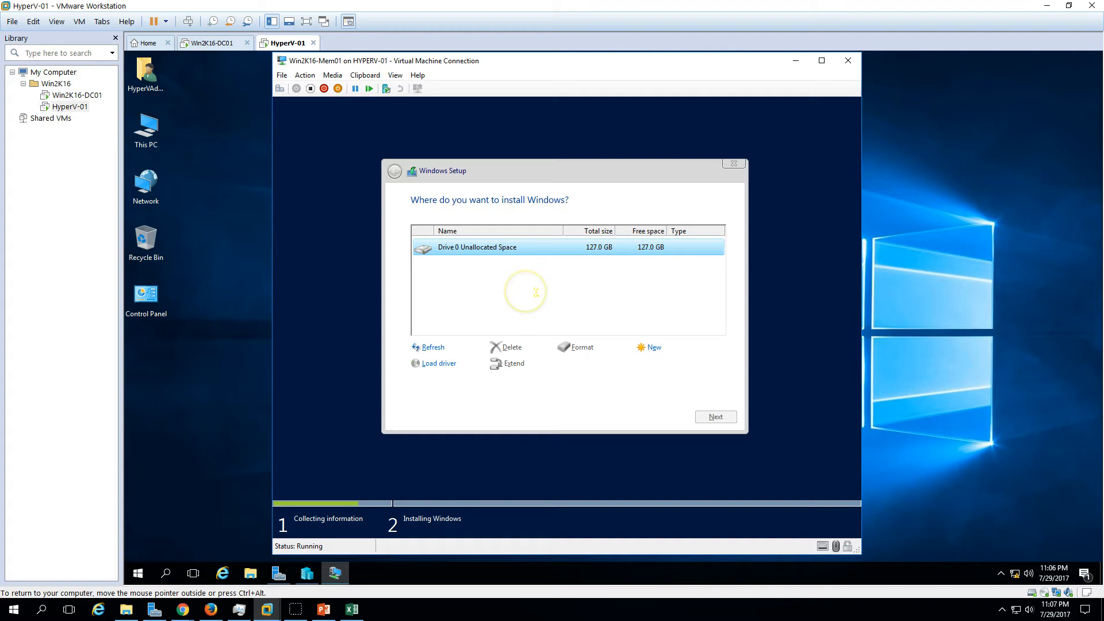
left_click(714, 417)
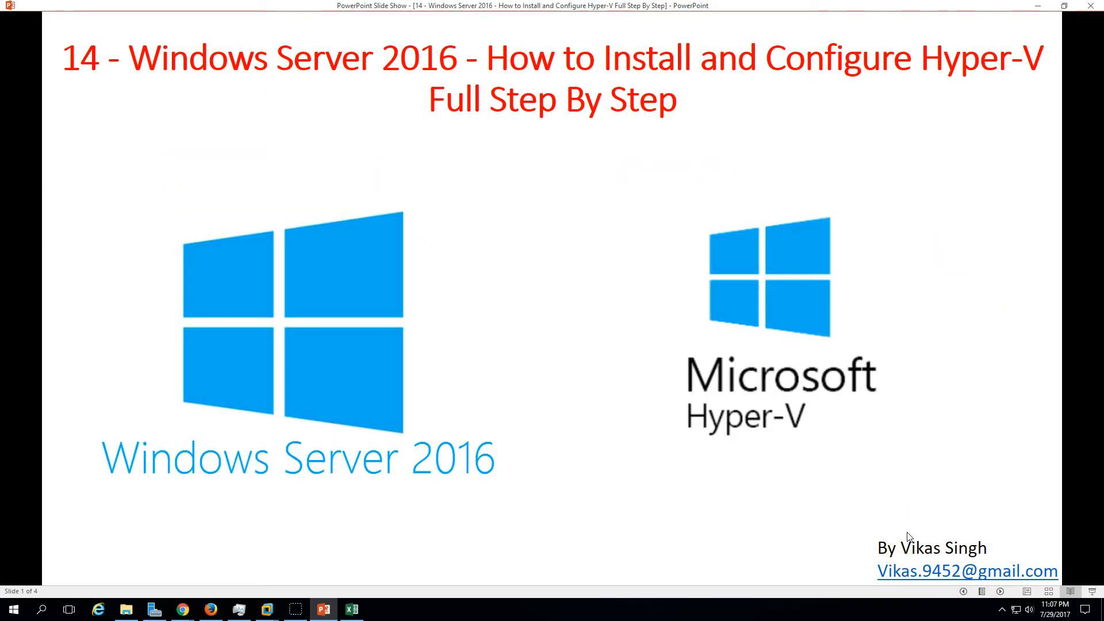
Step: Switch to the PowerPoint slide show on the Hyper-V tutorial title slide
left_click(969, 510)
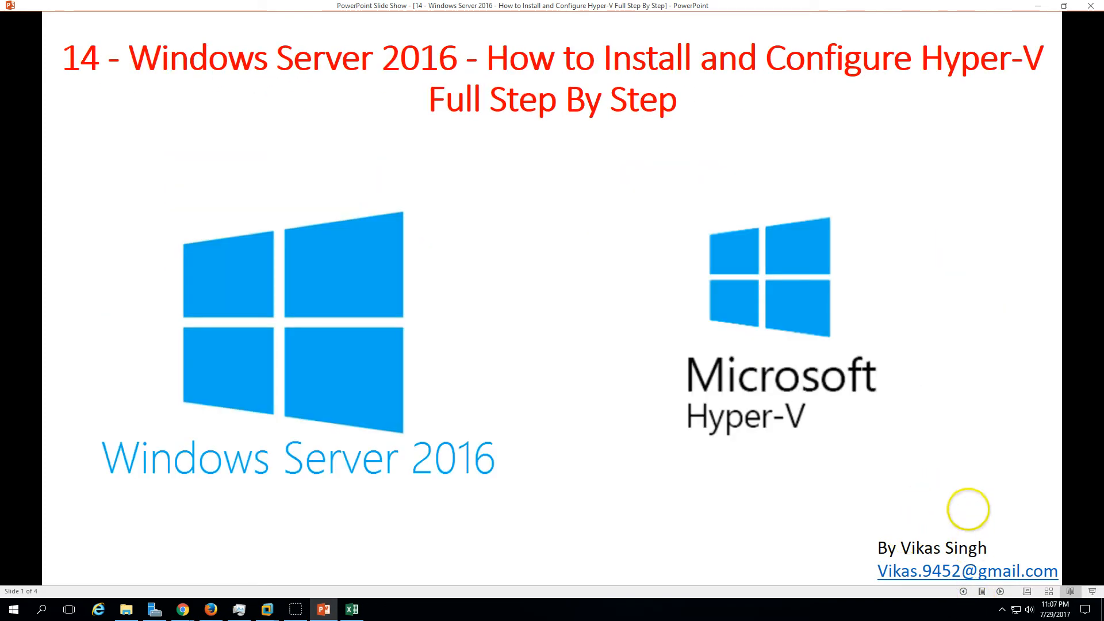